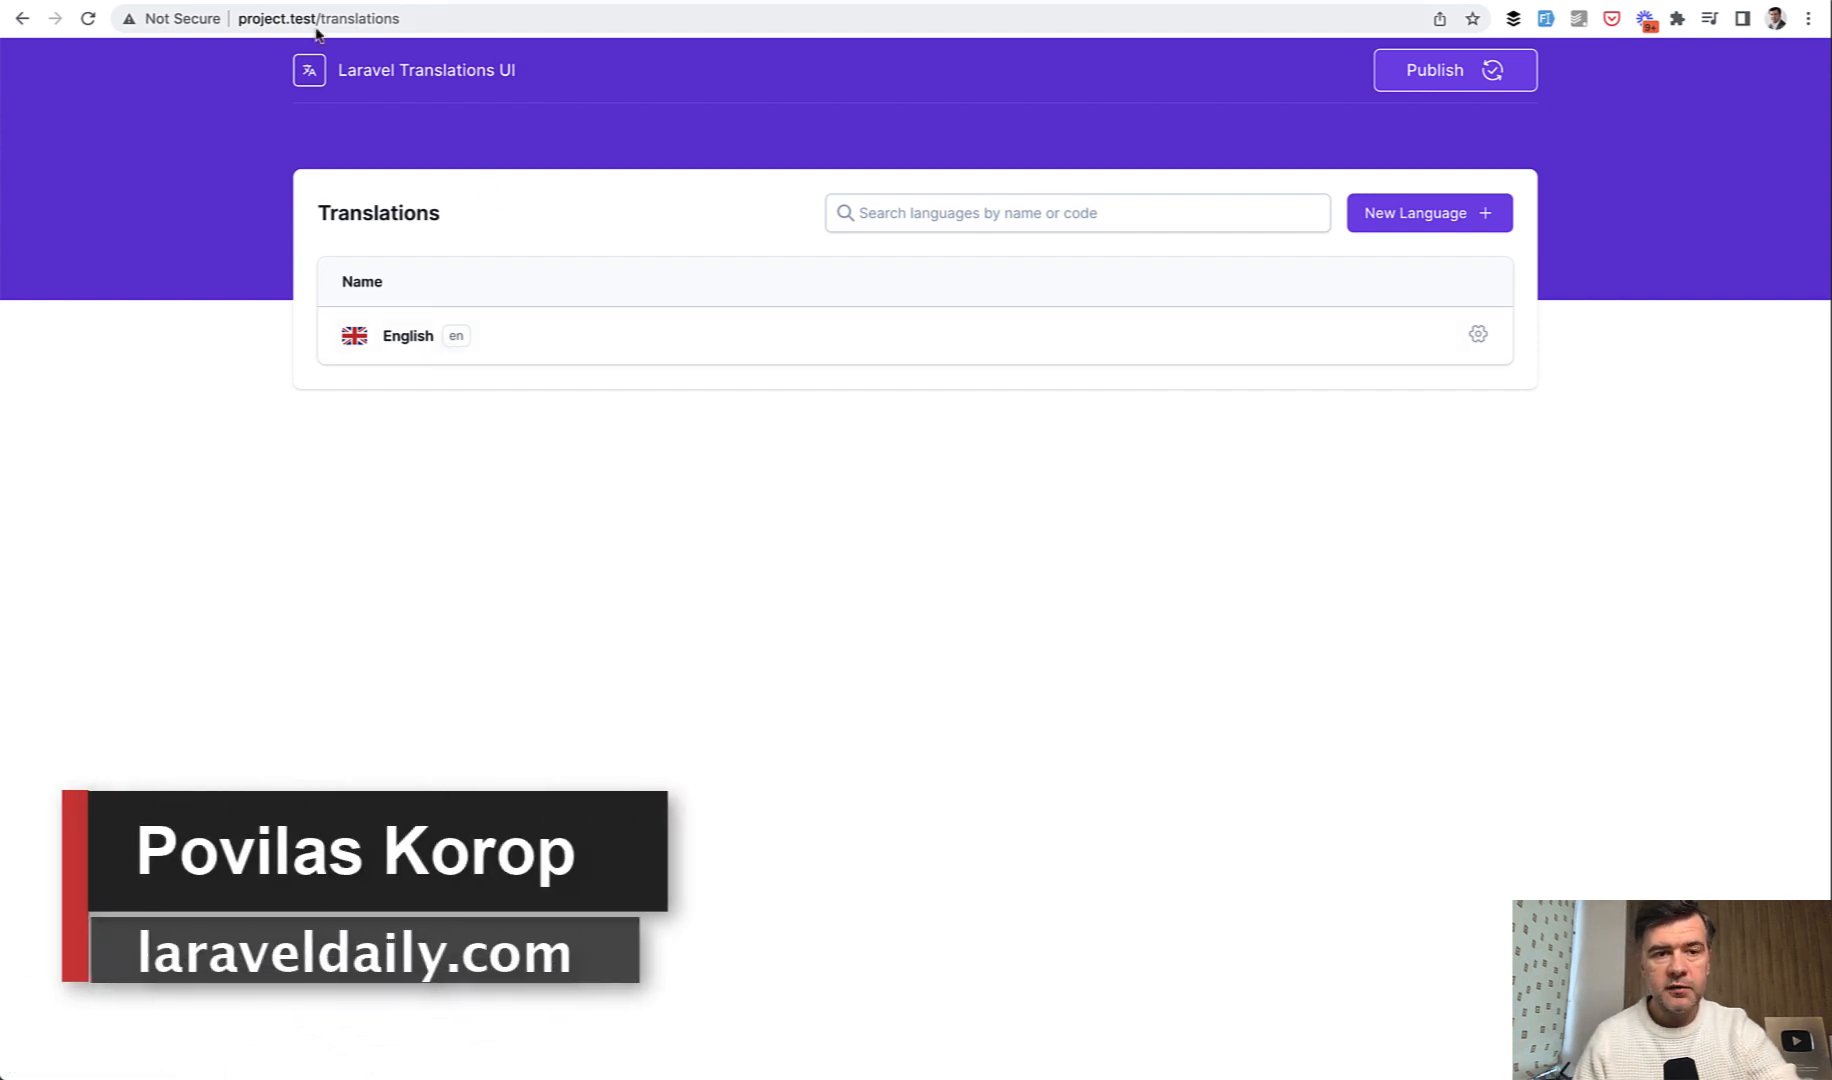
pyautogui.moveTo(636, 568)
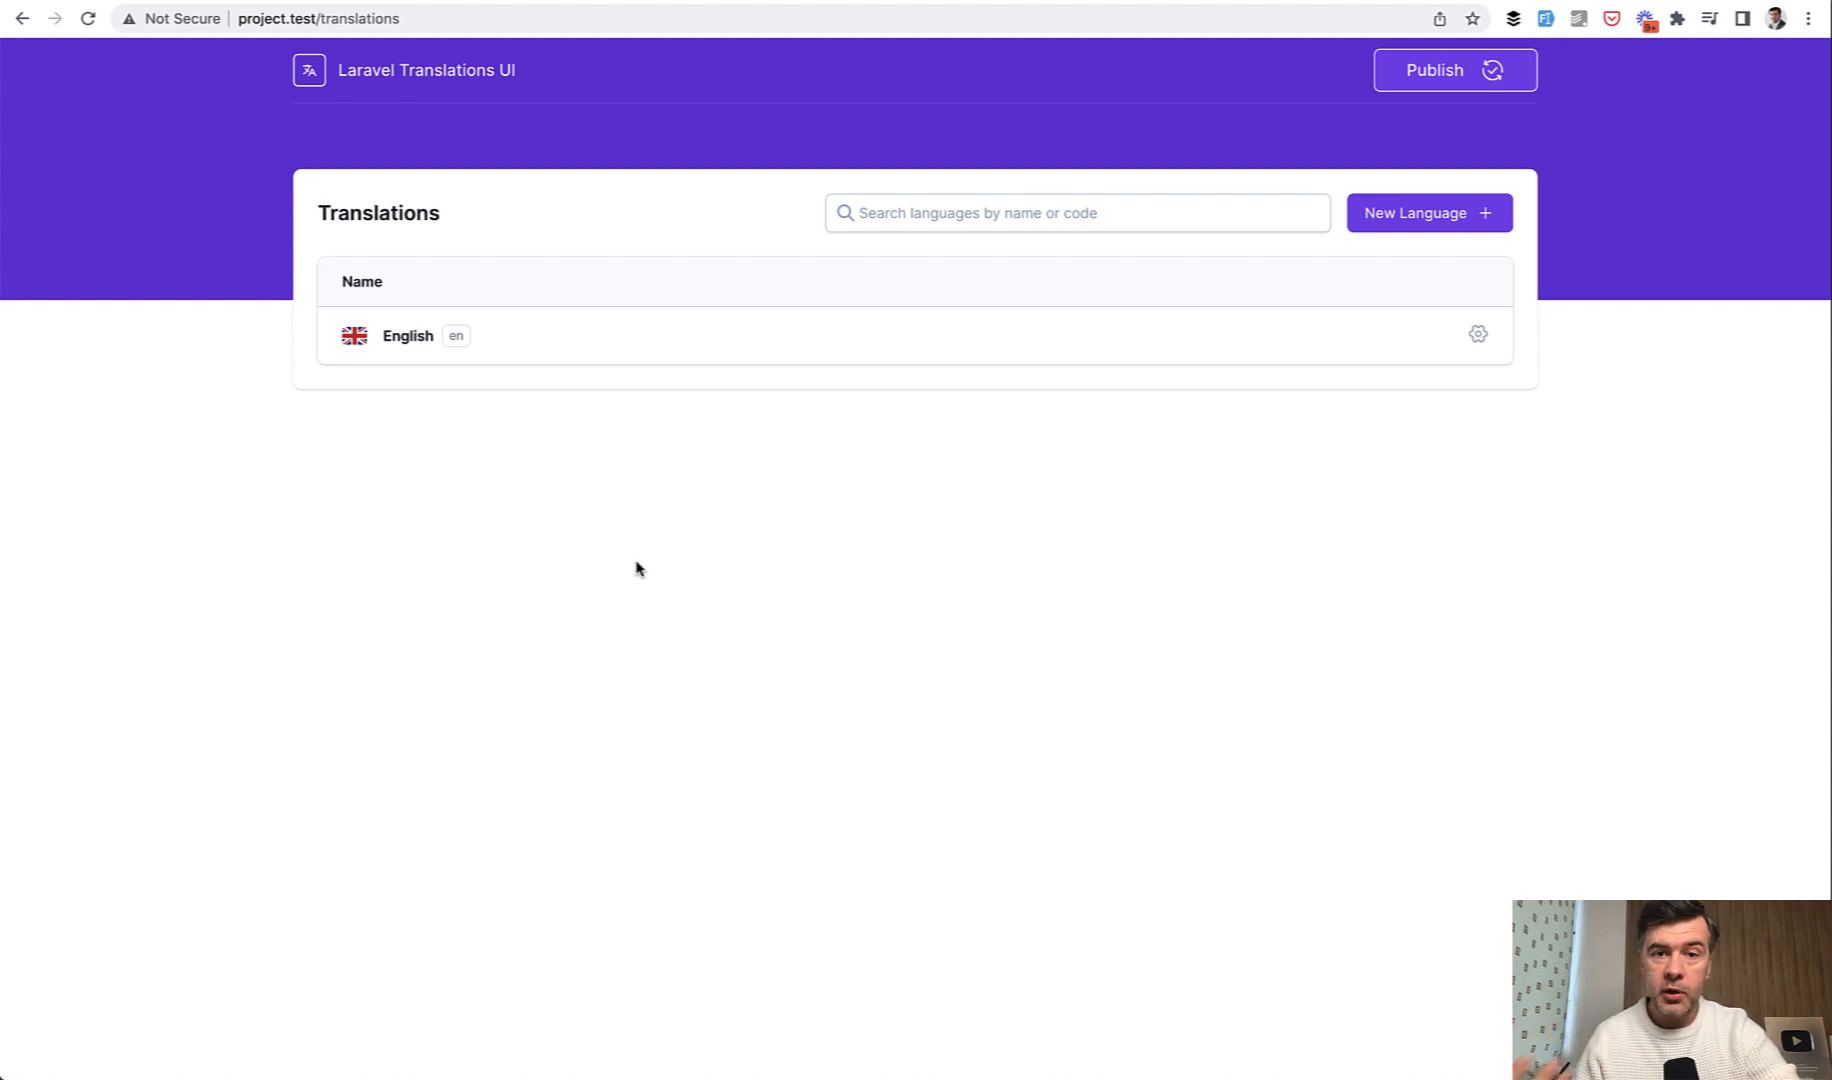
pyautogui.moveTo(1008, 570)
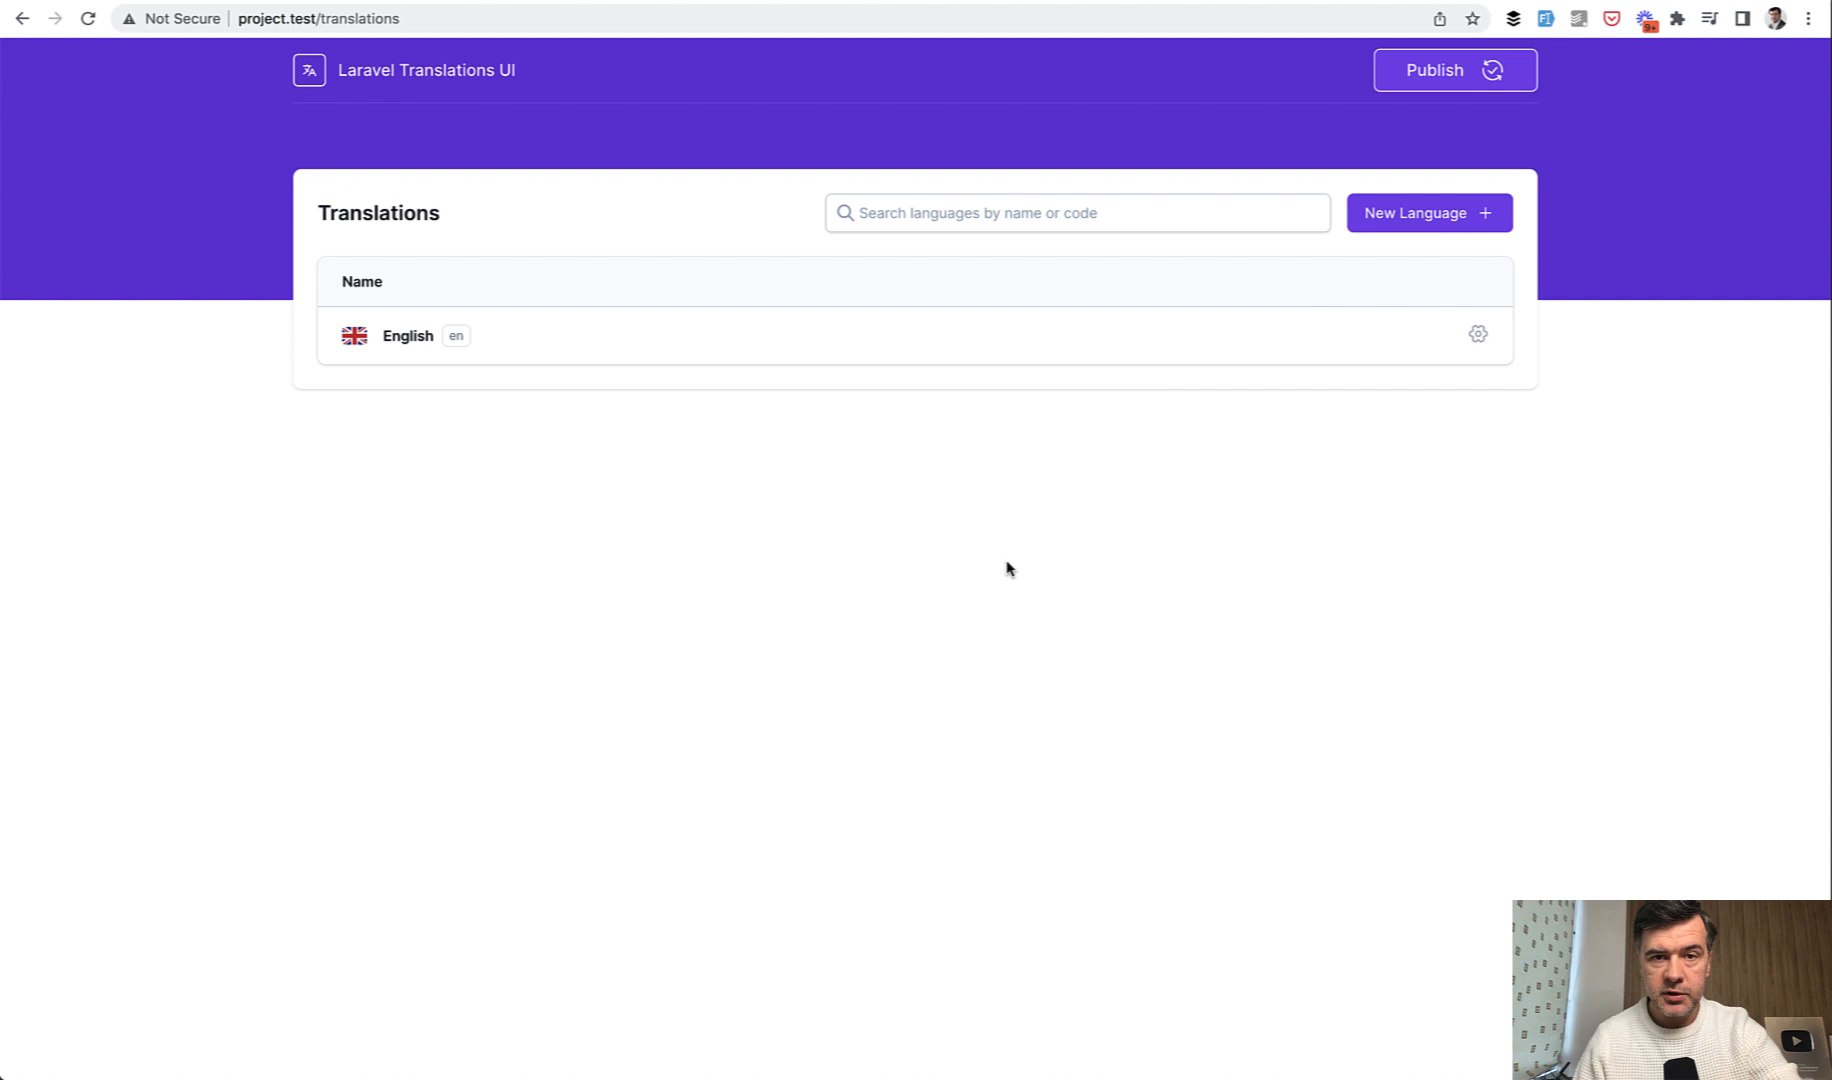
pyautogui.moveTo(1390, 230)
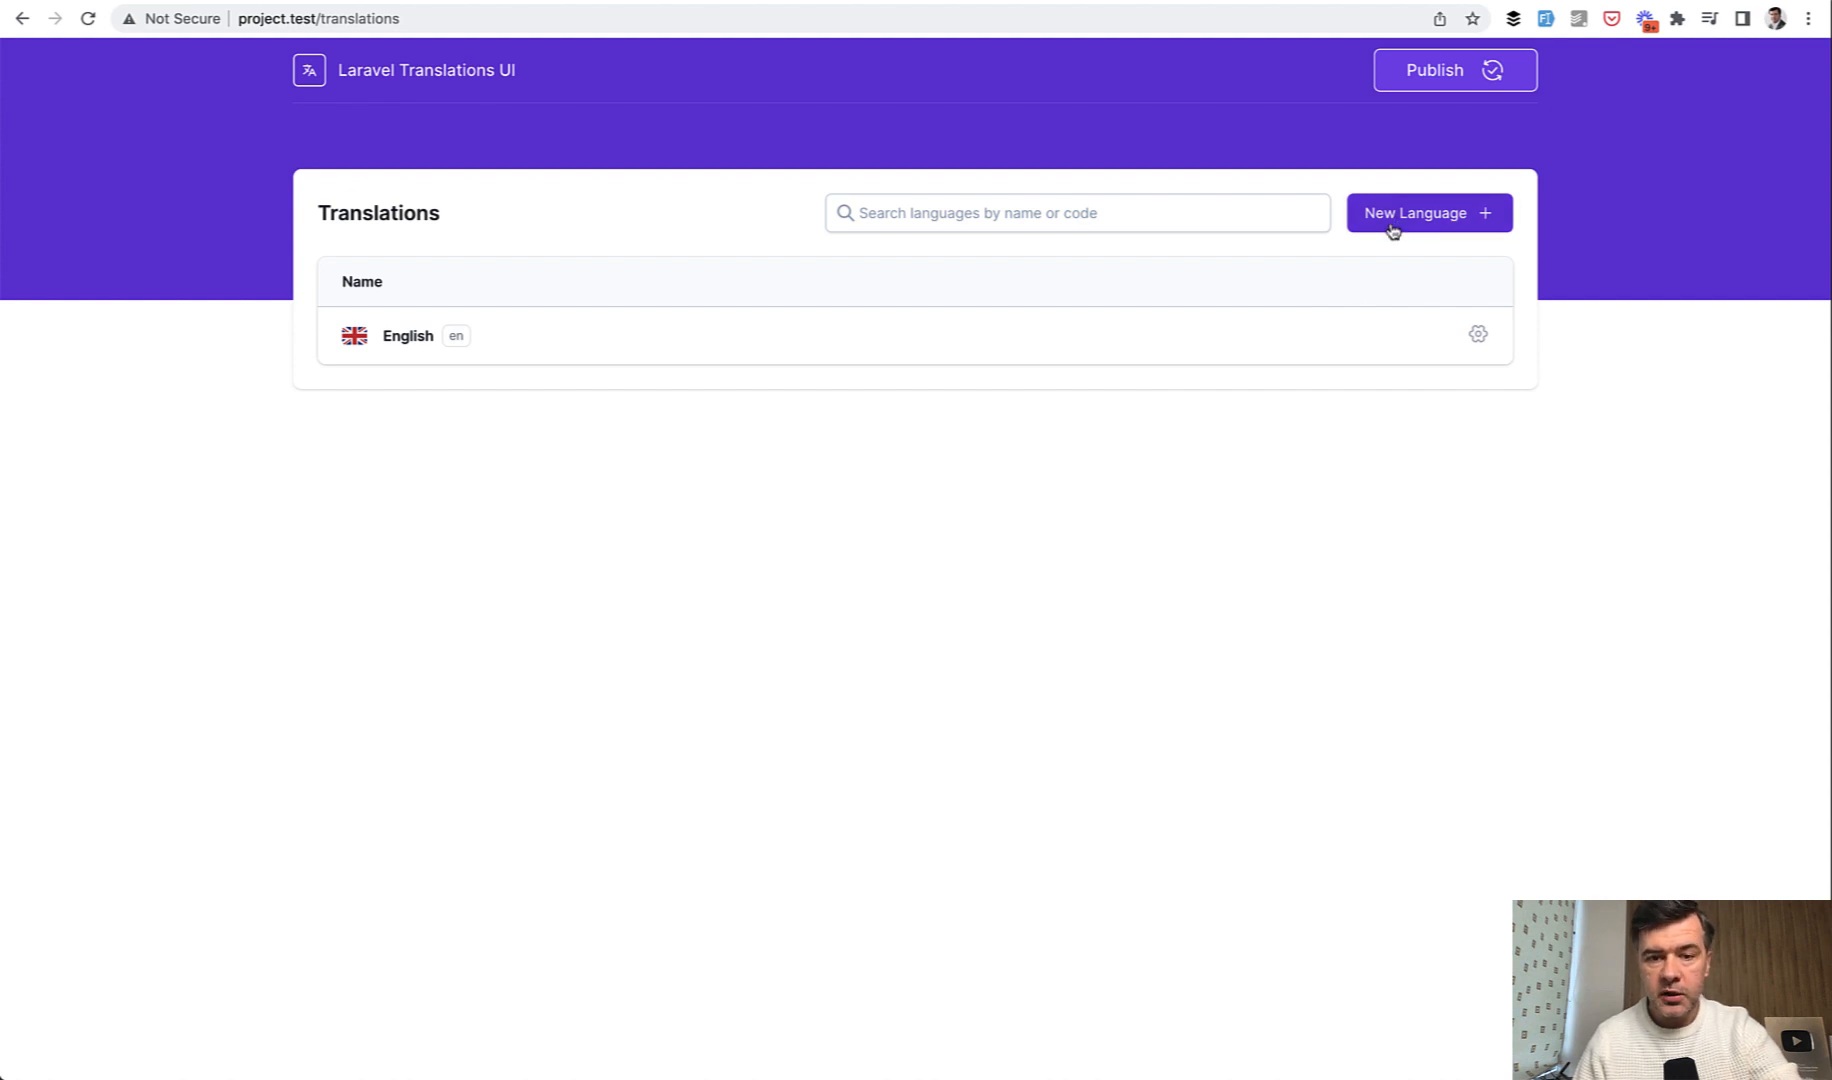
# Preview the add-language dialog, then jump from web.php into TranslationController's index action and return to Chrome.
pyautogui.click(1428, 212)
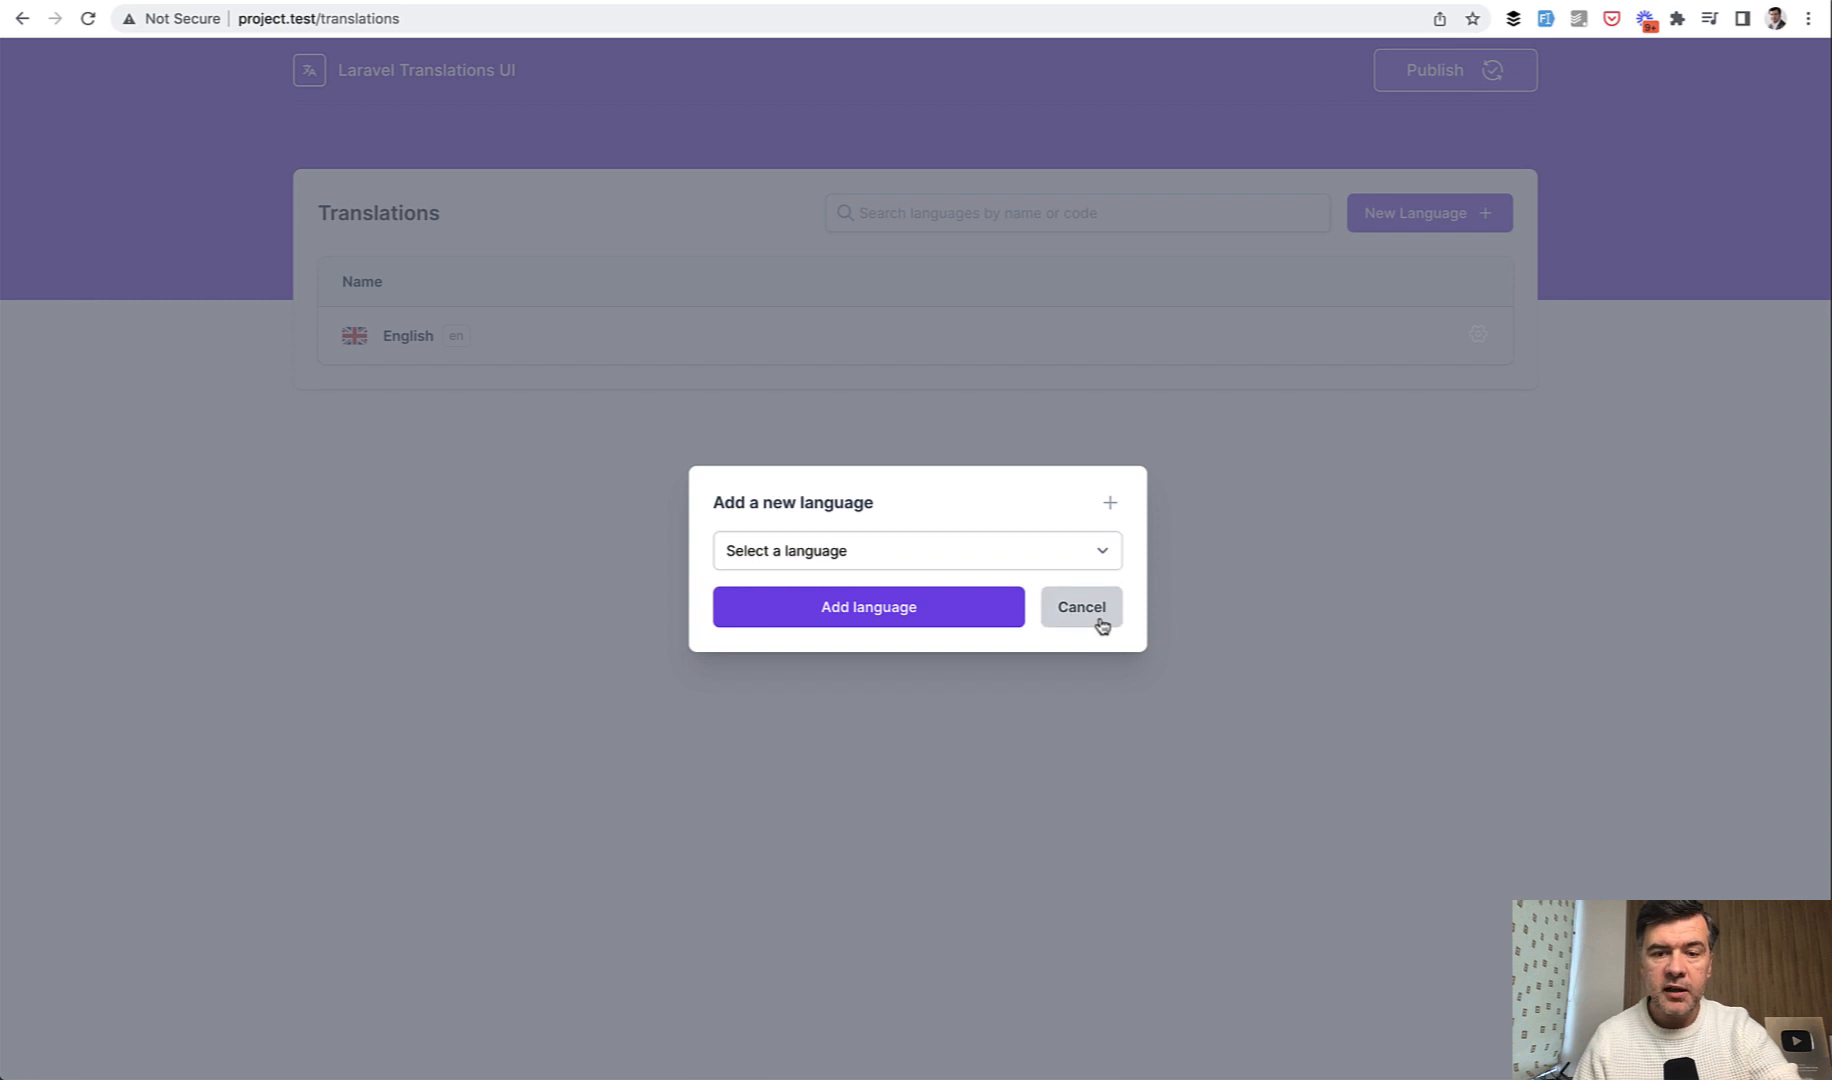
pyautogui.click(1078, 606)
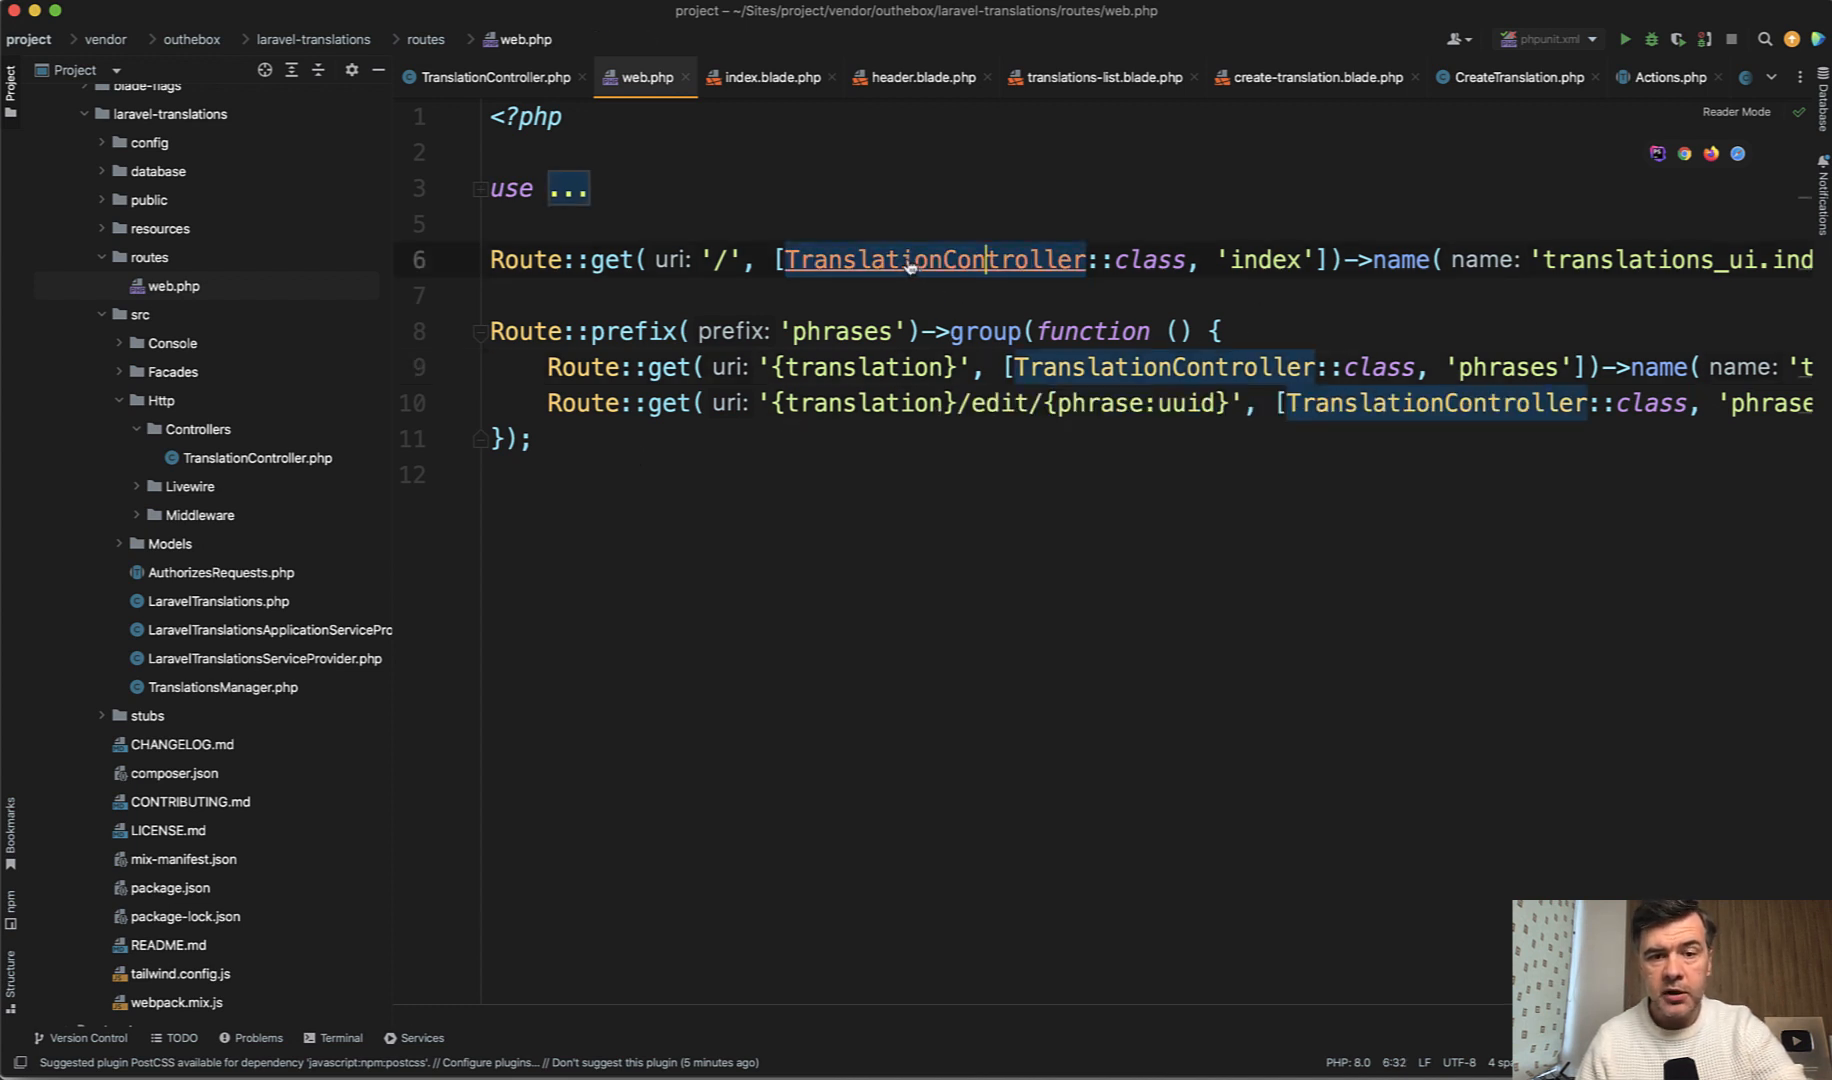
pyautogui.click(932, 258)
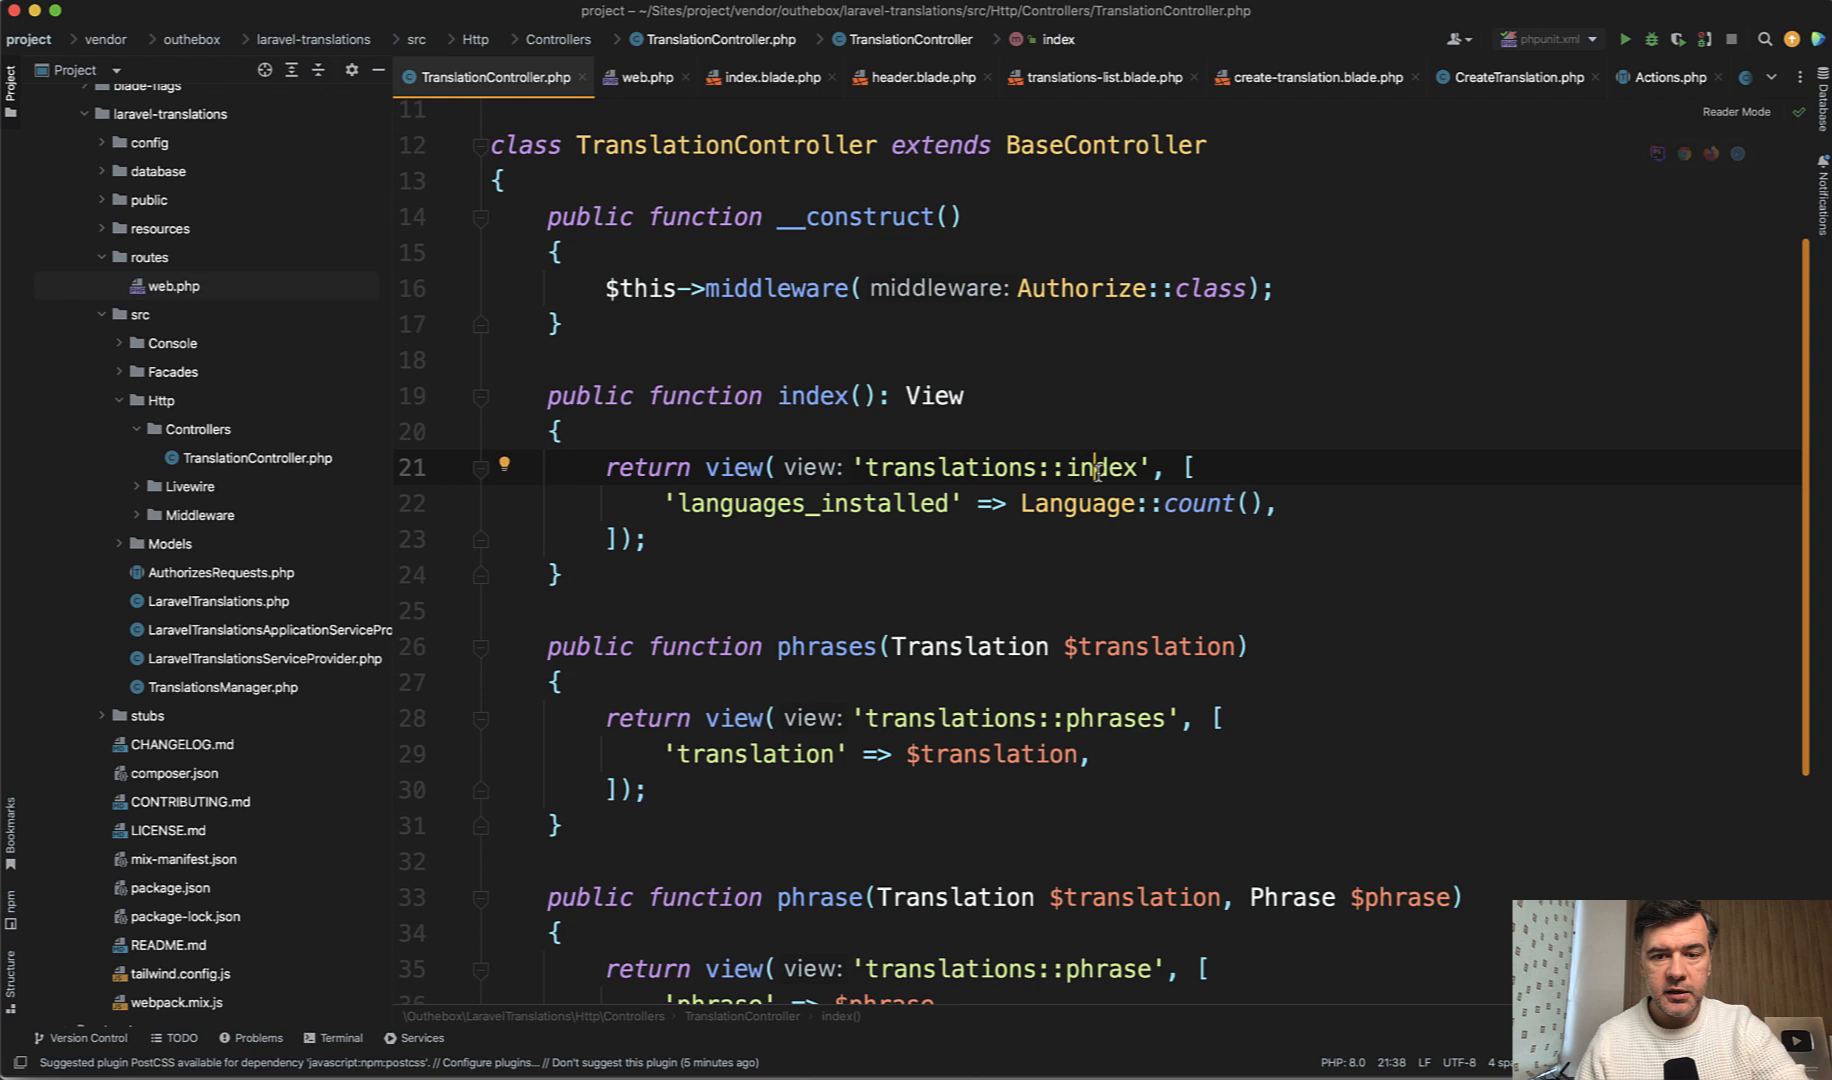
pyautogui.moveTo(894, 196)
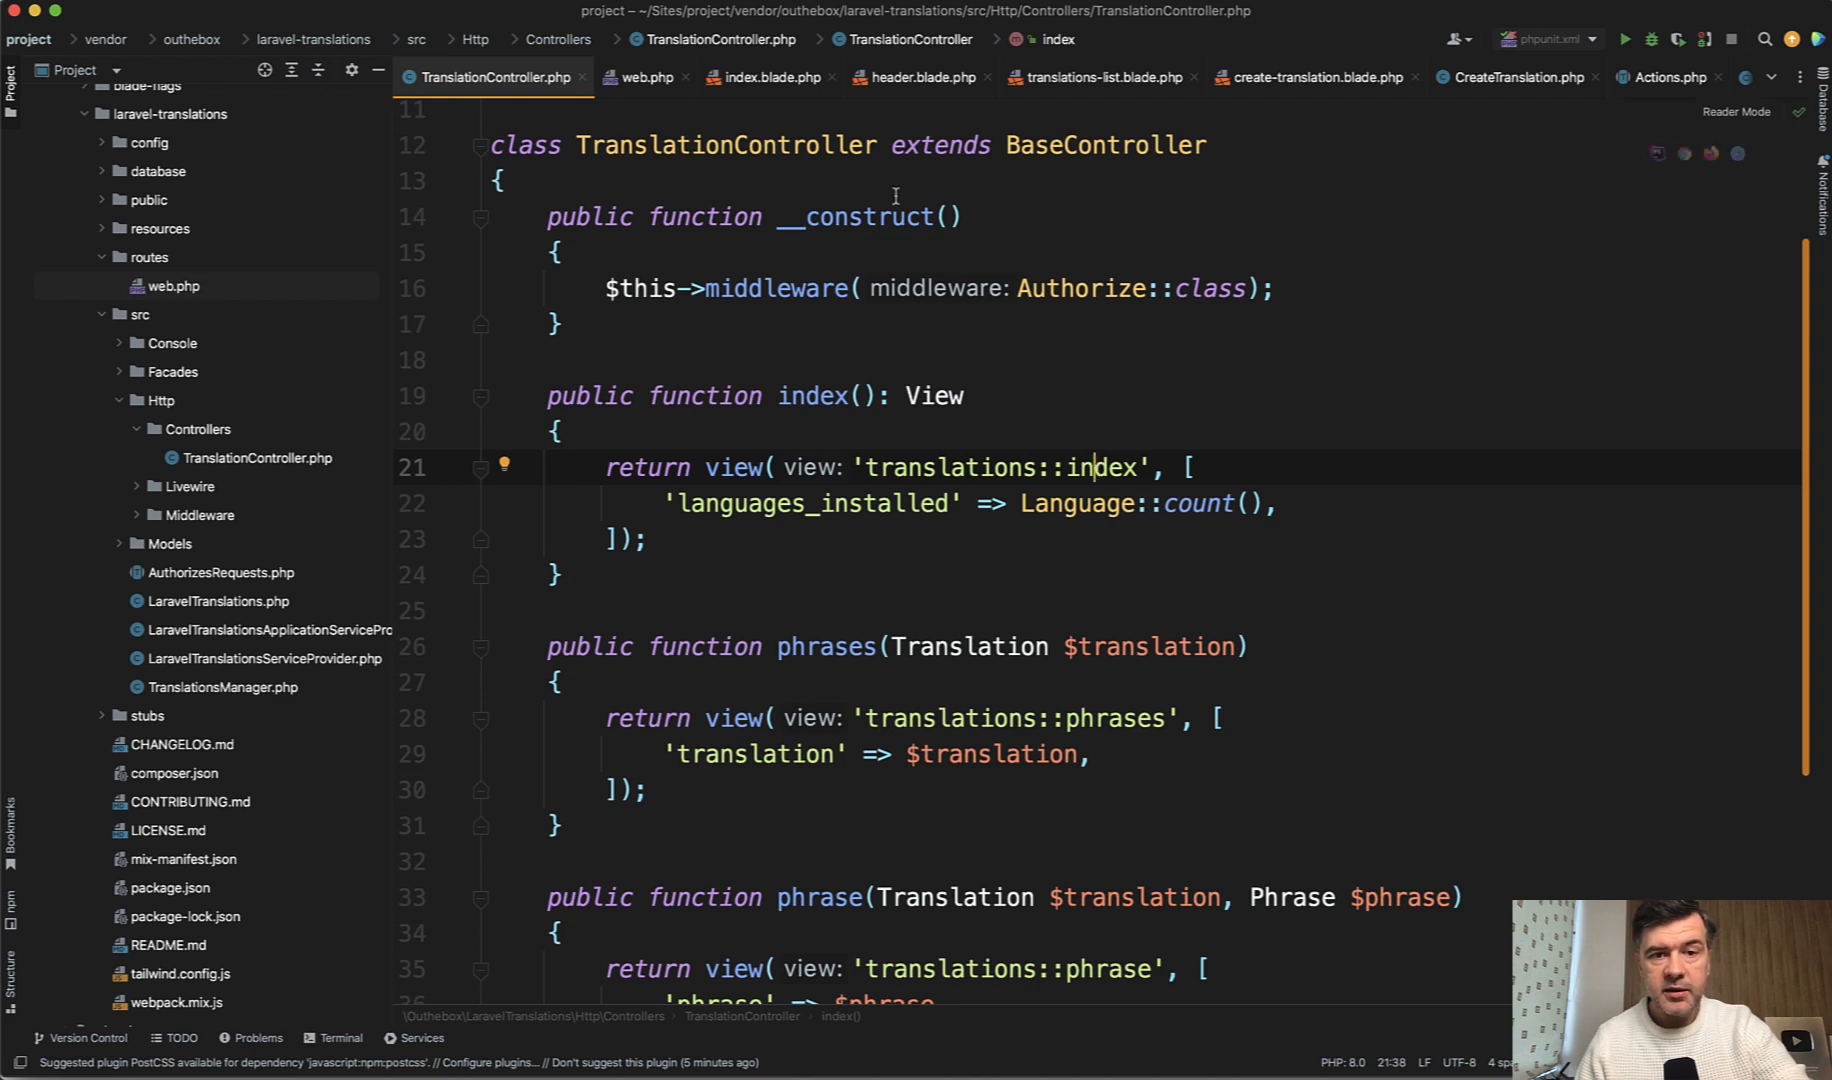
pyautogui.click(766, 78)
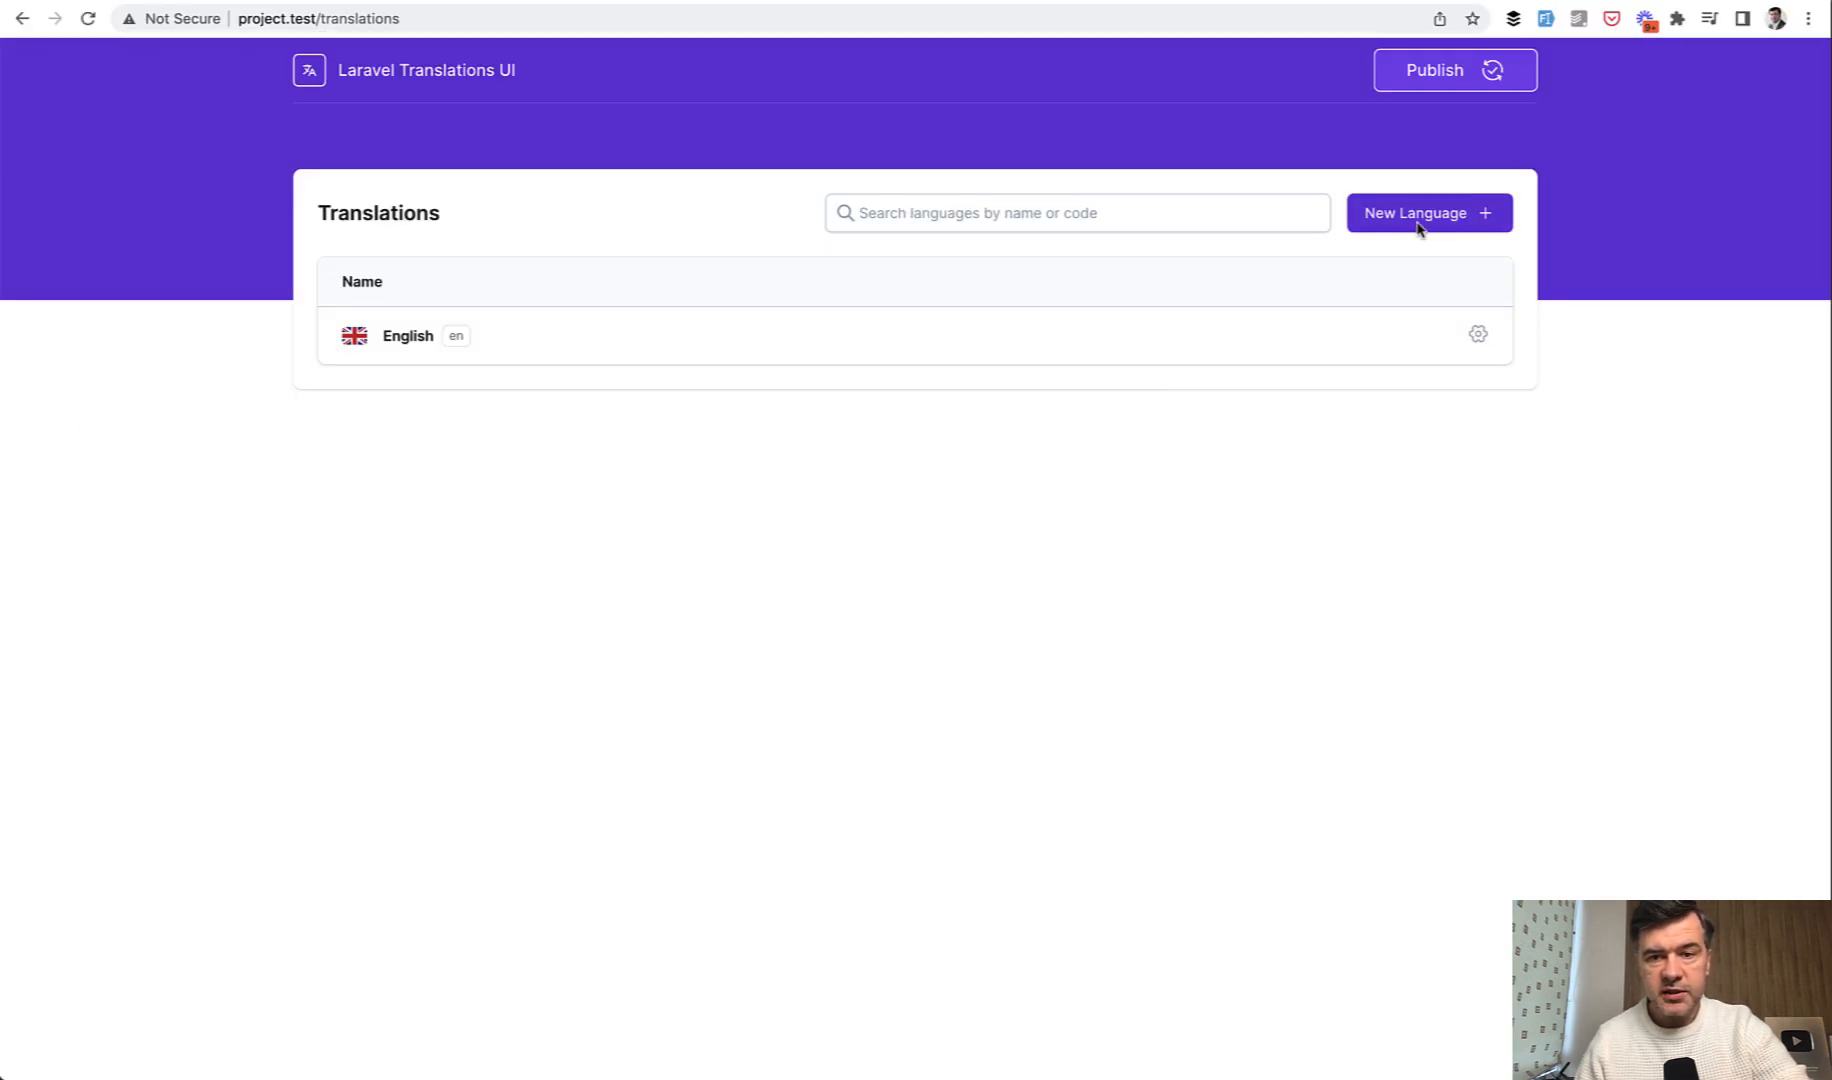
pyautogui.moveTo(978, 434)
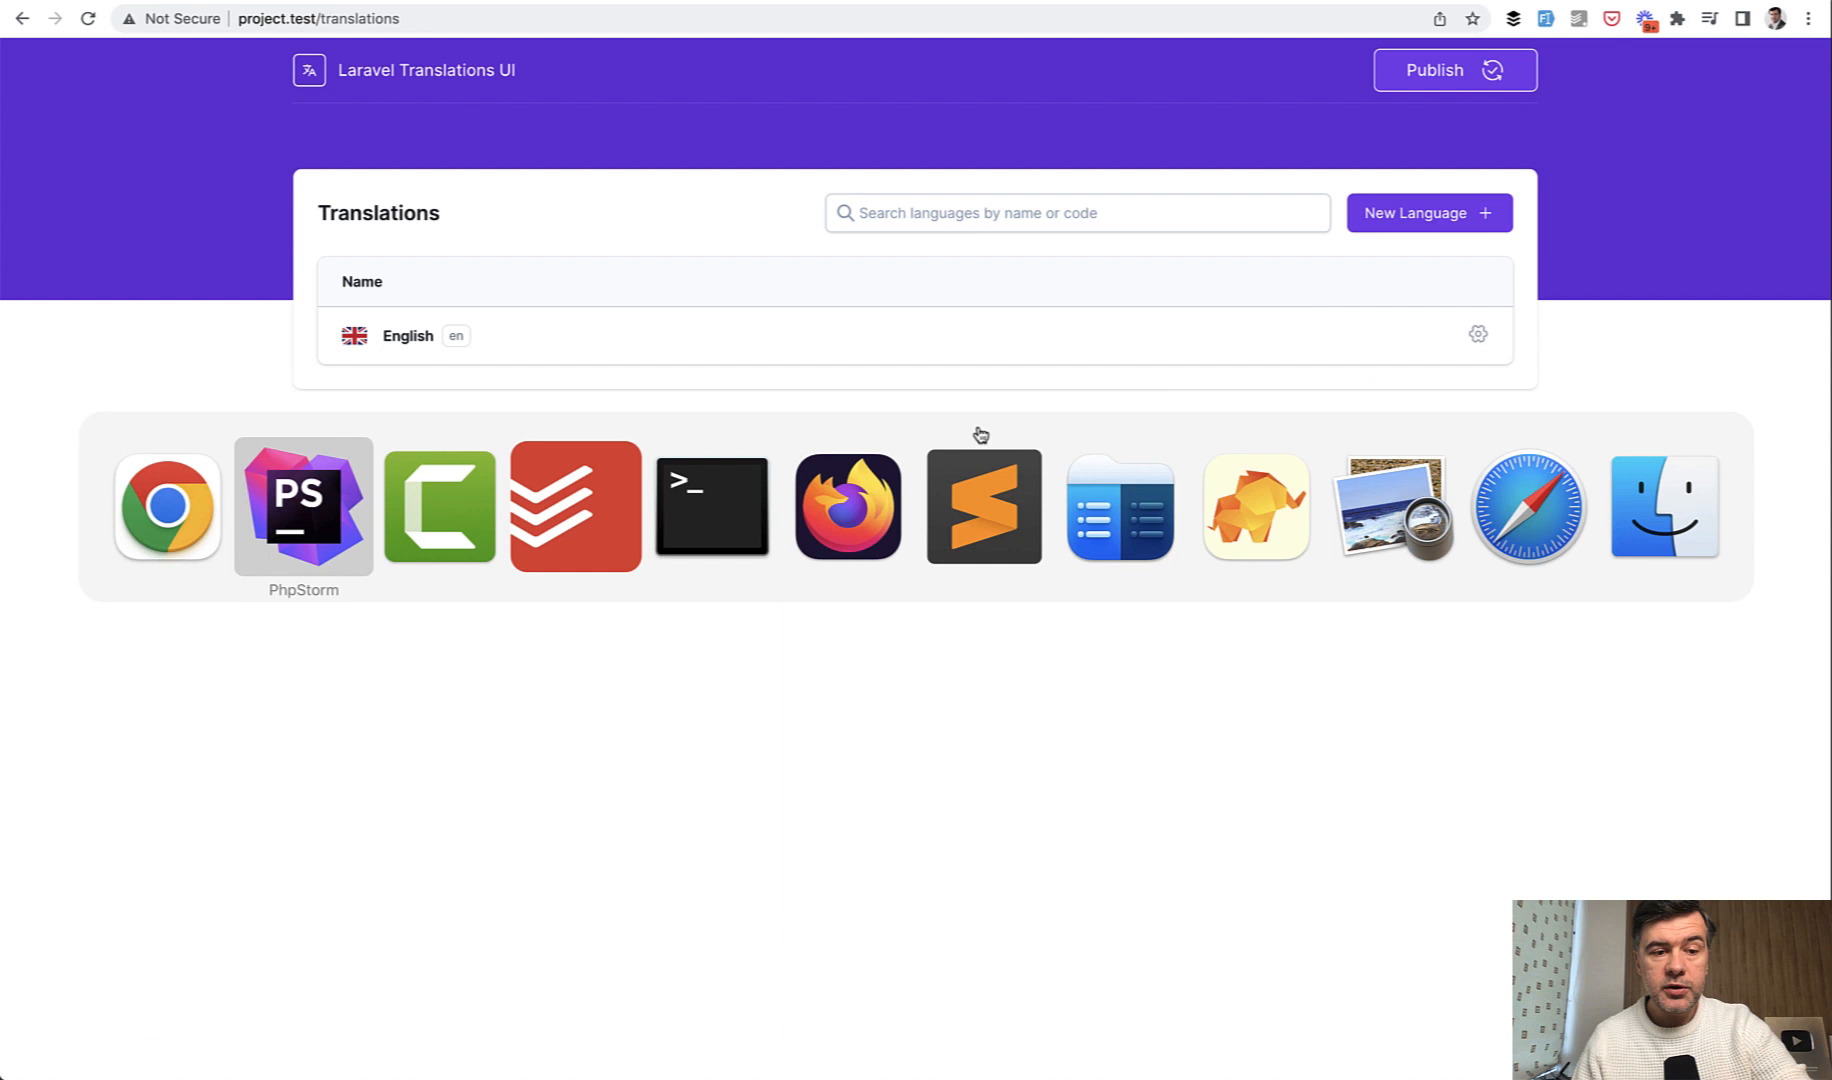
# Show the package composer.json and highlight its wire-elements/modal and WireUI dependencies.
pyautogui.click(302, 506)
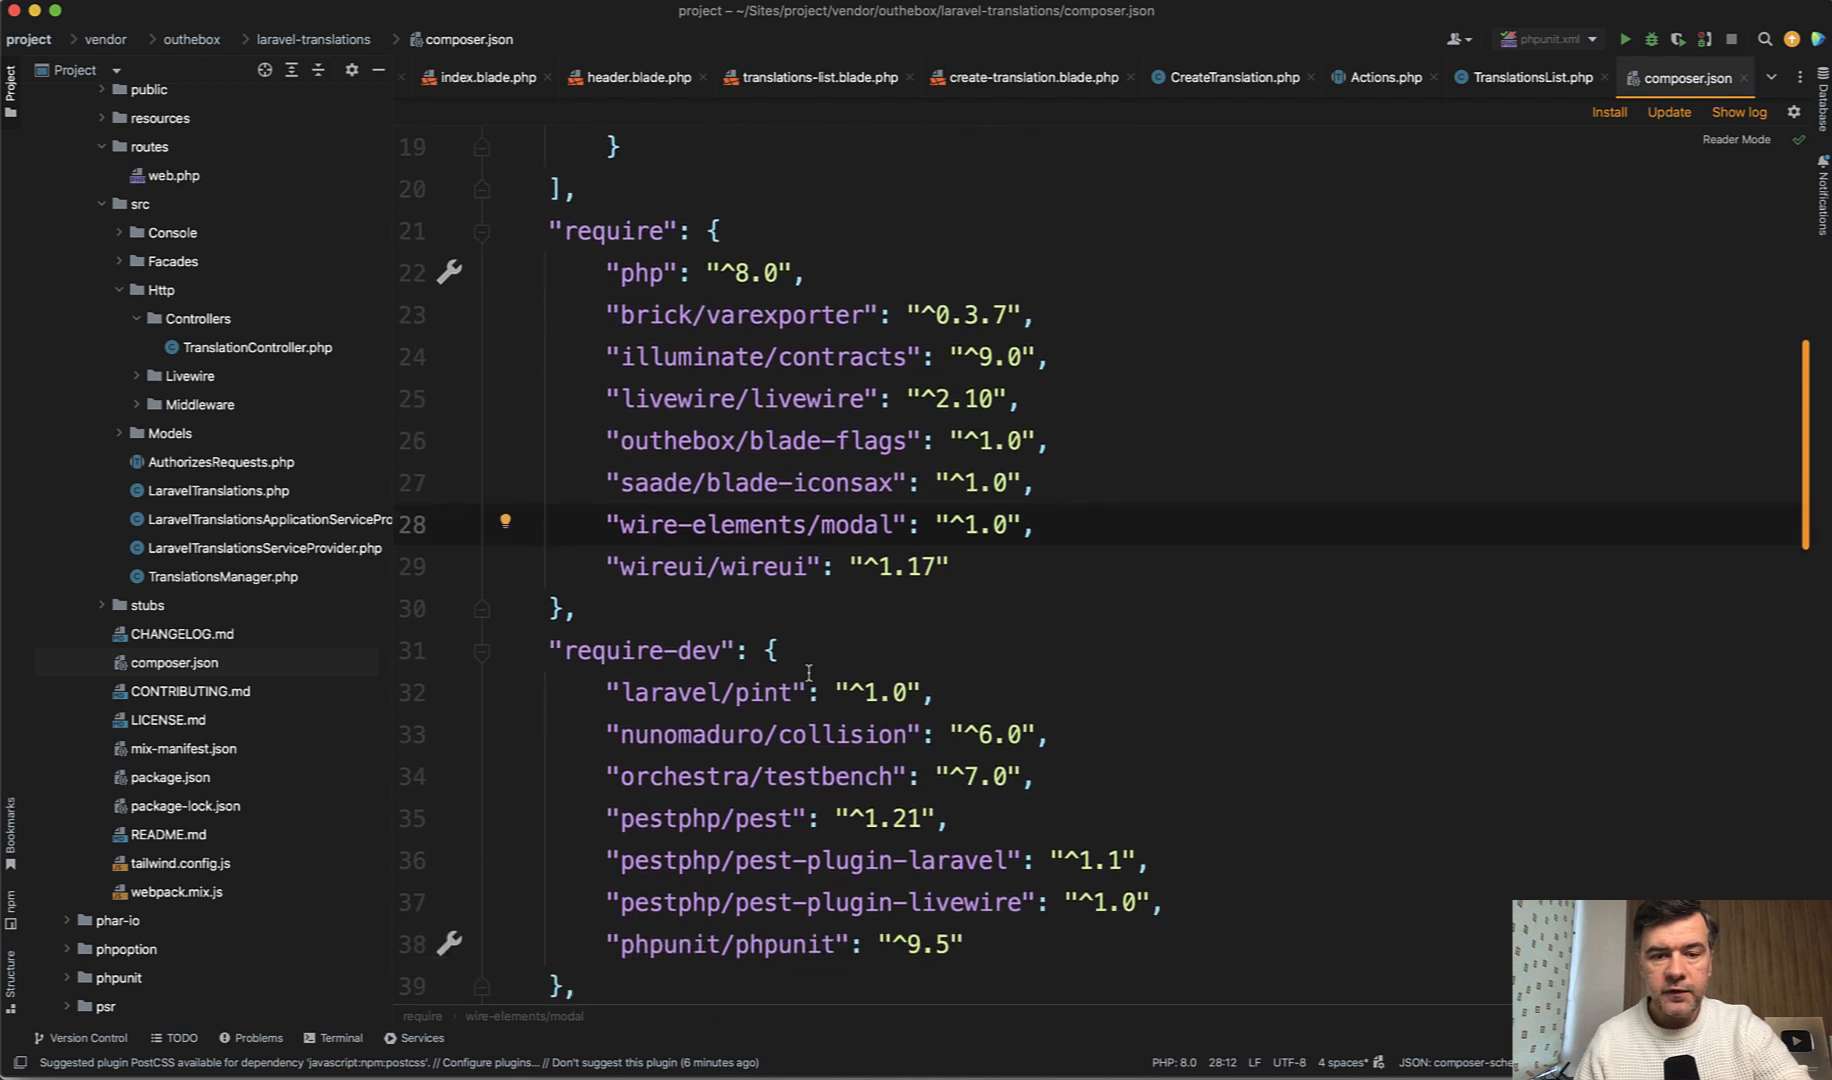
pyautogui.click(702, 398)
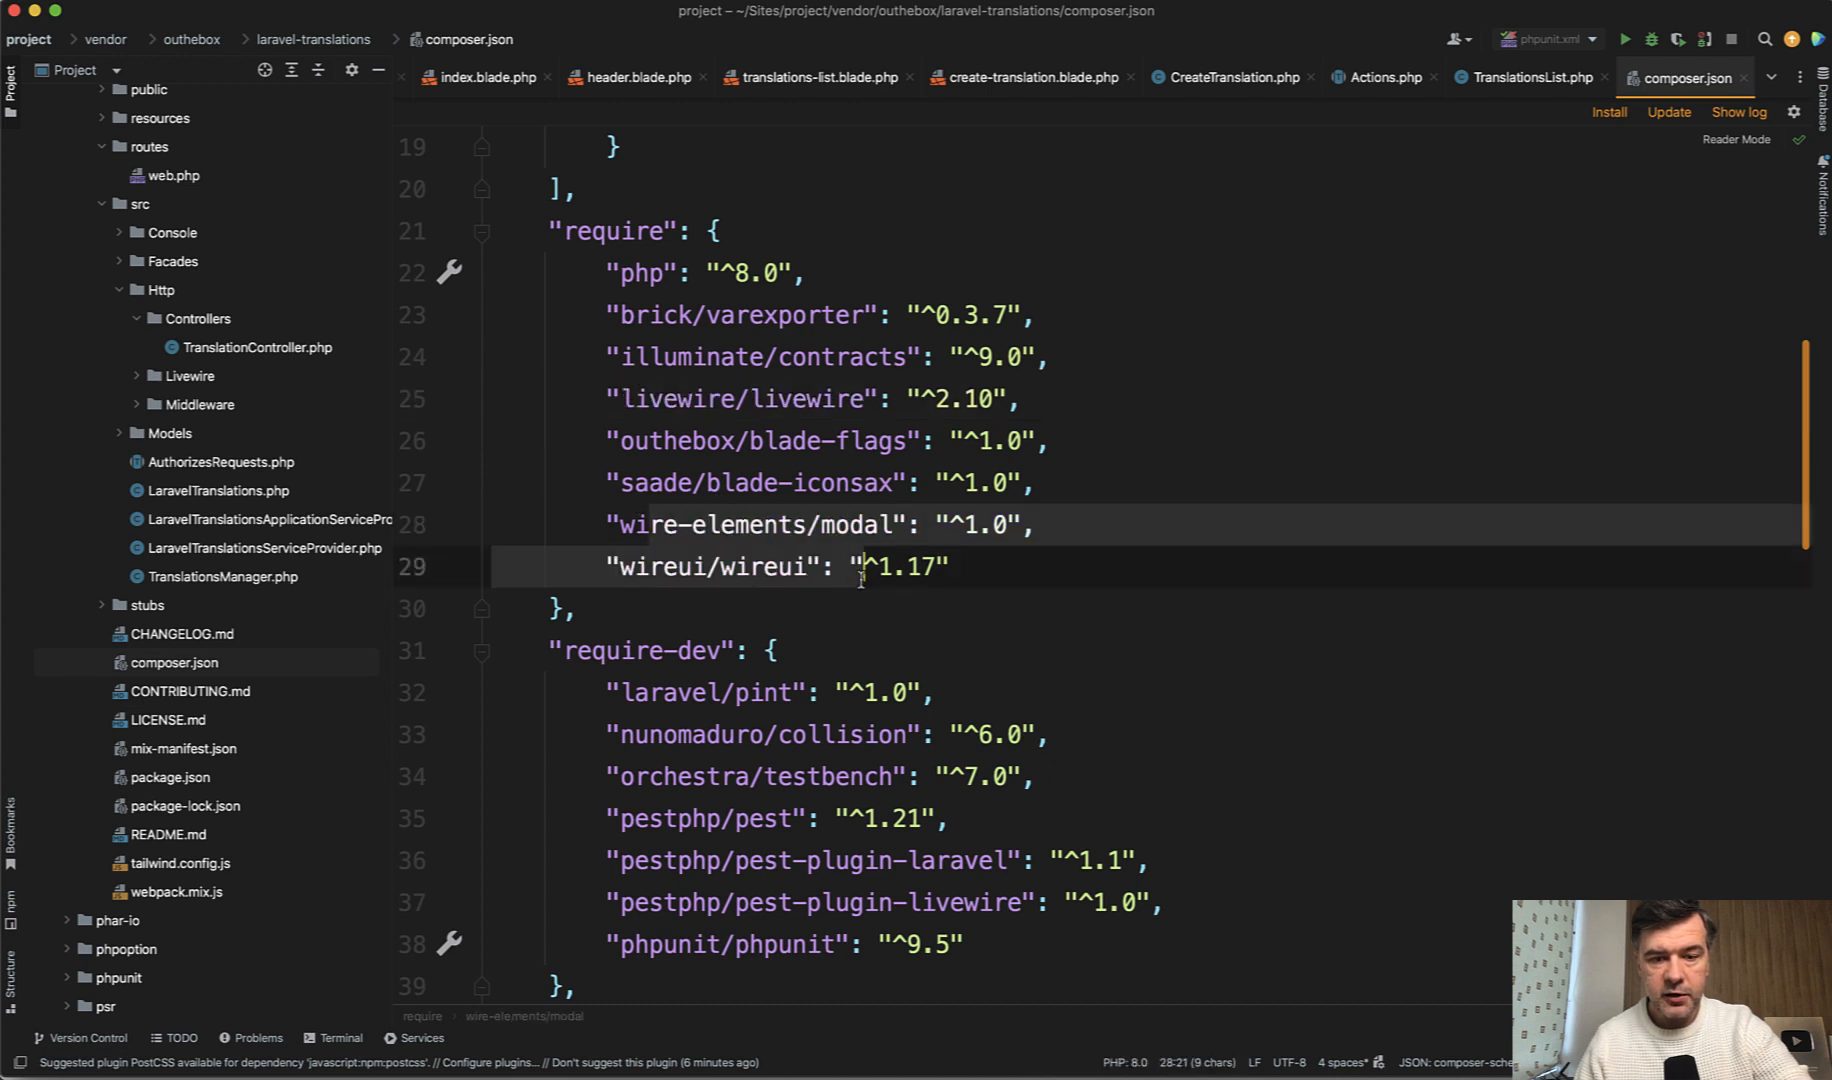
pyautogui.doubleClick(762, 566)
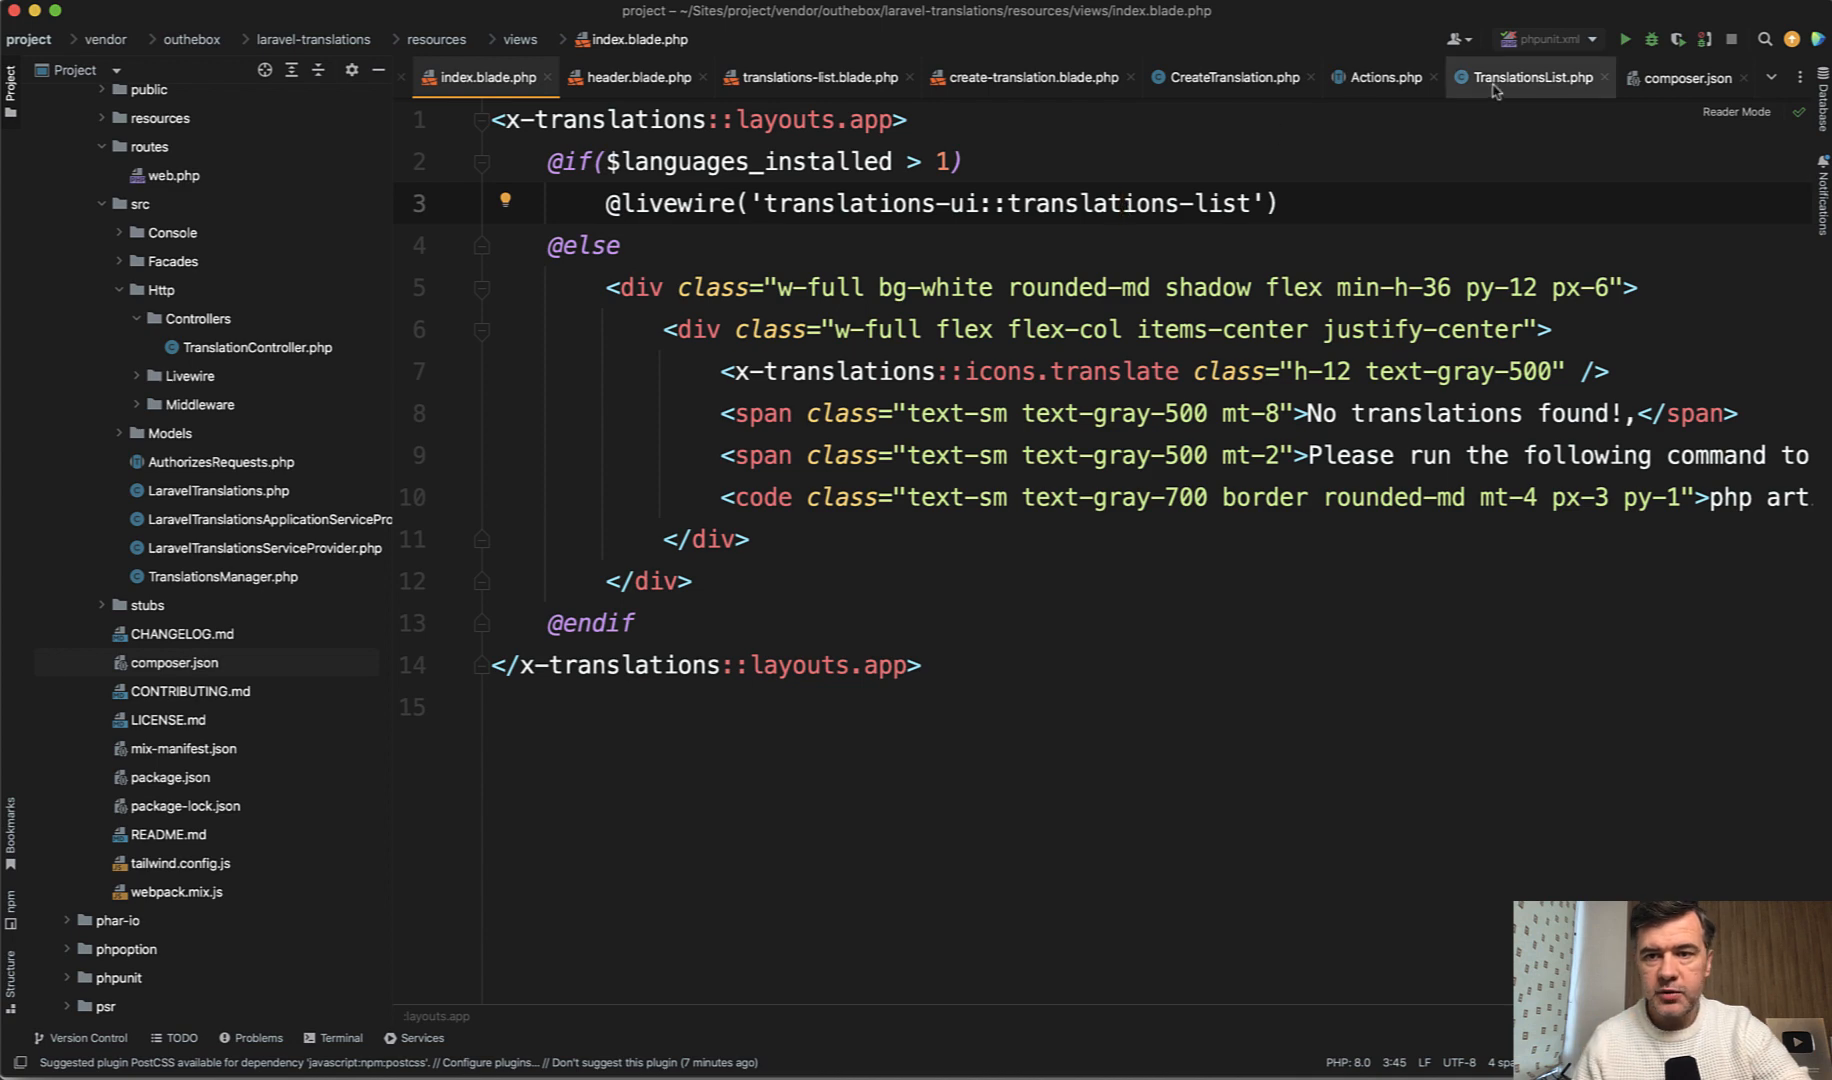
# Read TranslationsList render() returning translations-list, then view that Blade file's New Language button.
pyautogui.click(1528, 78)
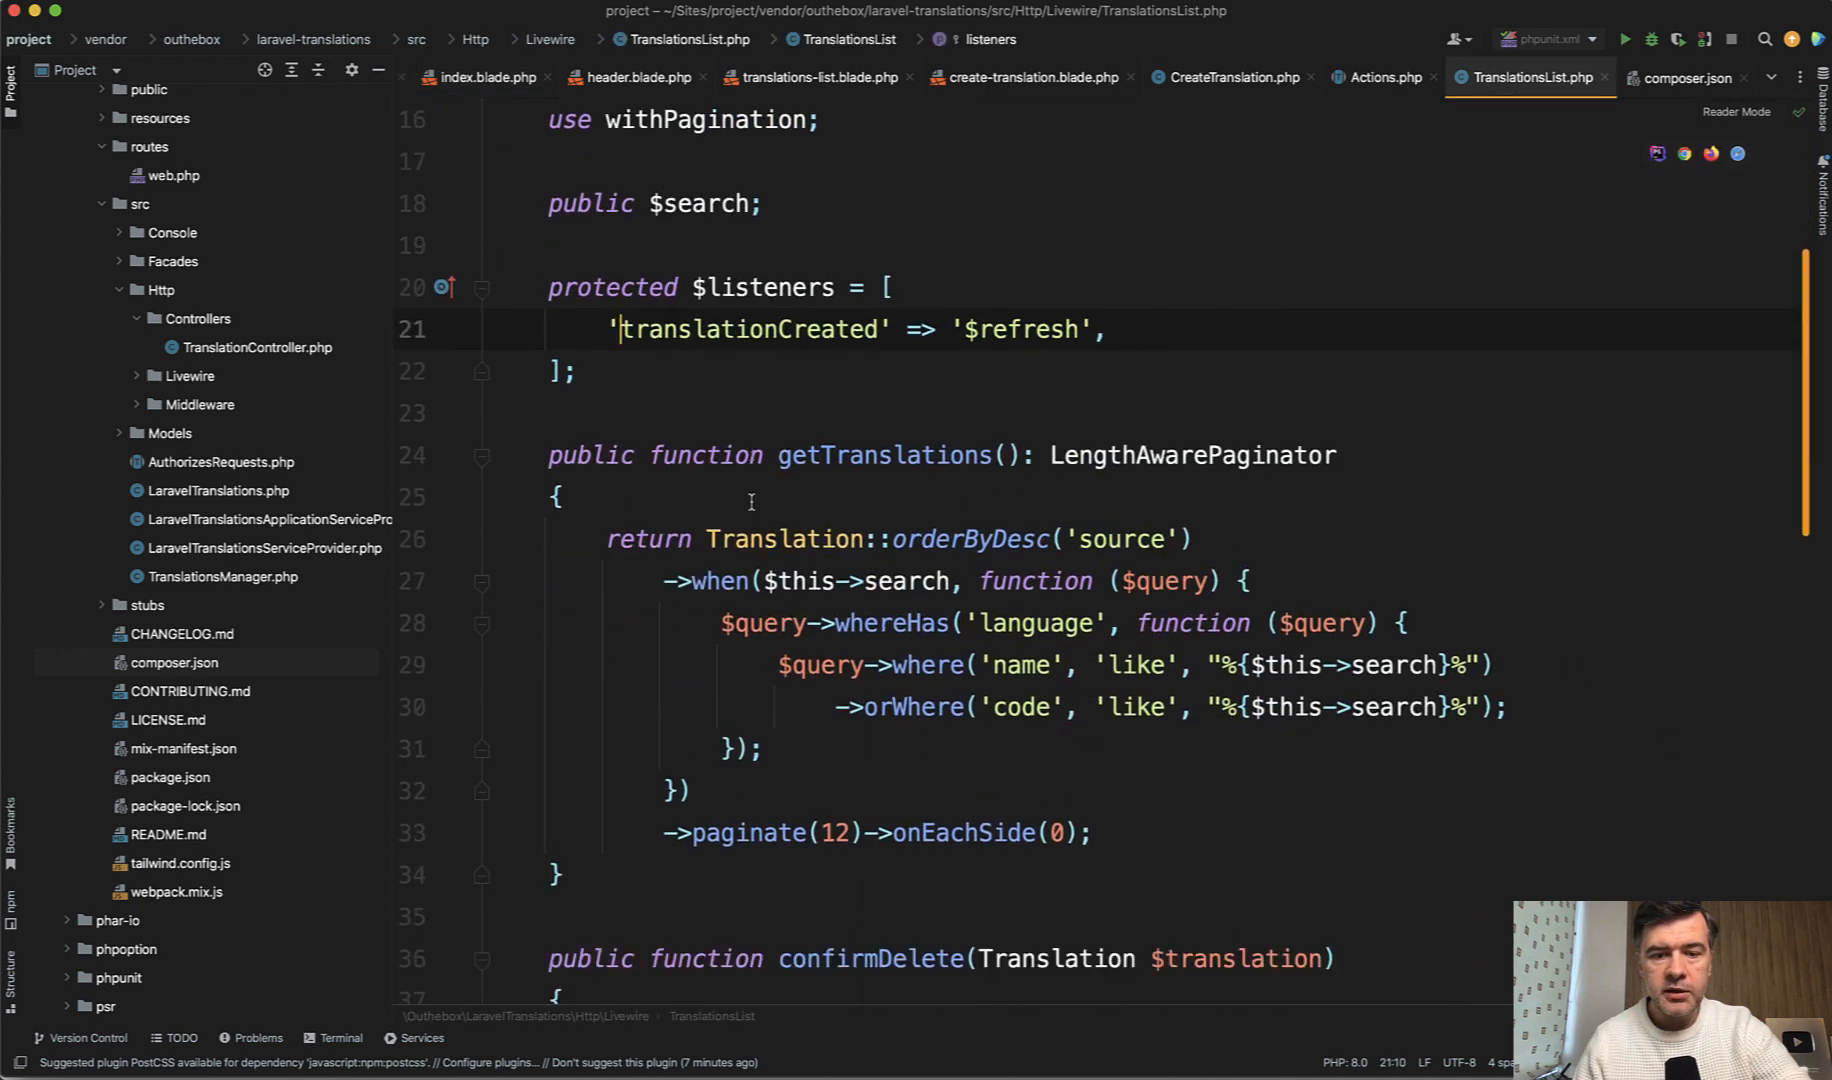
pyautogui.scroll(-3)
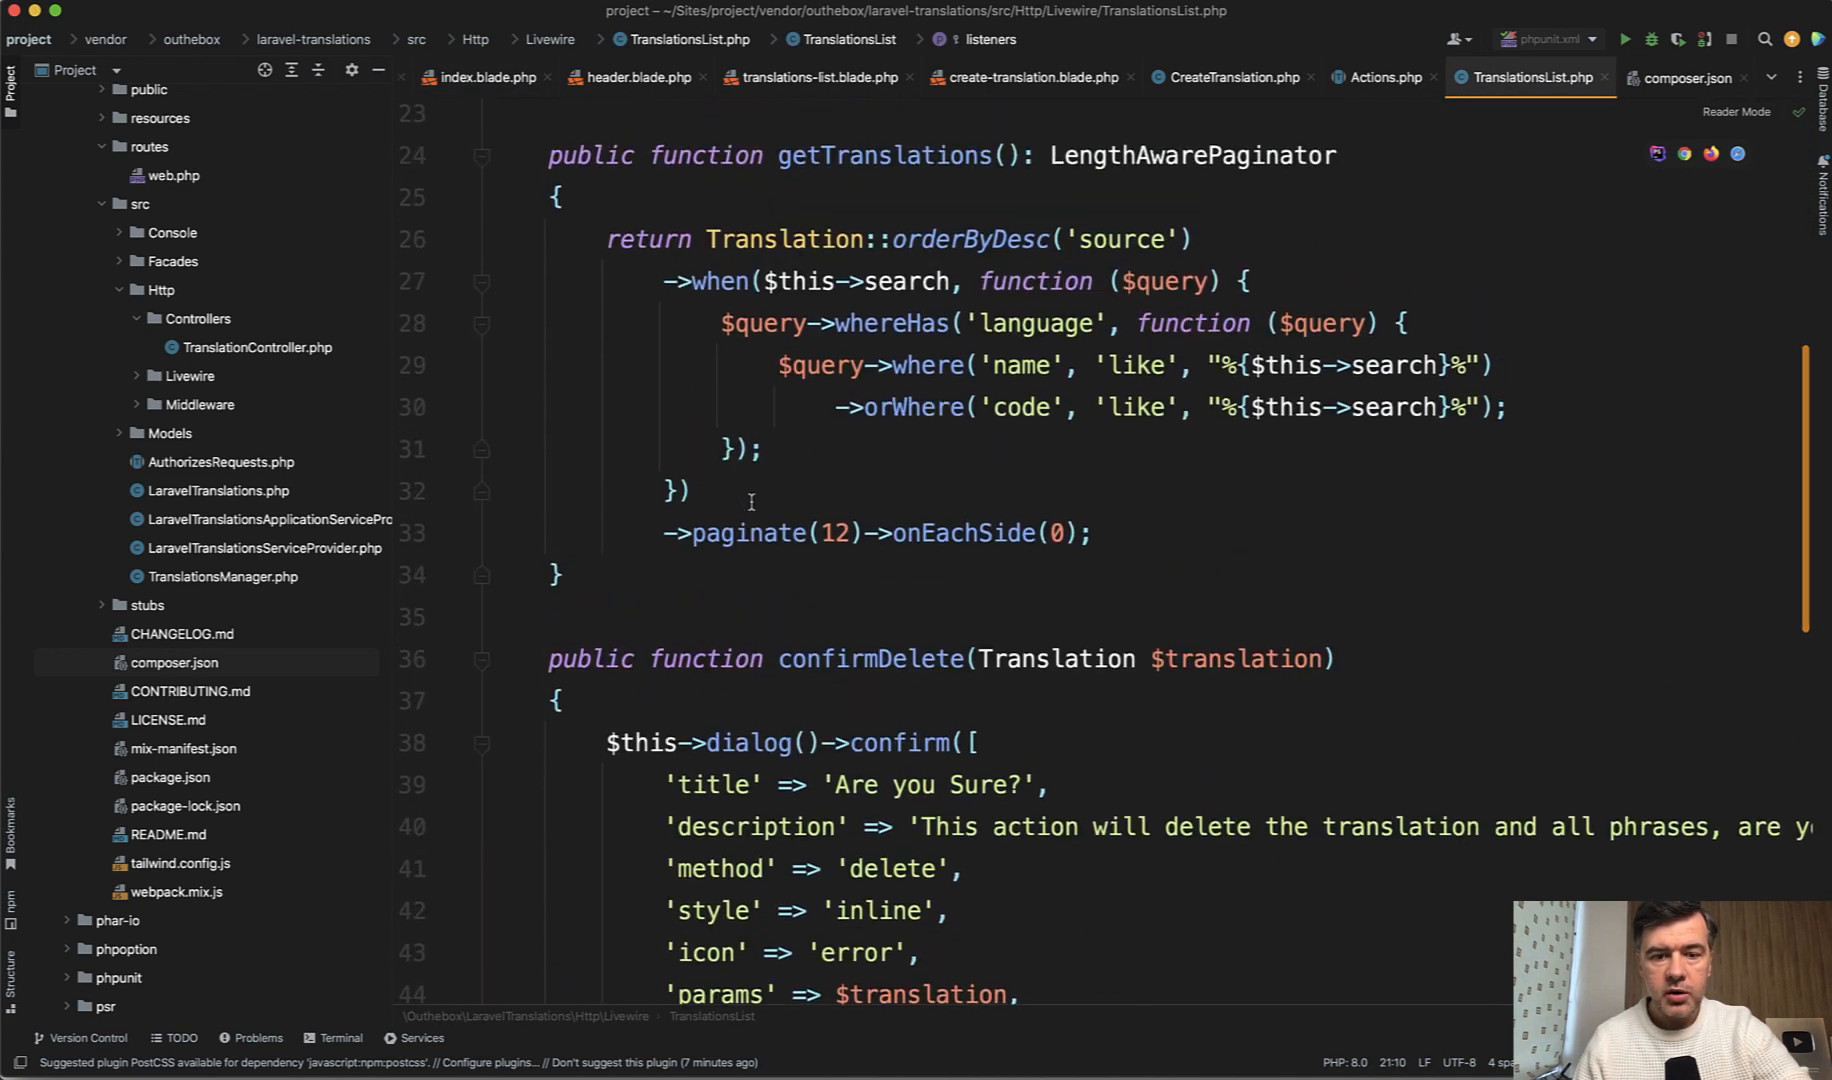
pyautogui.scroll(-3)
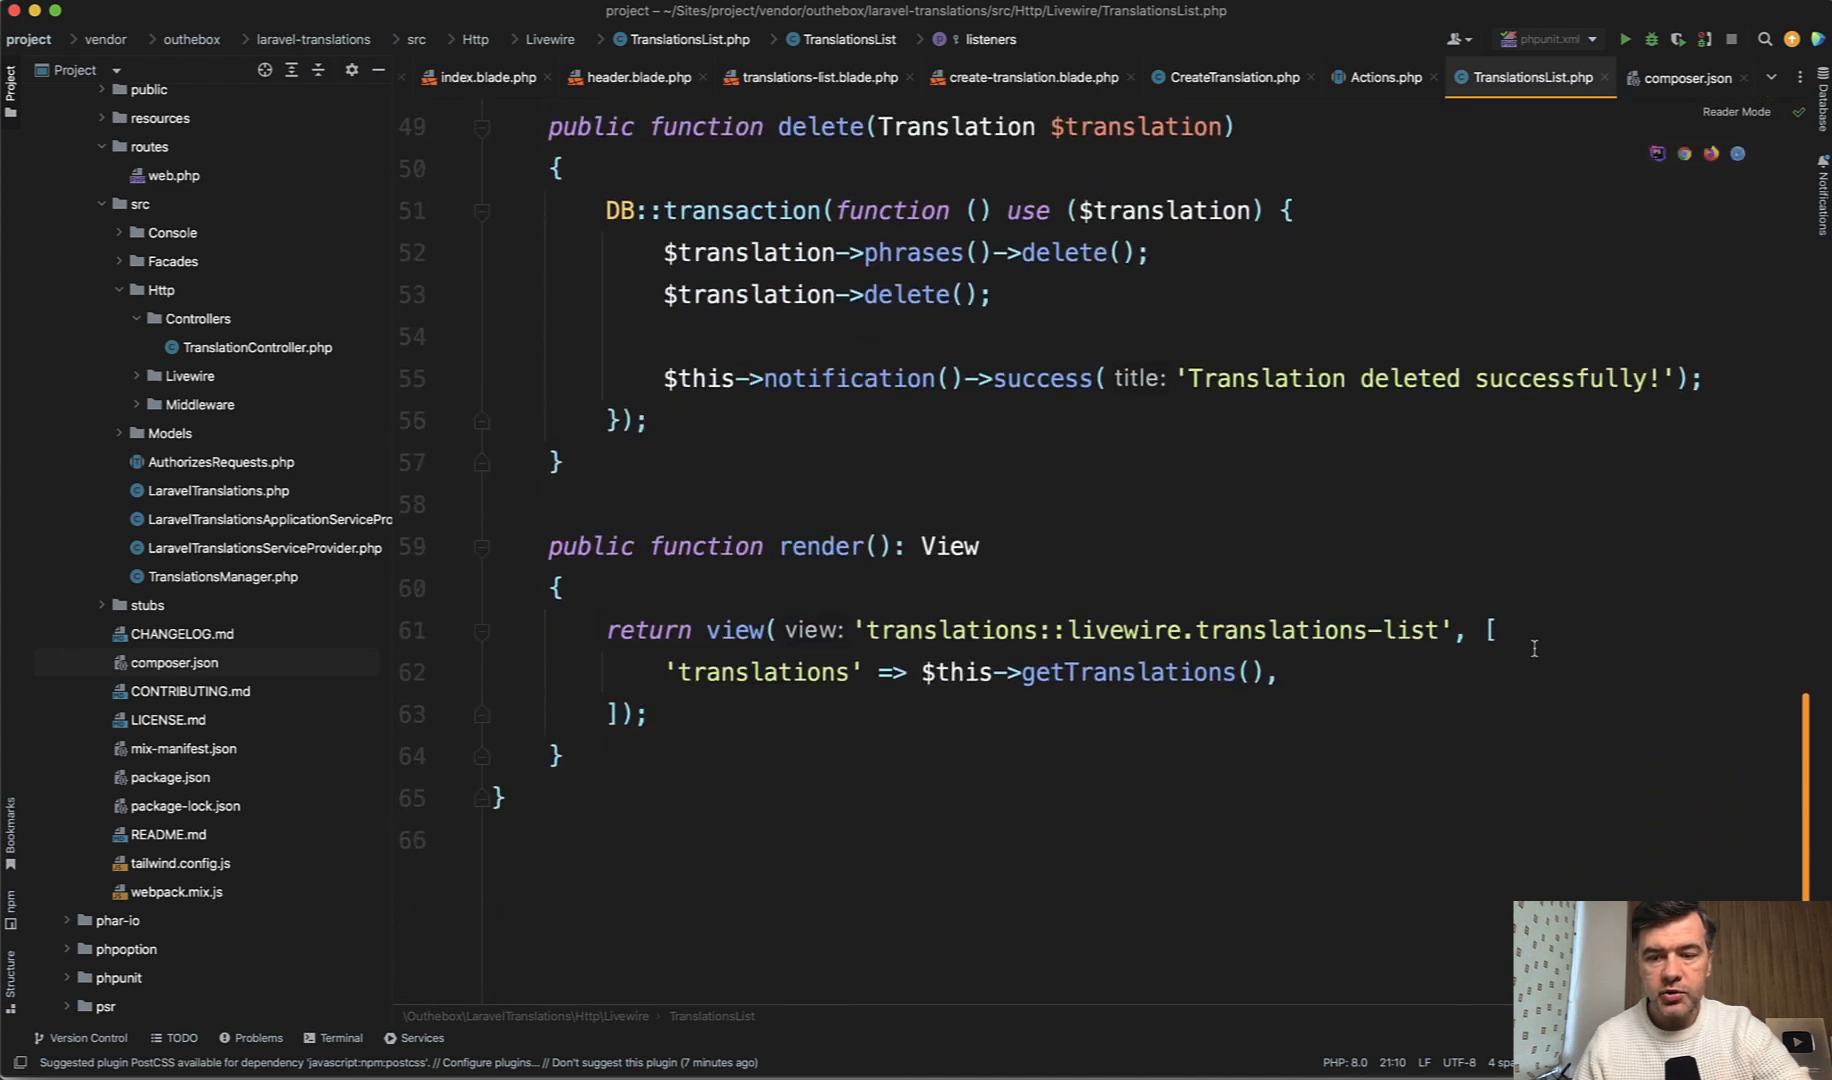
pyautogui.doubleClick(1280, 630)
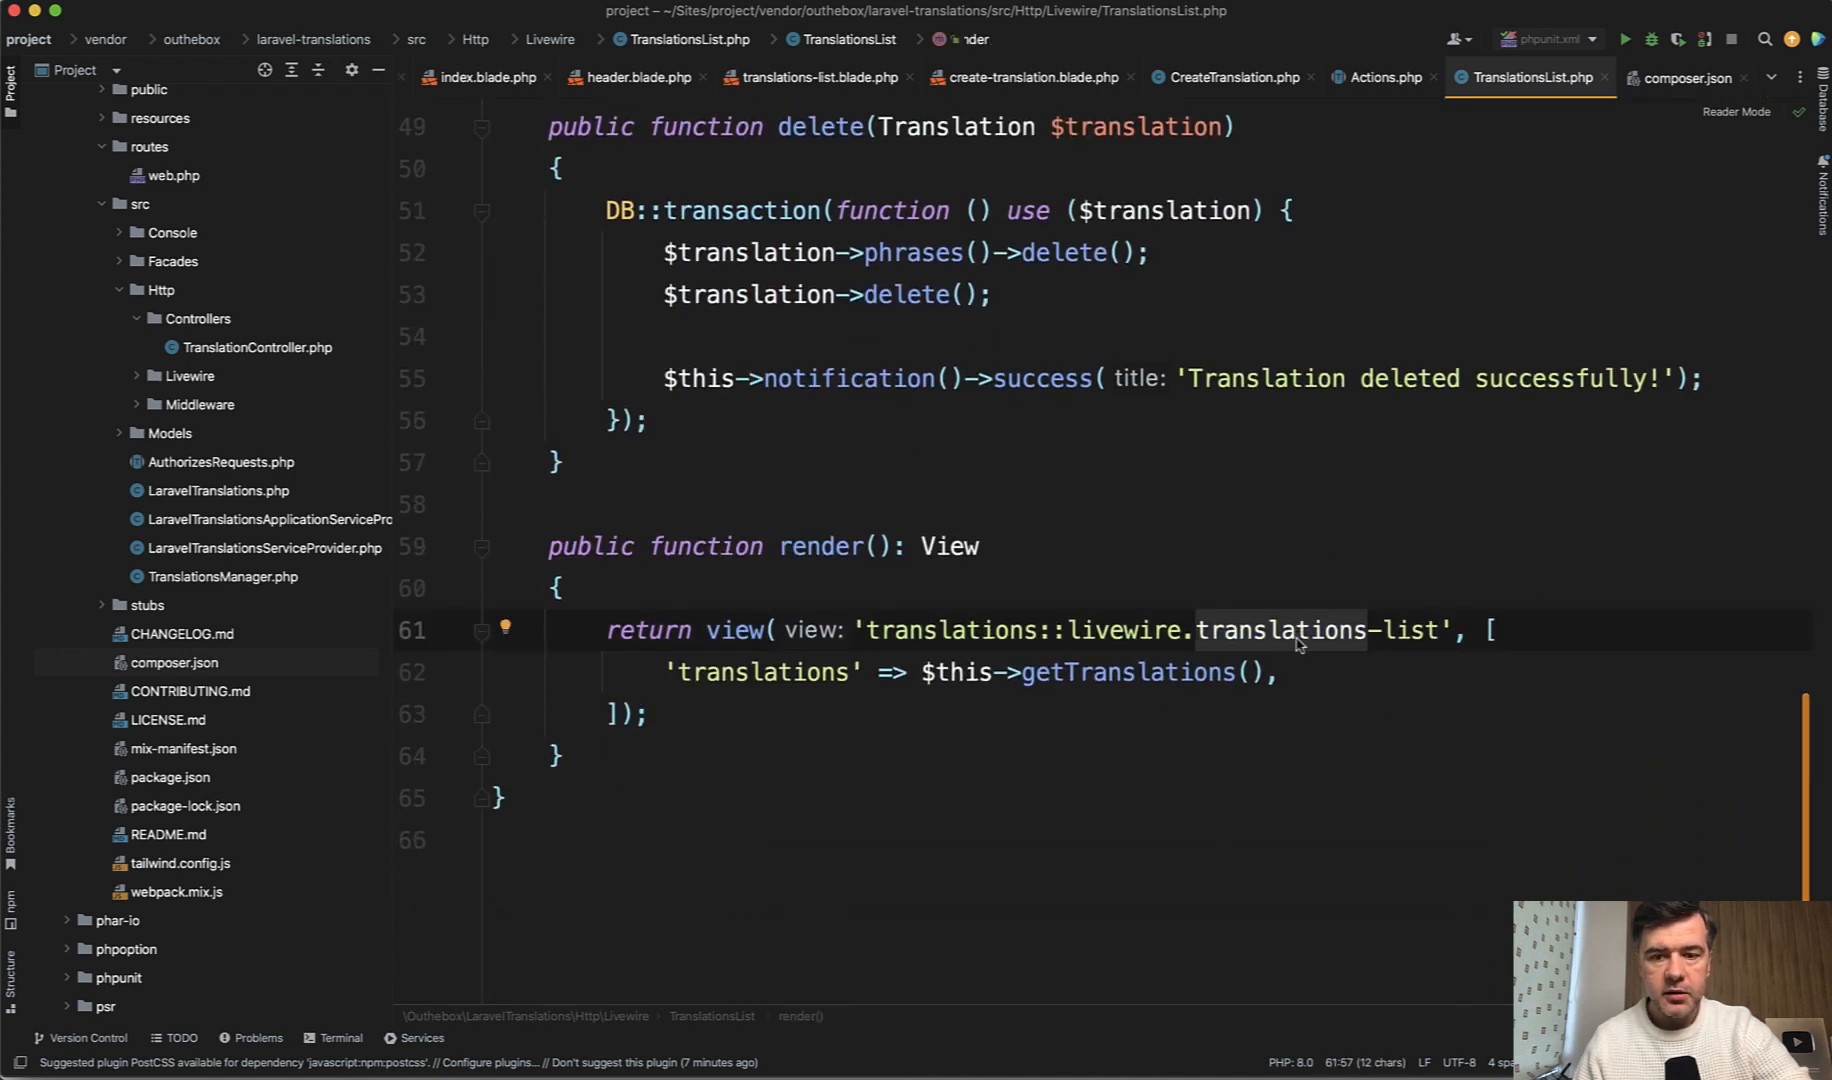
pyautogui.click(816, 78)
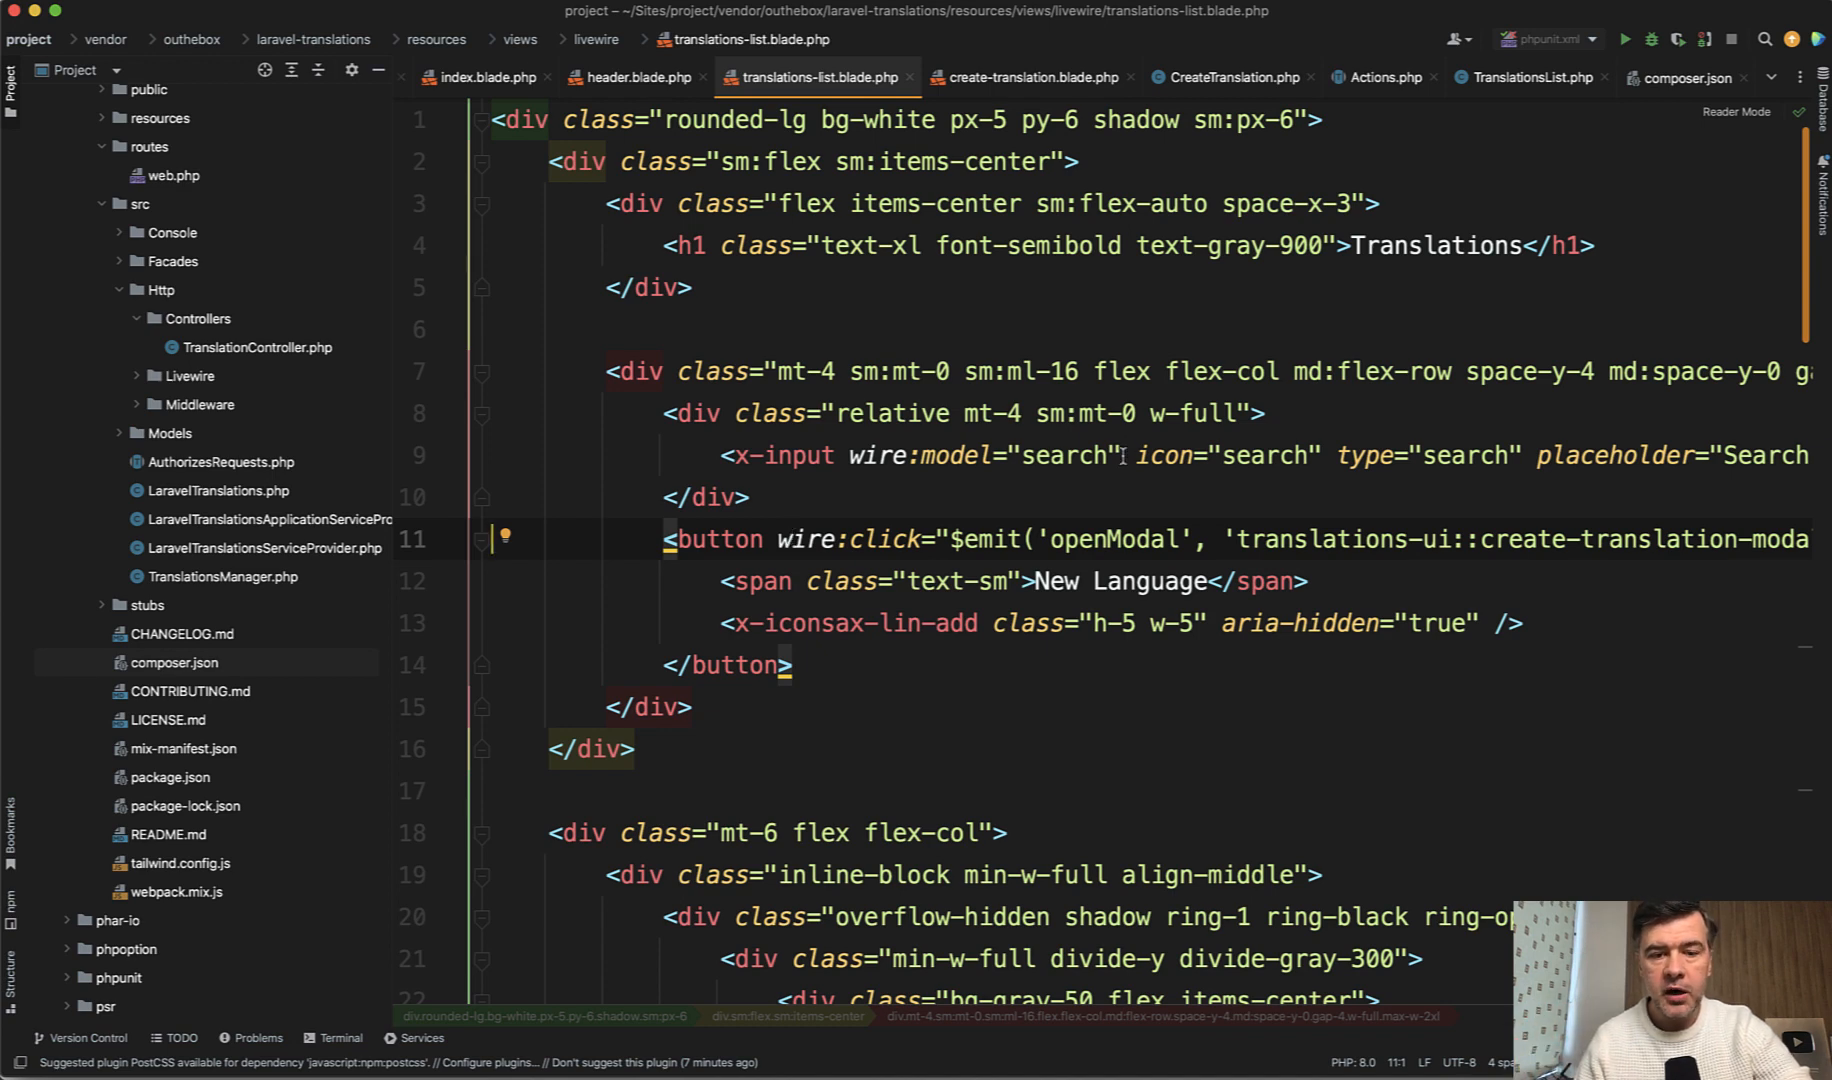
pyautogui.press('cmd+tab')
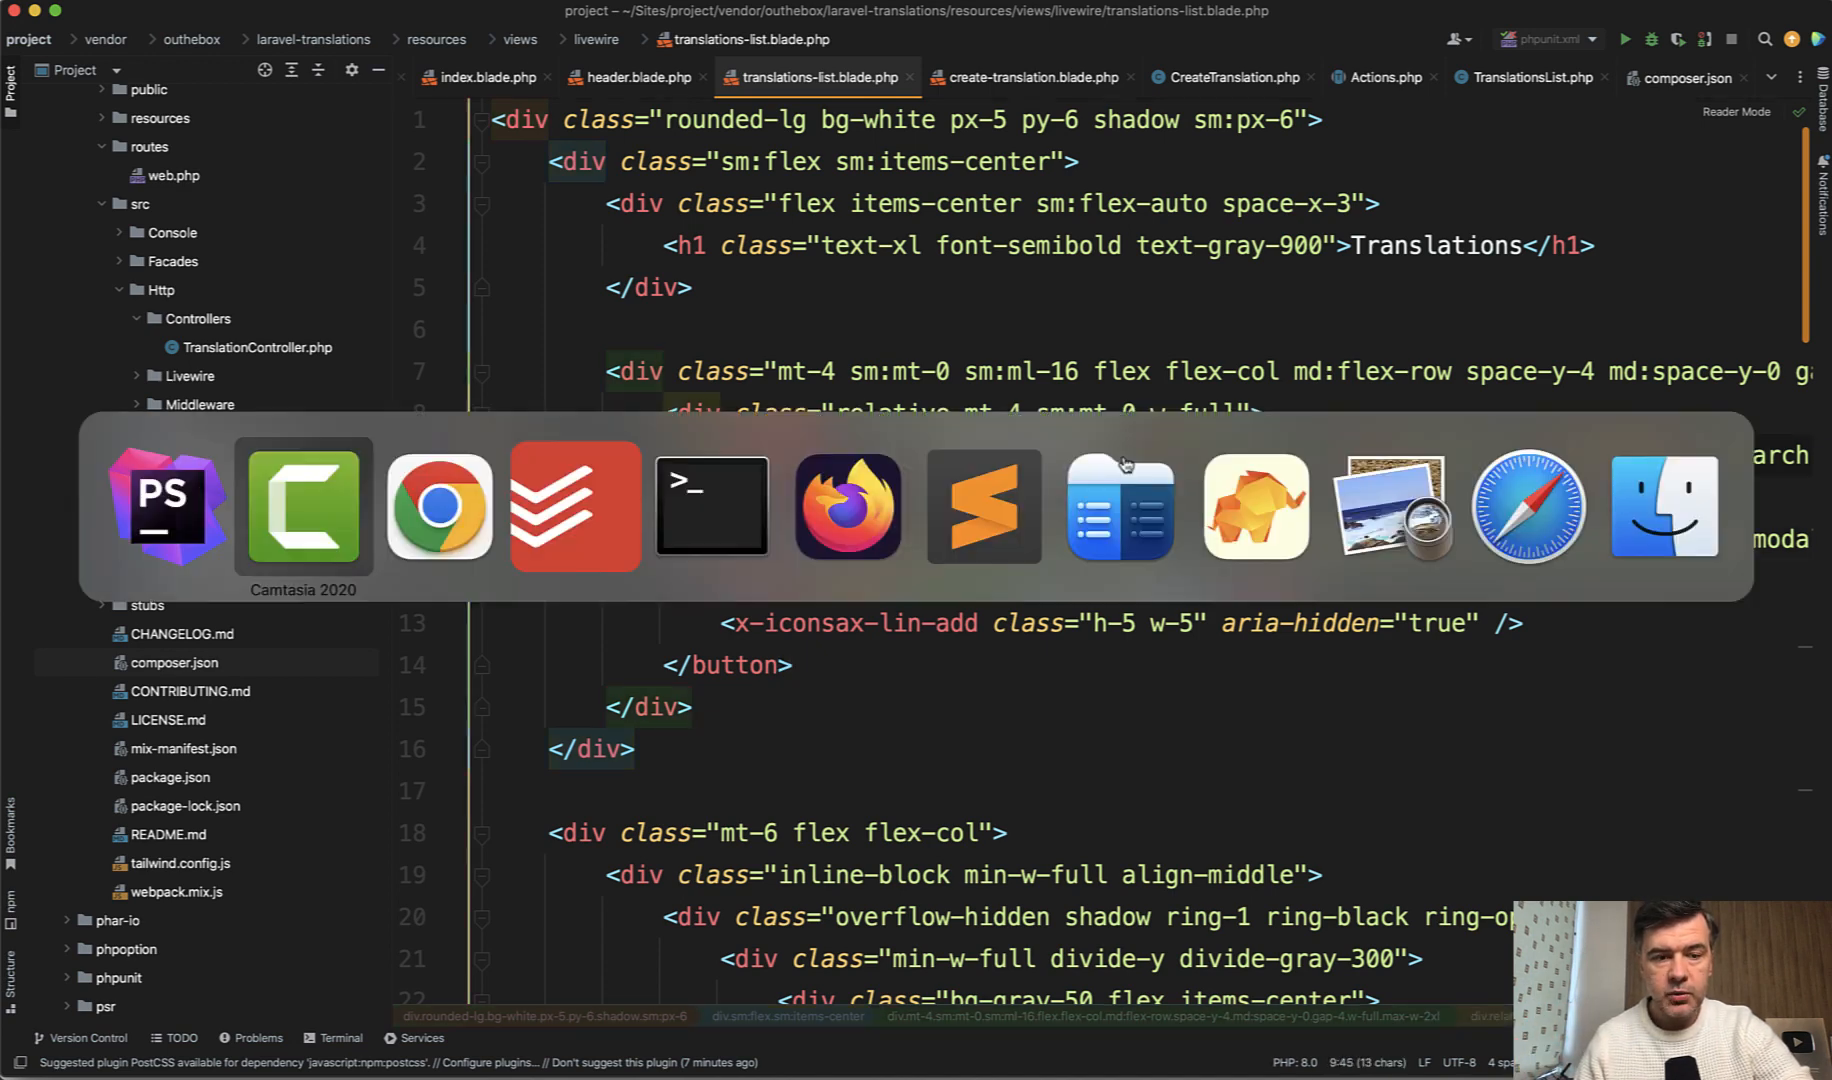
# Search the language list for 'engl' then 'afr' so Afrikaans filtering leaves the list empty.
pyautogui.click(438, 504)
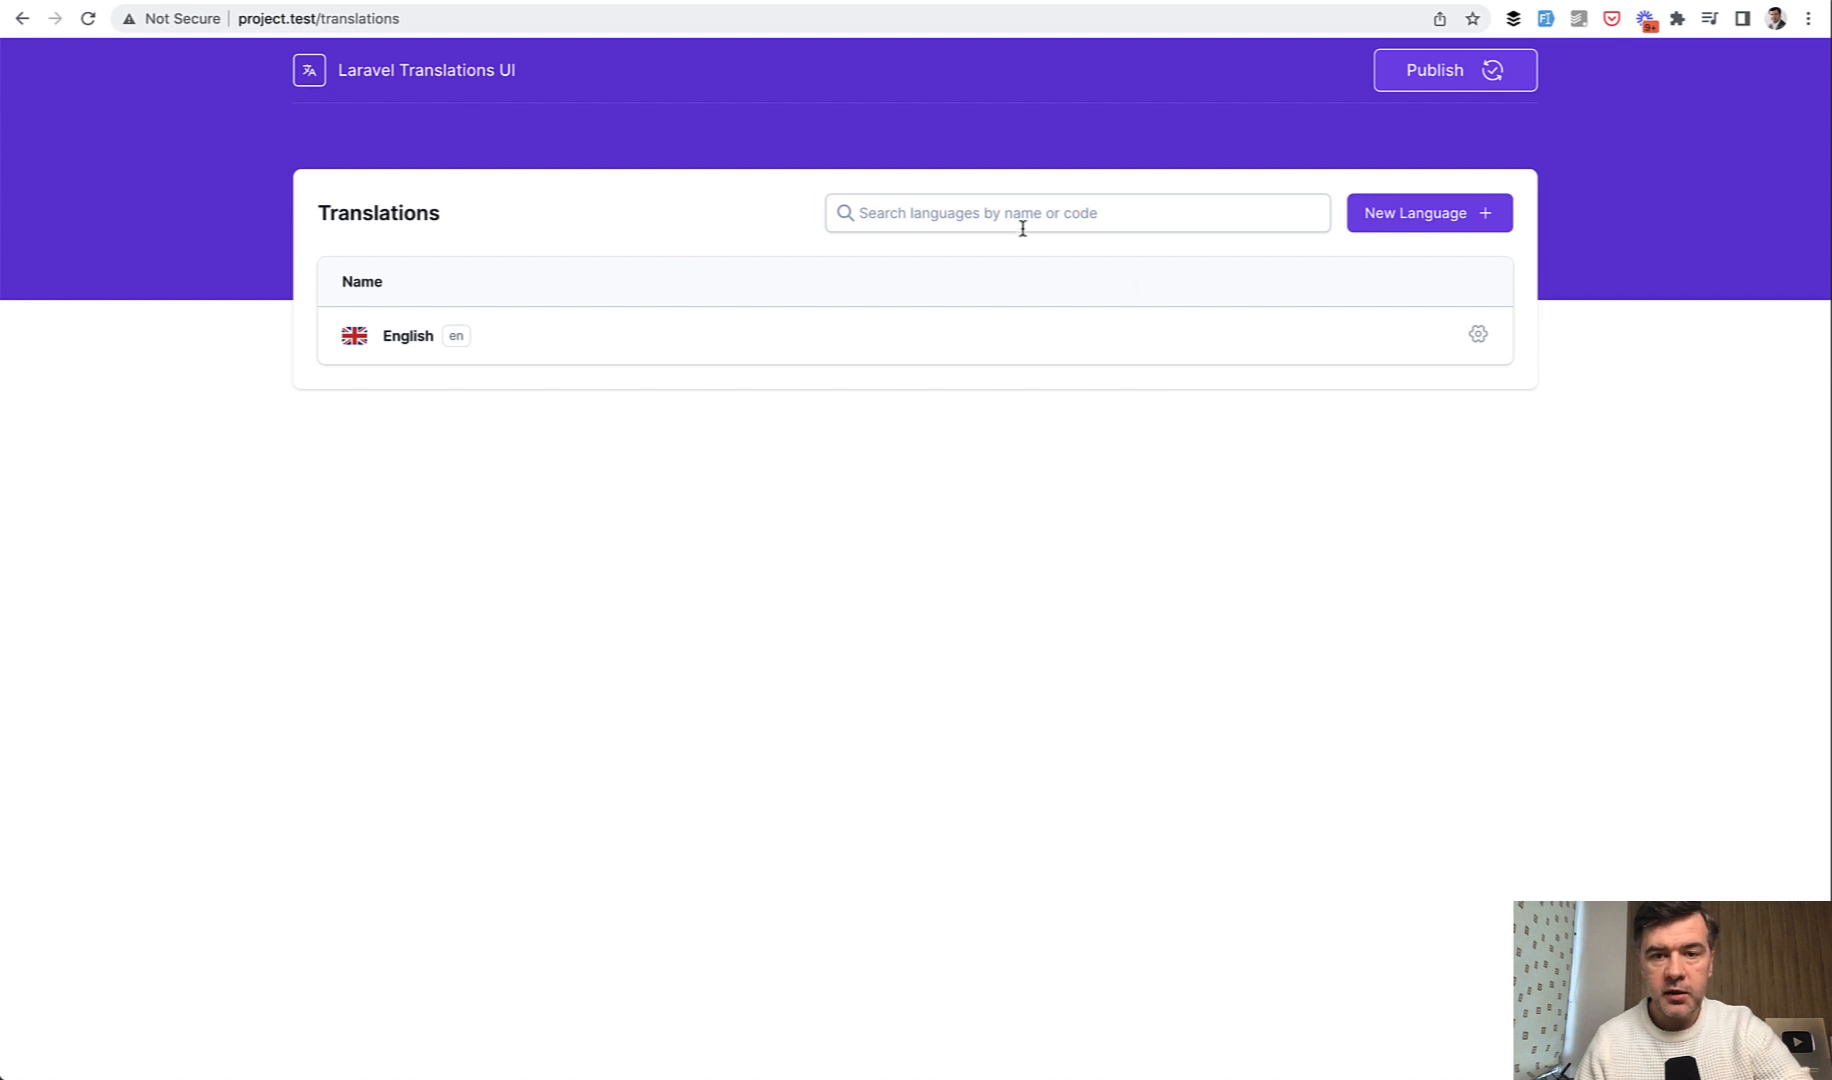
pyautogui.write('engl')
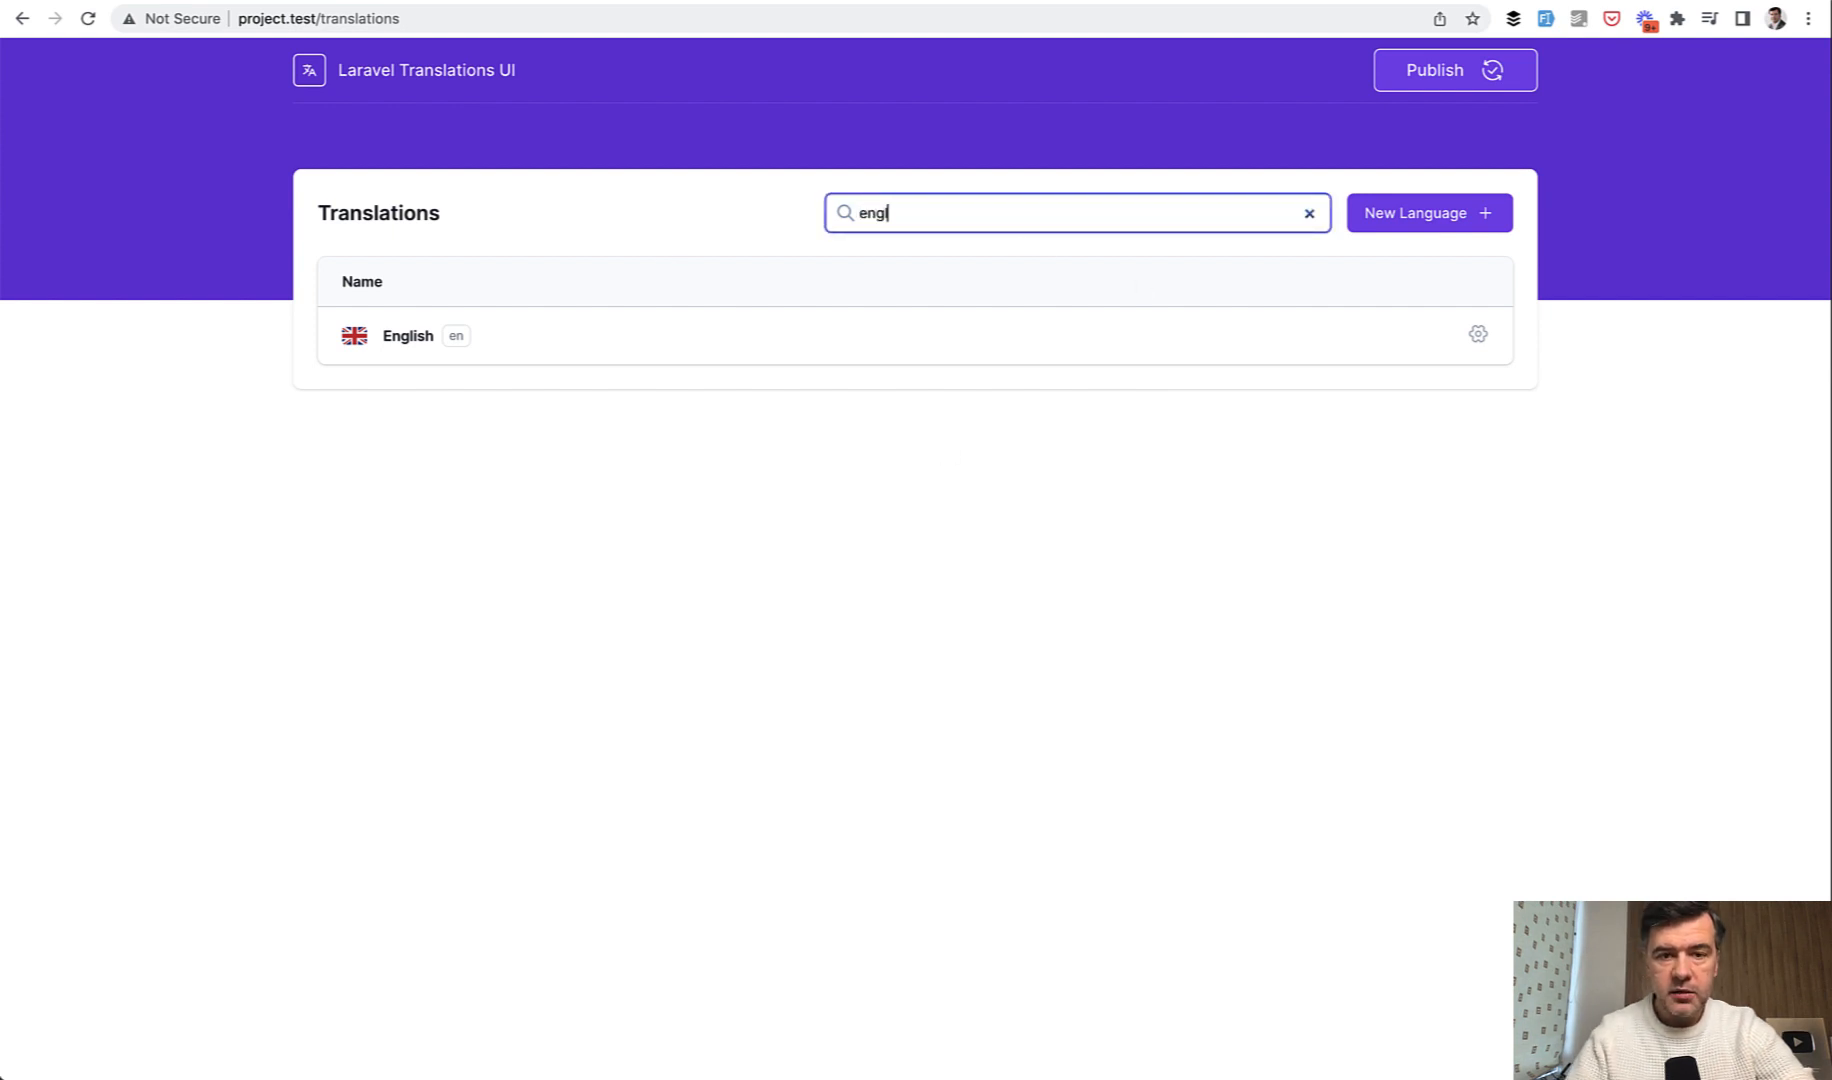
pyautogui.write('a')
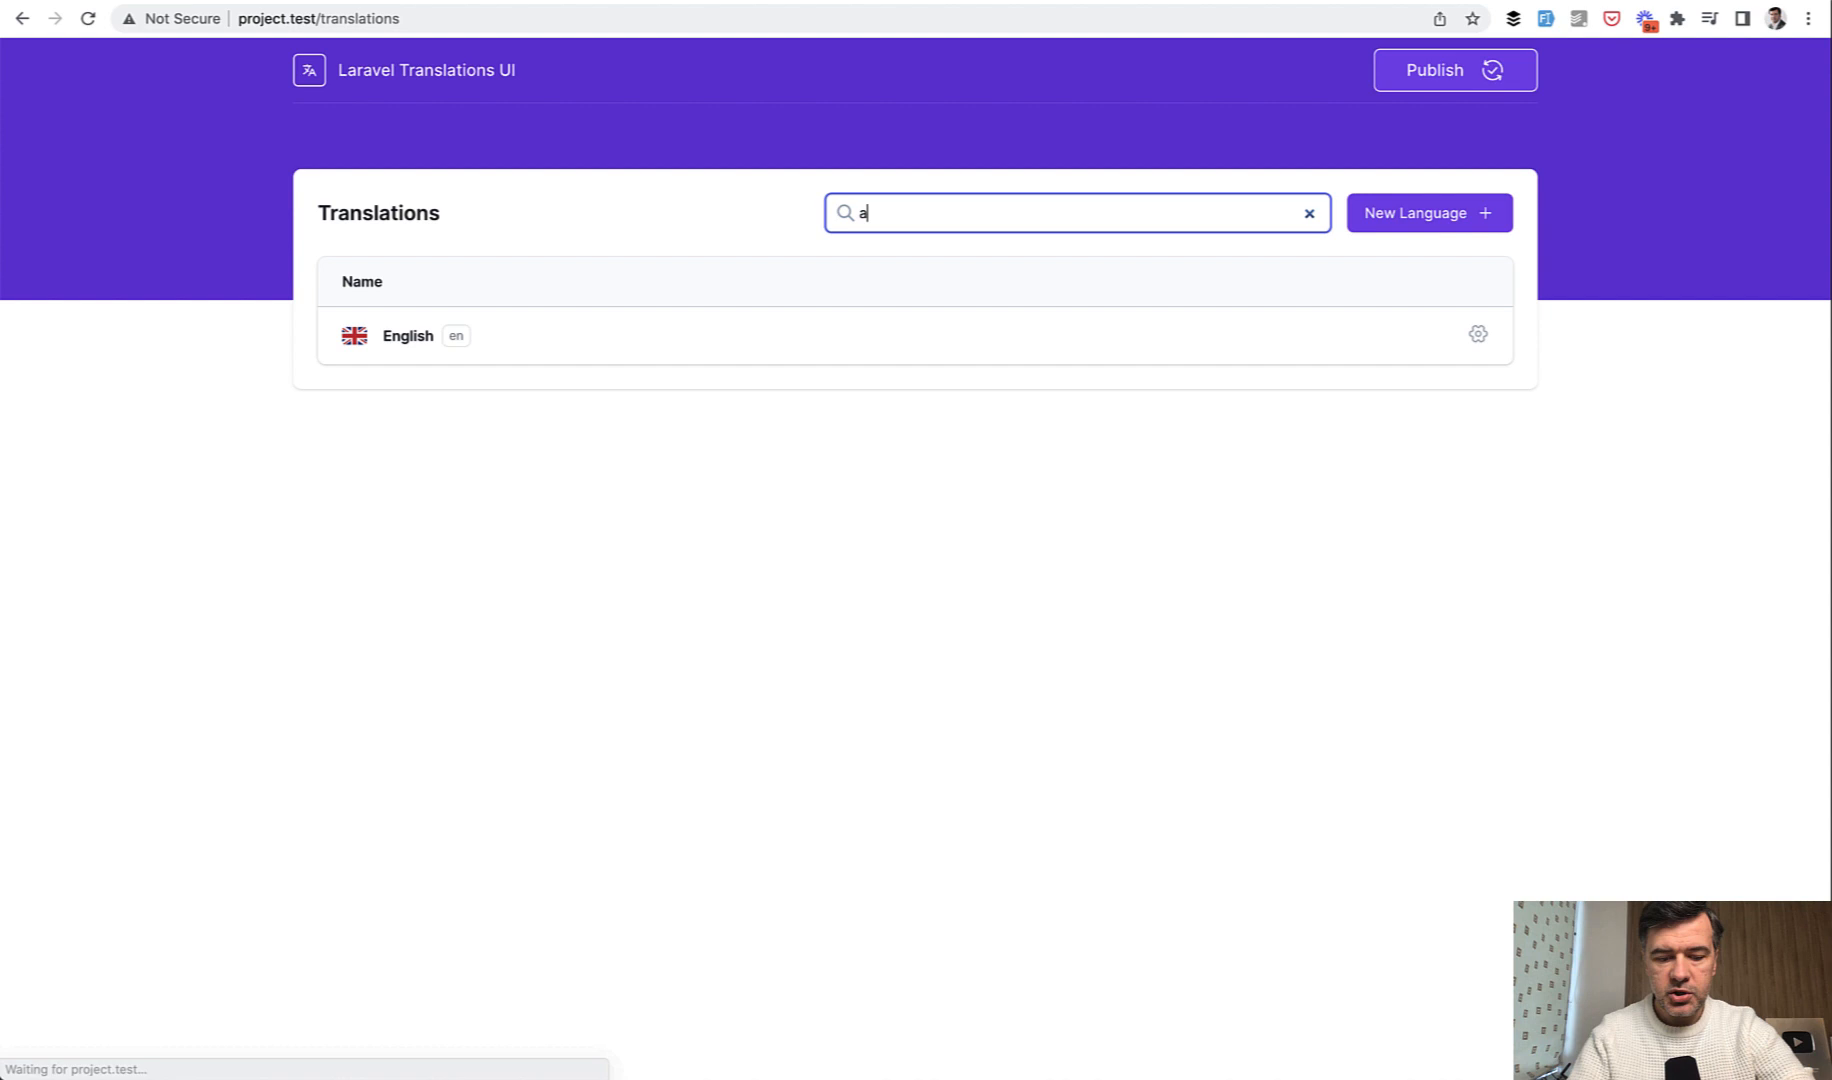
pyautogui.write('fr')
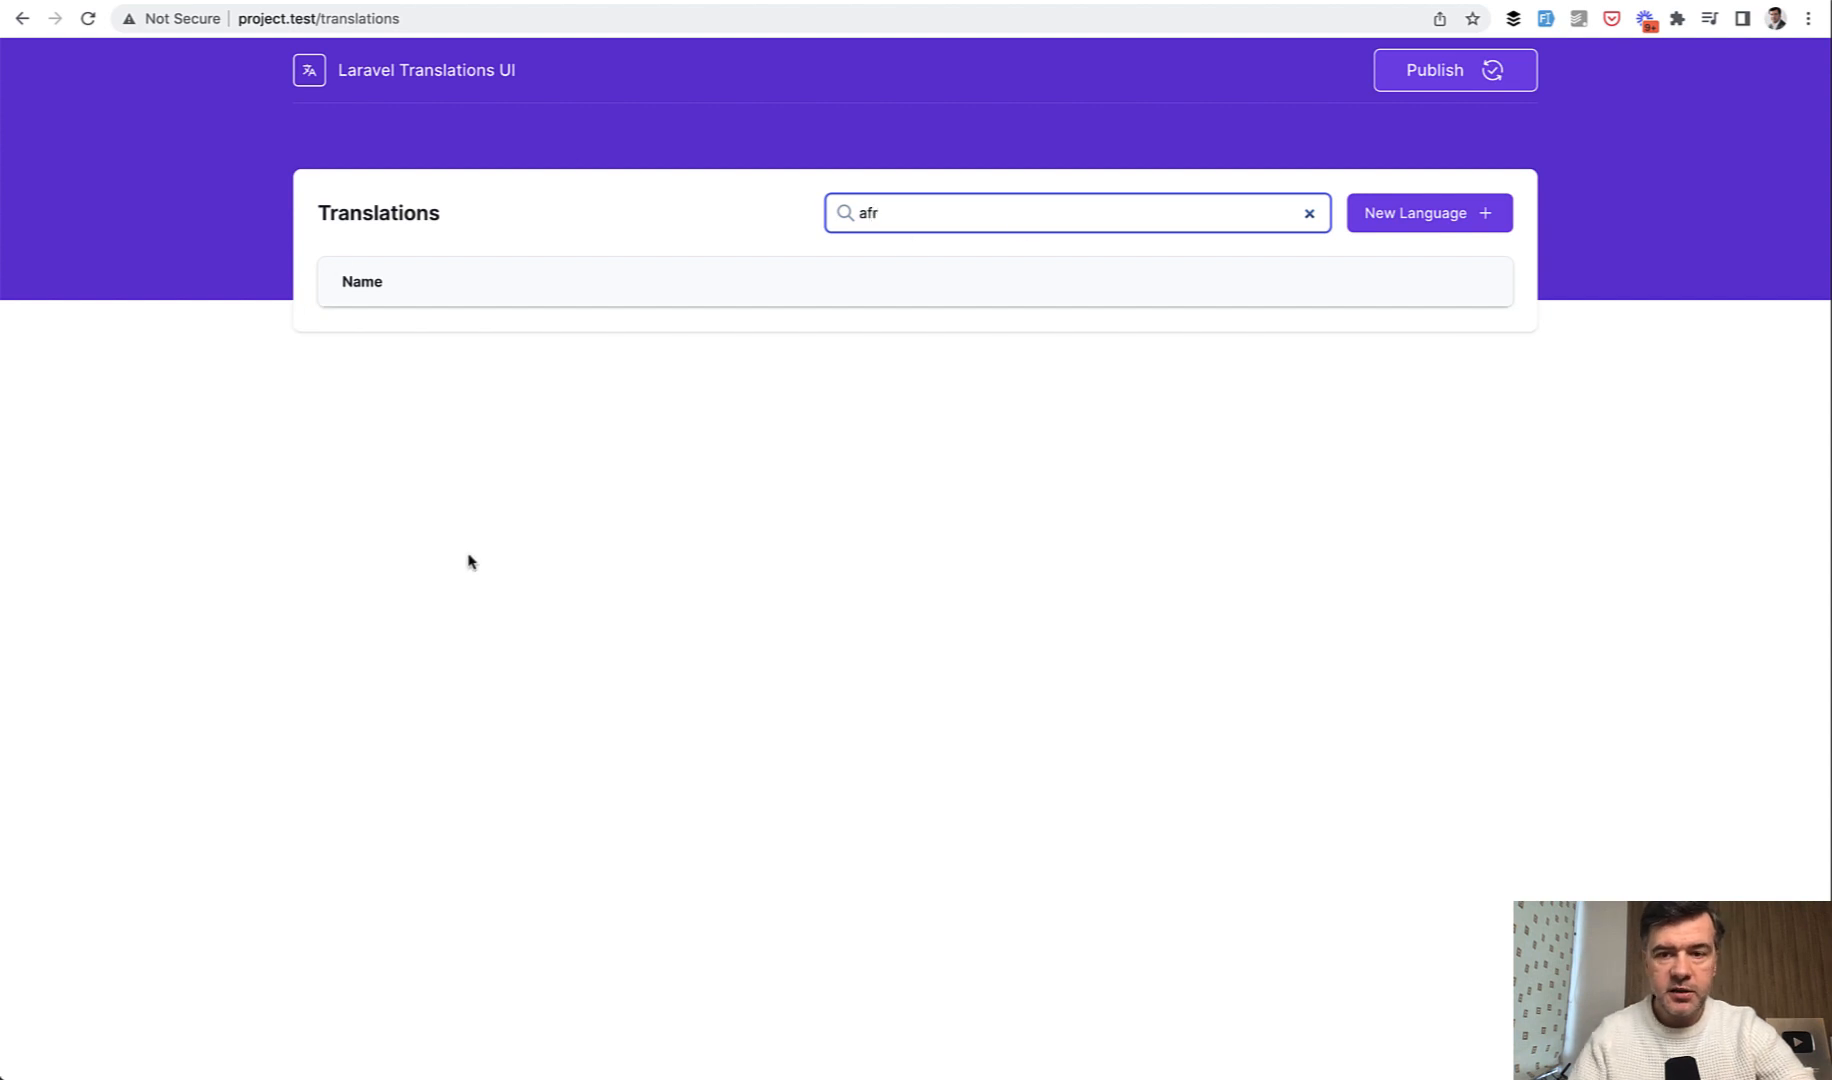
pyautogui.click(1308, 212)
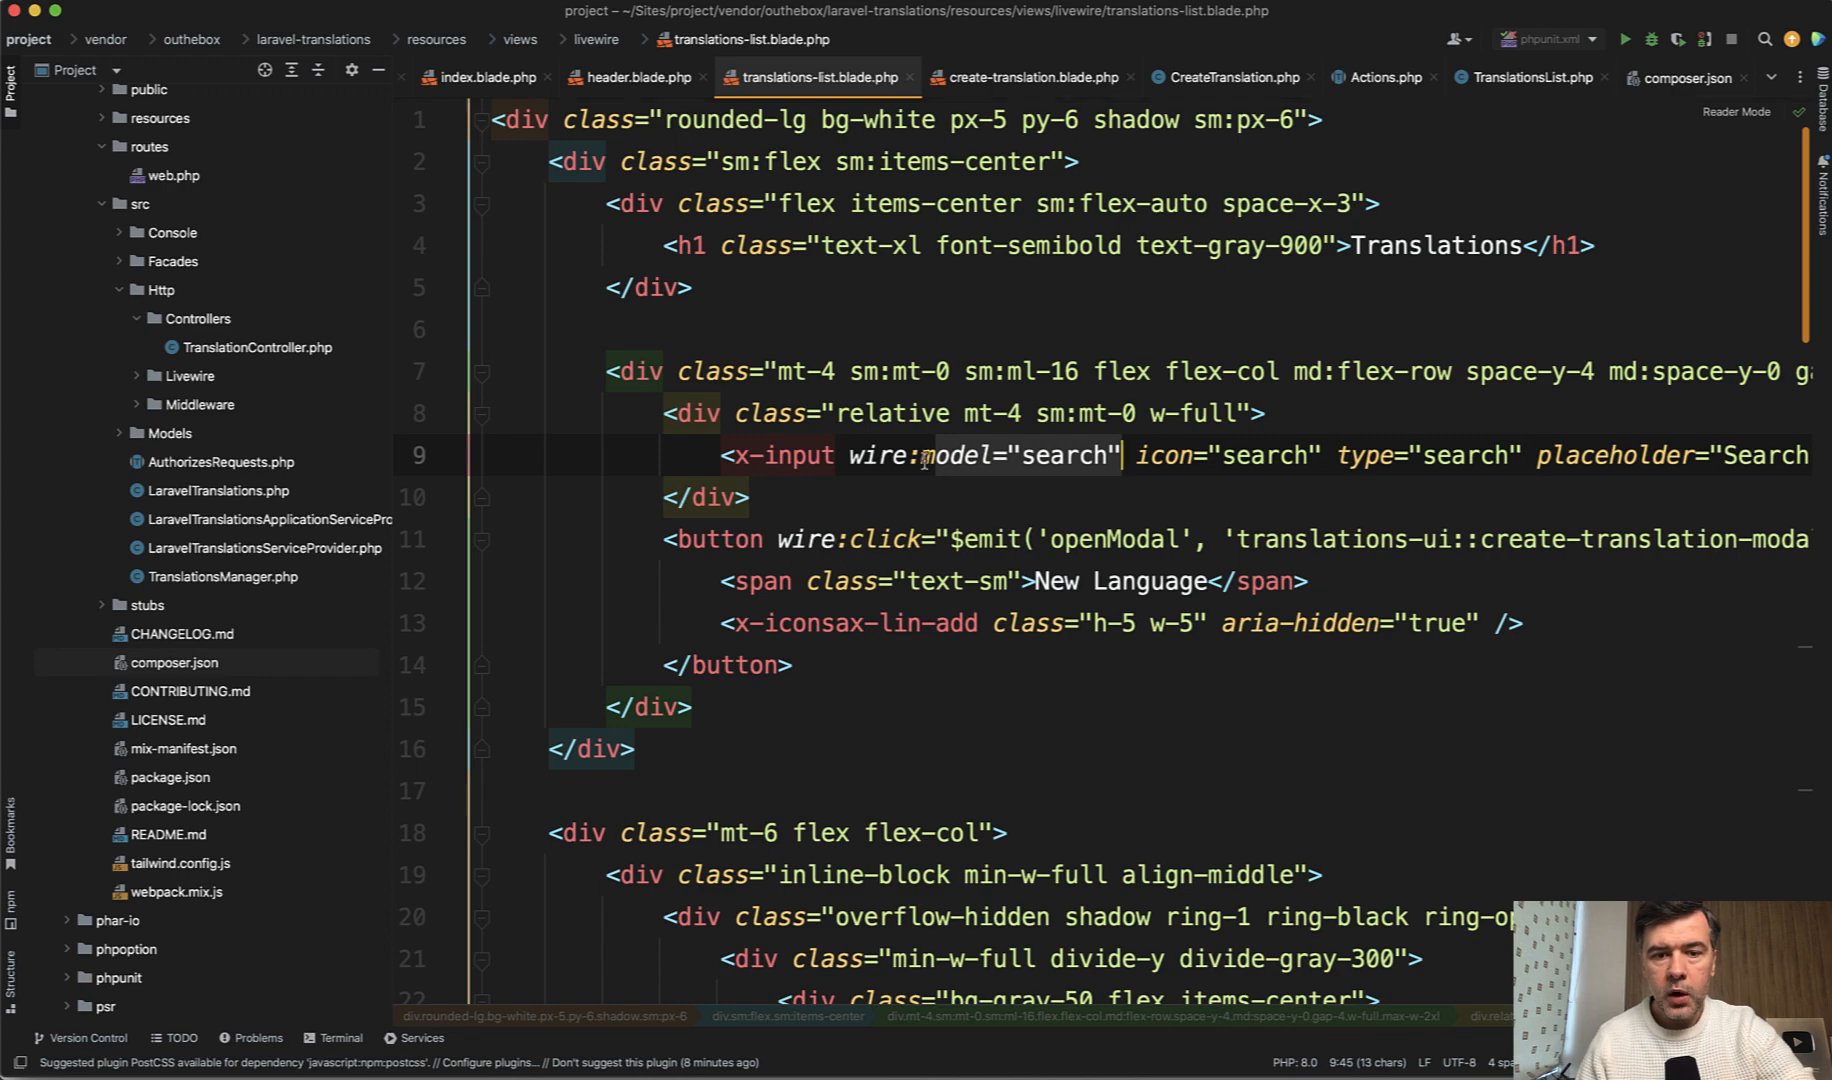
# Review TranslationsList's wire:model search and getTranslations query filtering by name or code.
pyautogui.click(1524, 78)
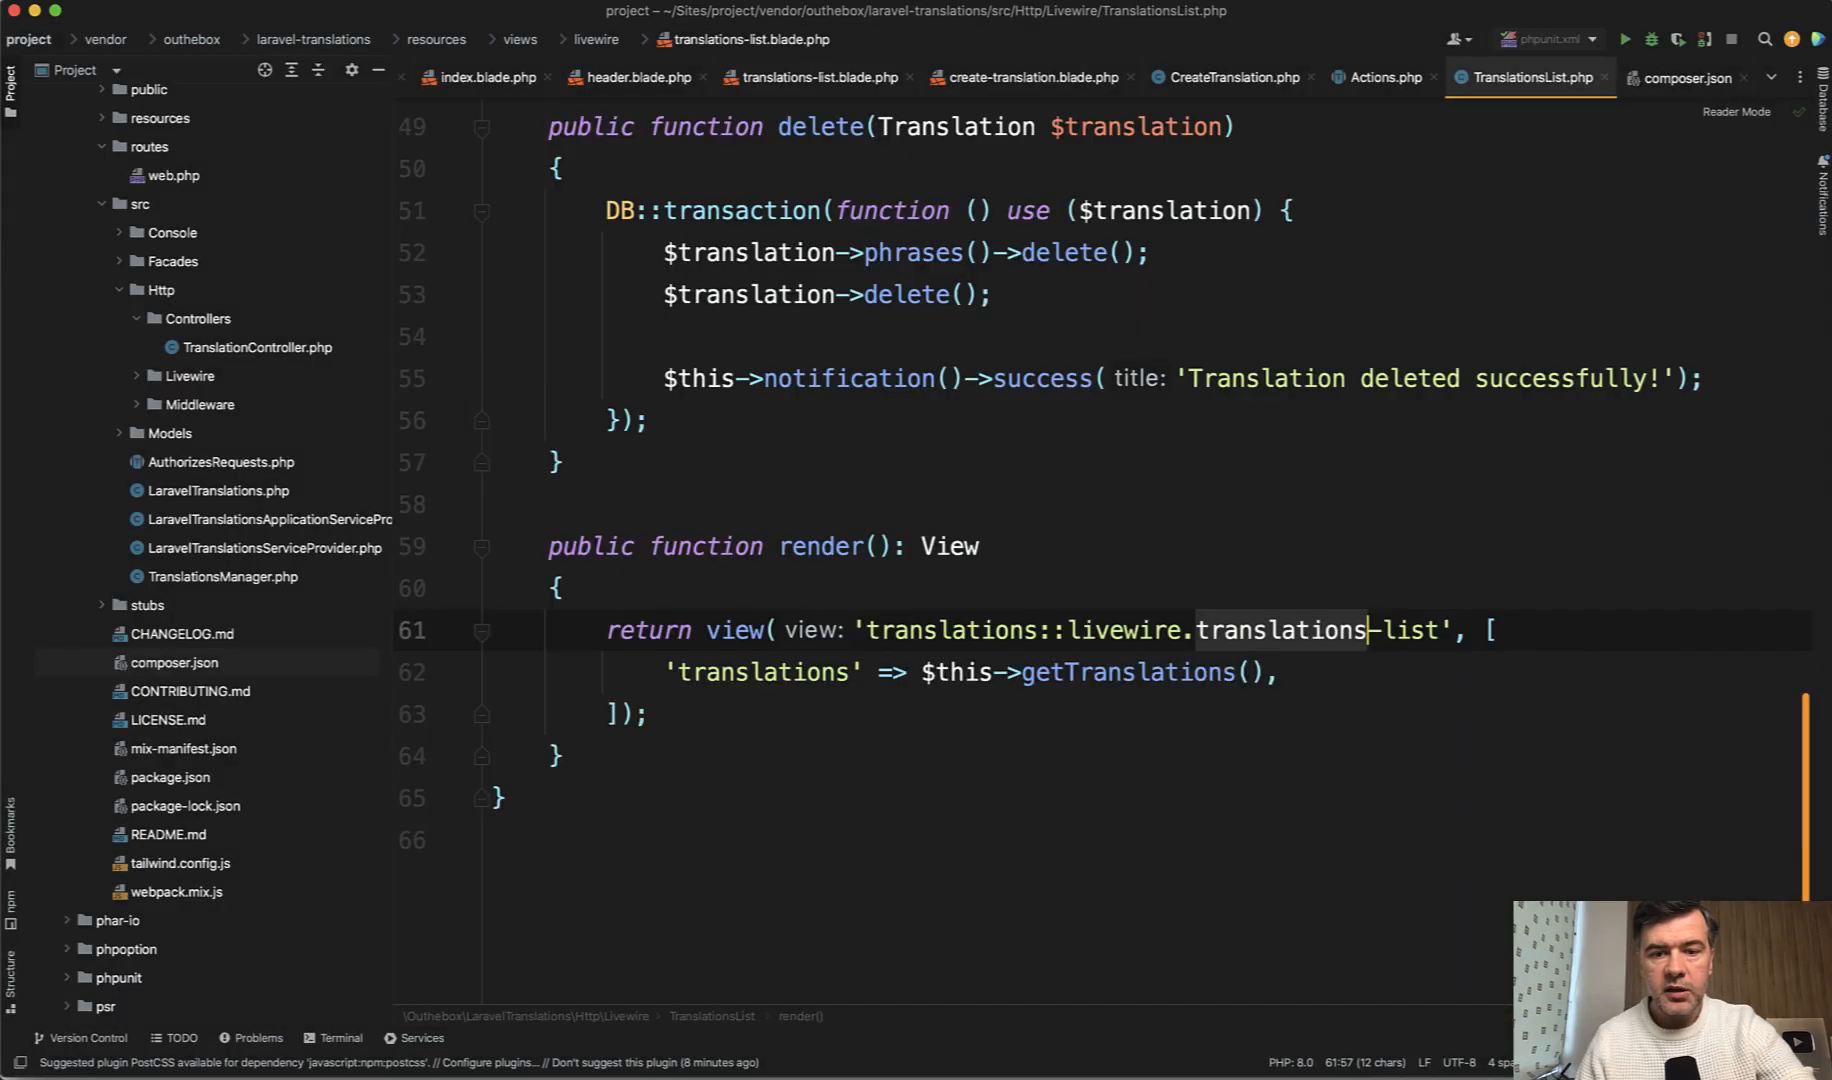
pyautogui.doubleClick(1124, 606)
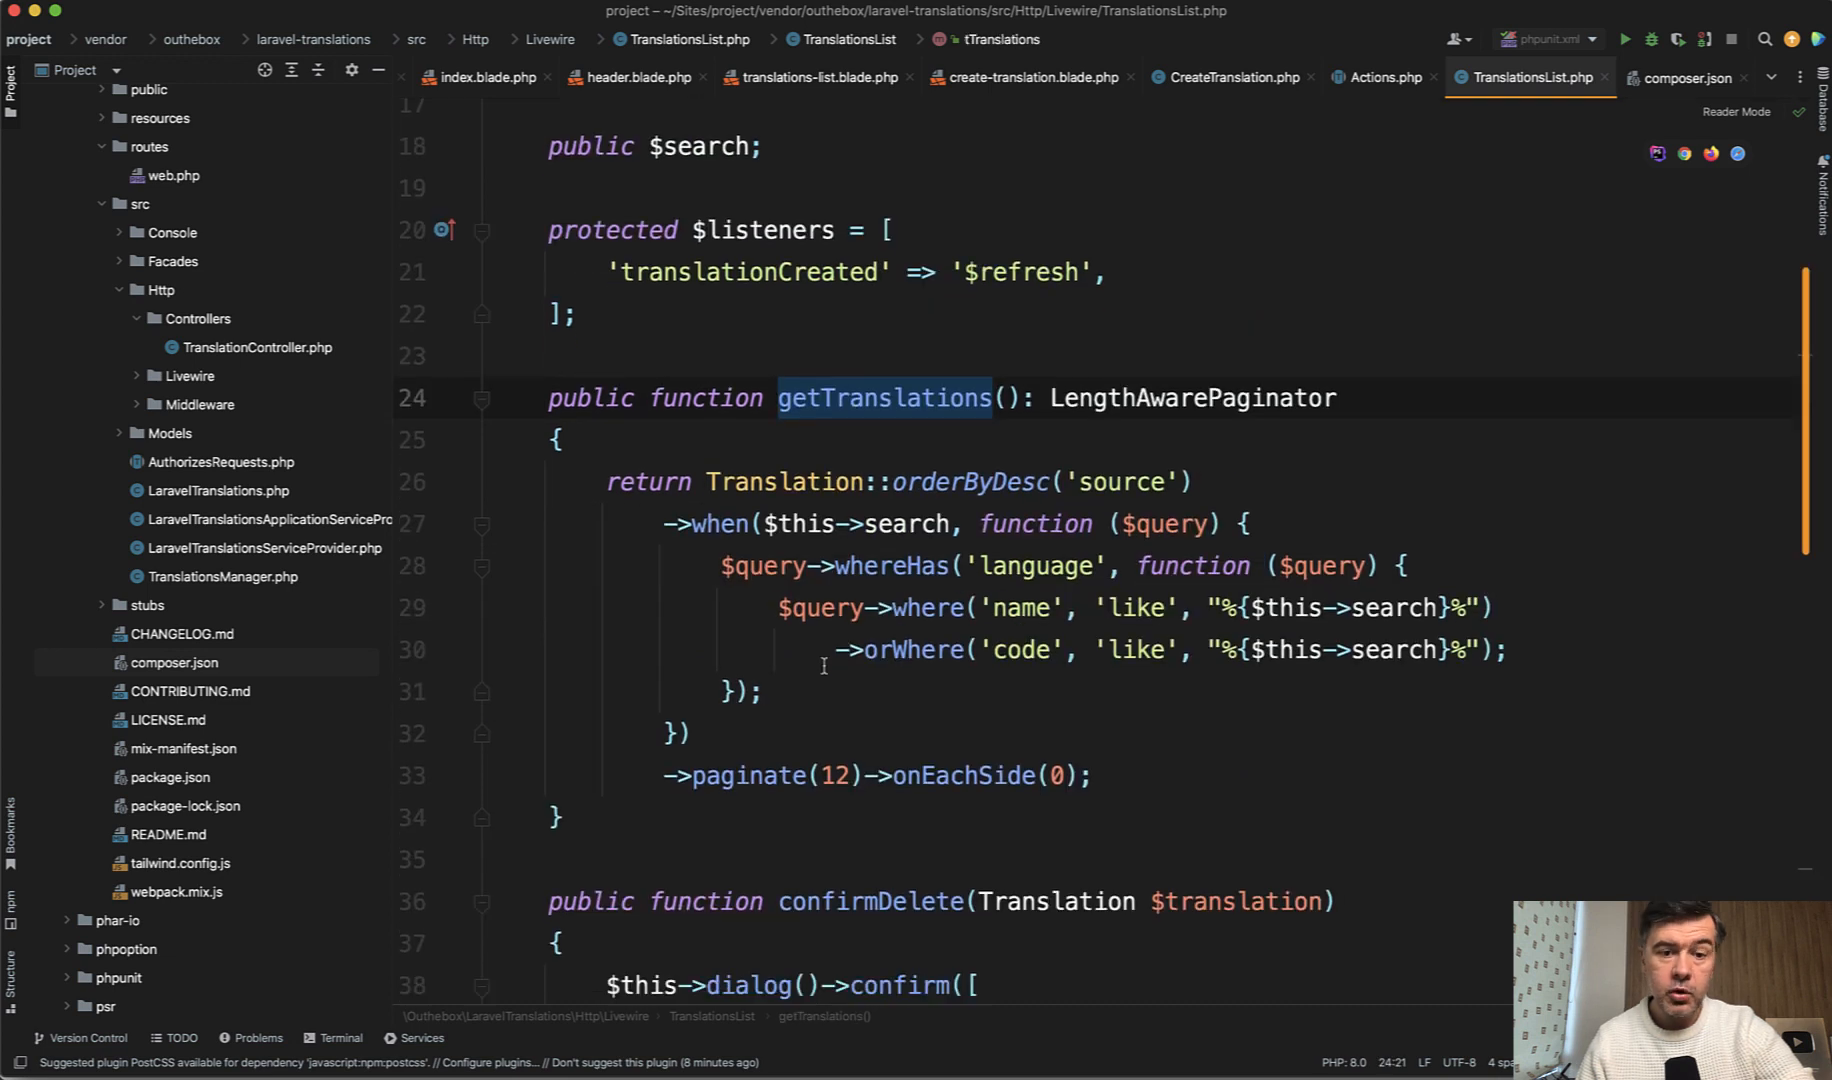
pyautogui.scroll(-3)
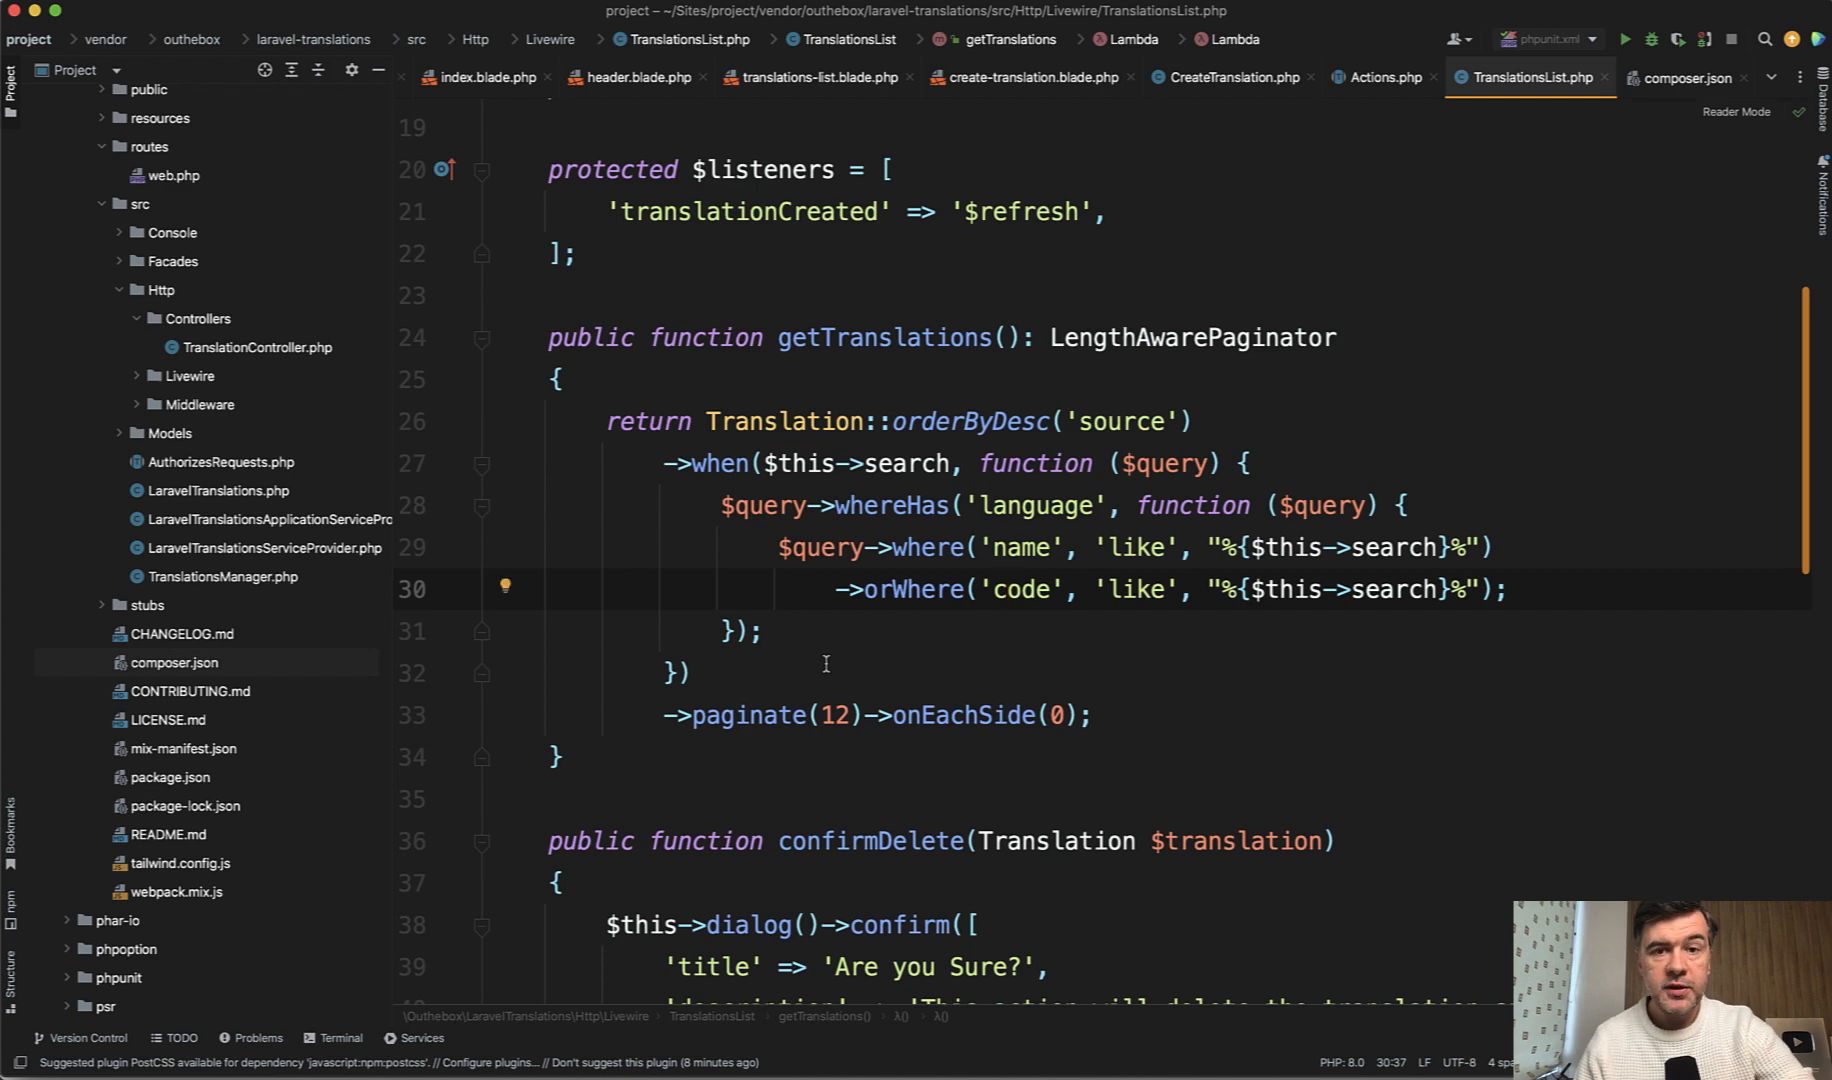
pyautogui.moveTo(826, 668)
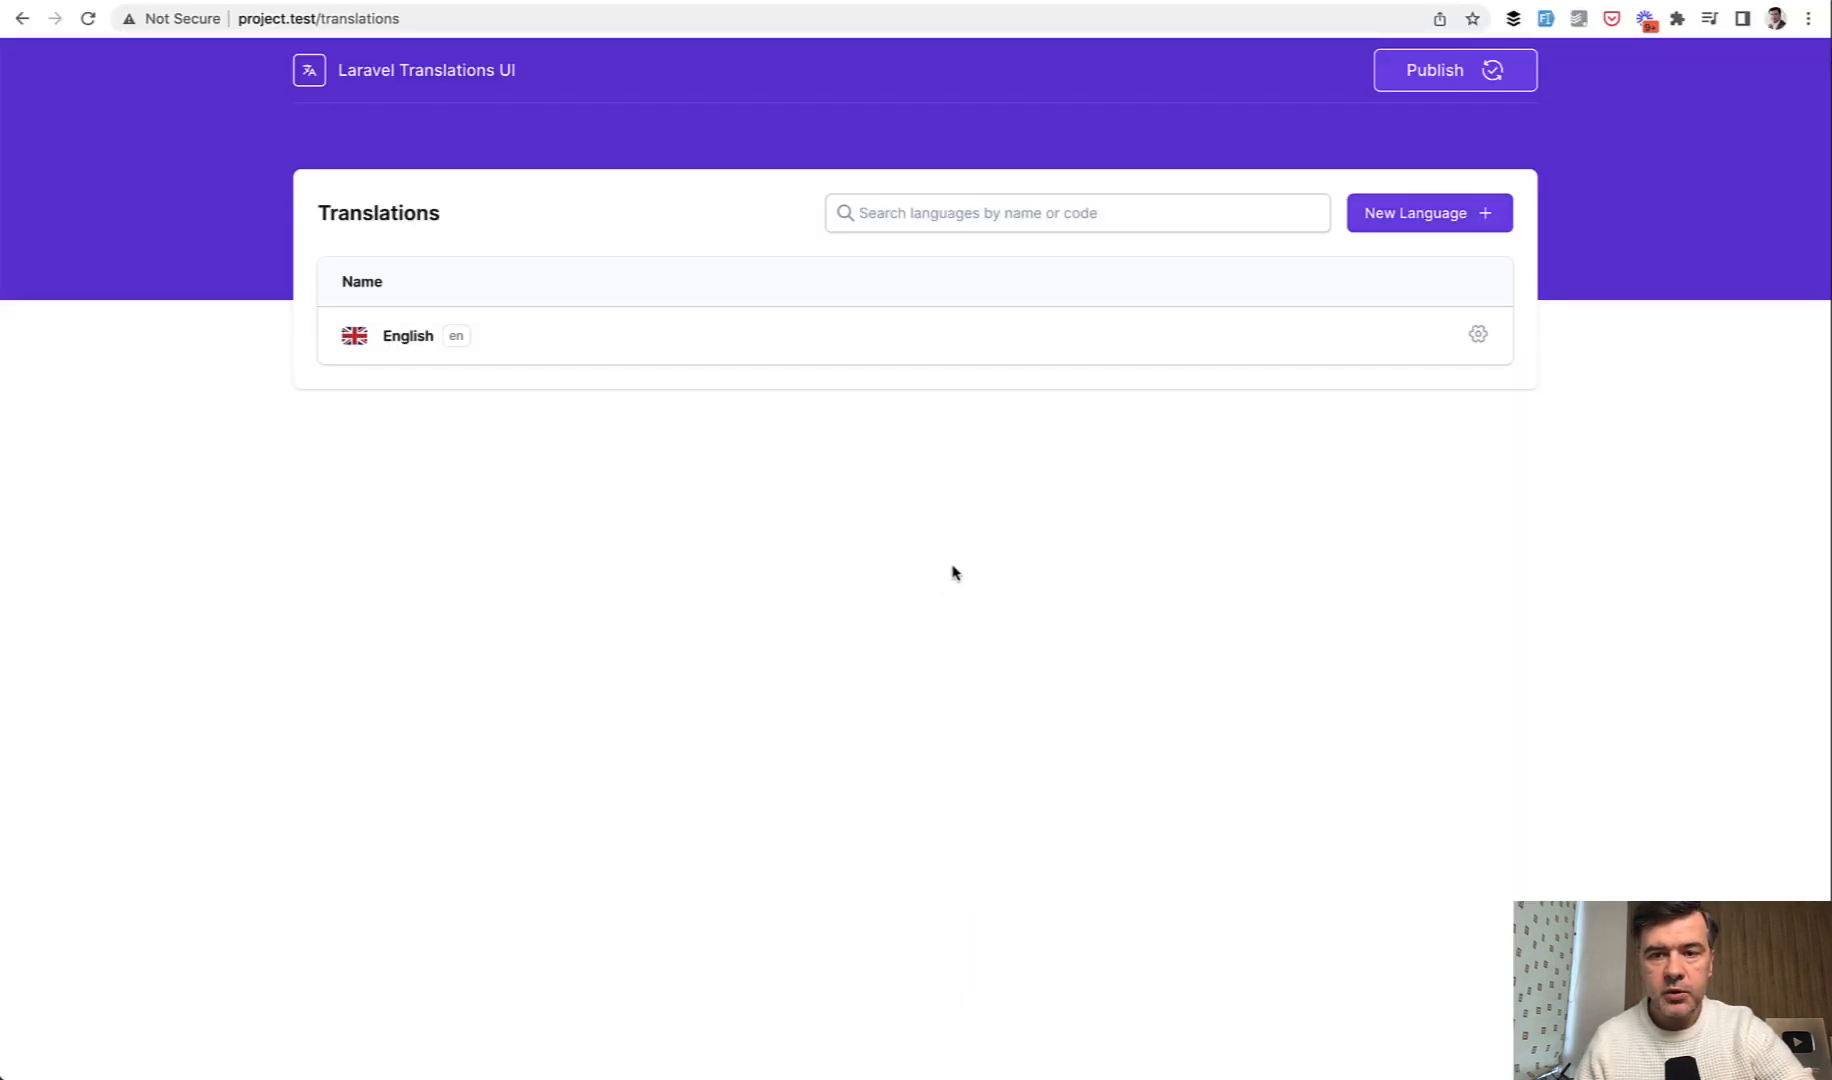
# Read the wire-elements/modal README down to 'Opening a modal' and highlight the emitted openModal call.
pyautogui.click(1426, 212)
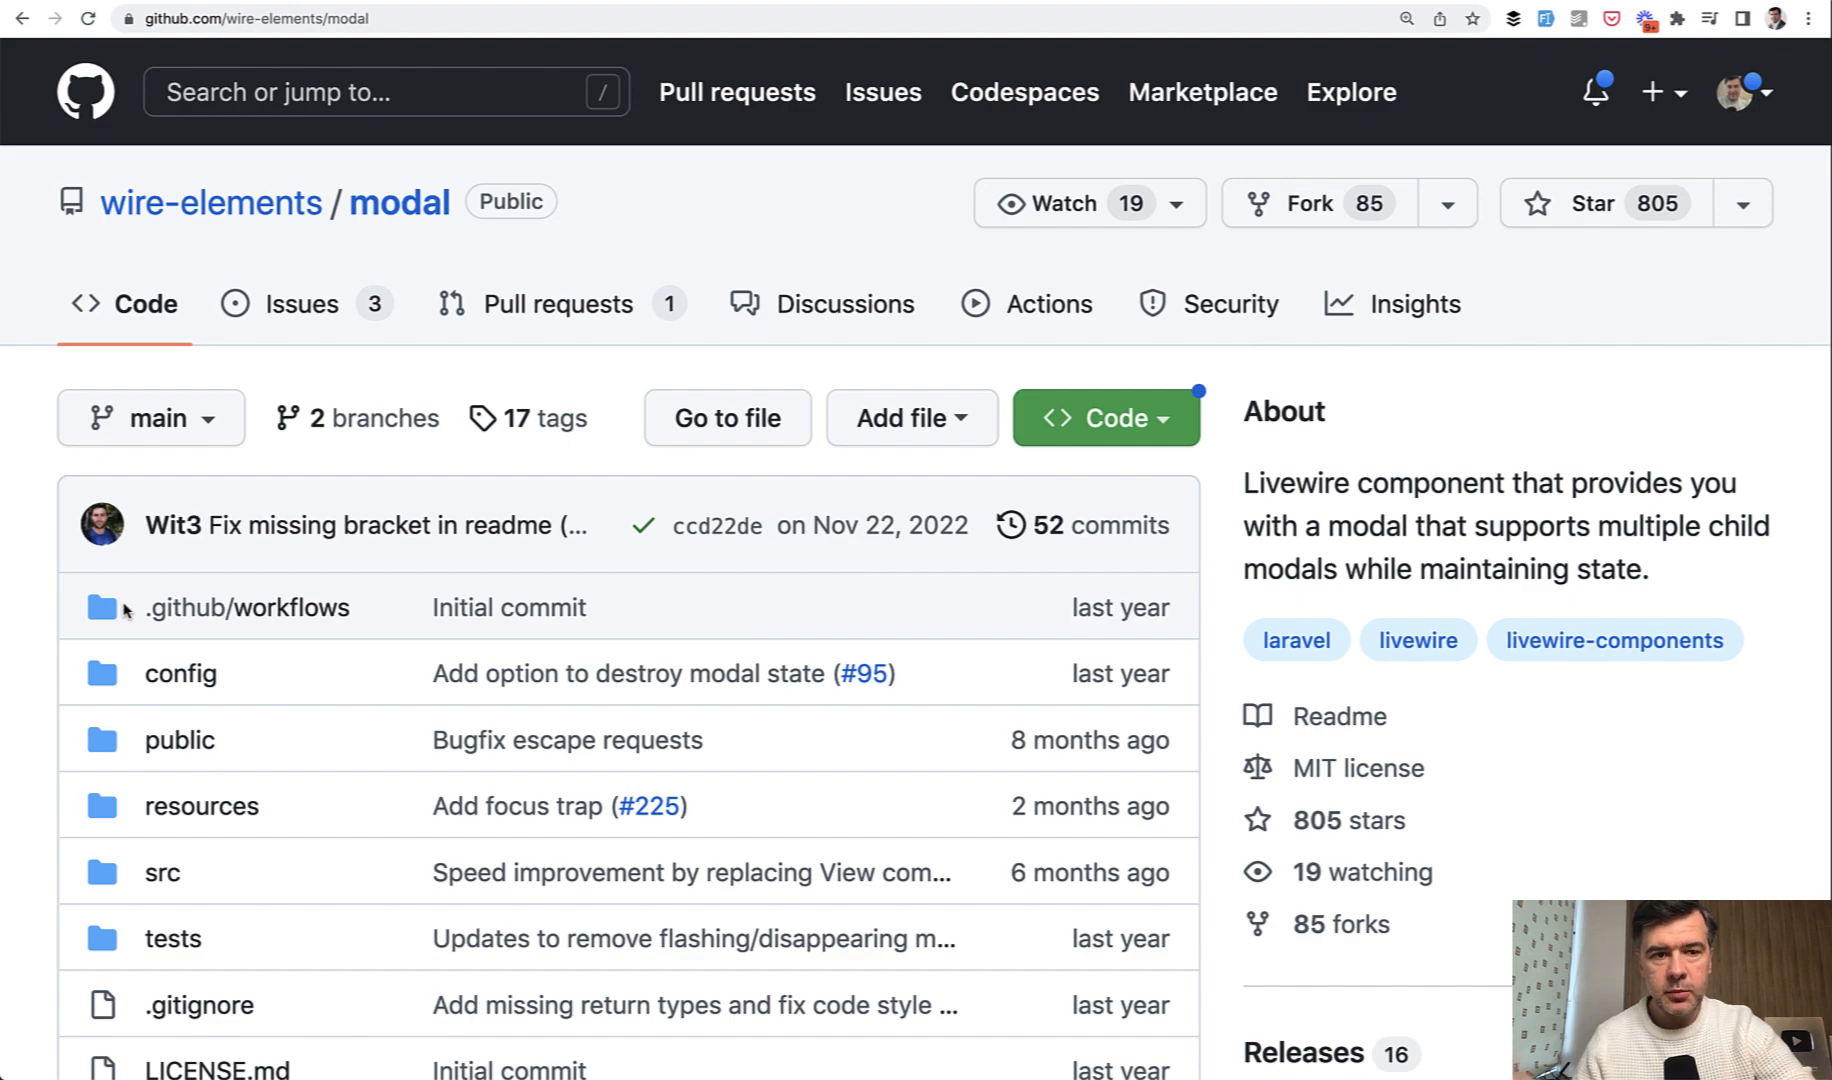
pyautogui.moveTo(142, 244)
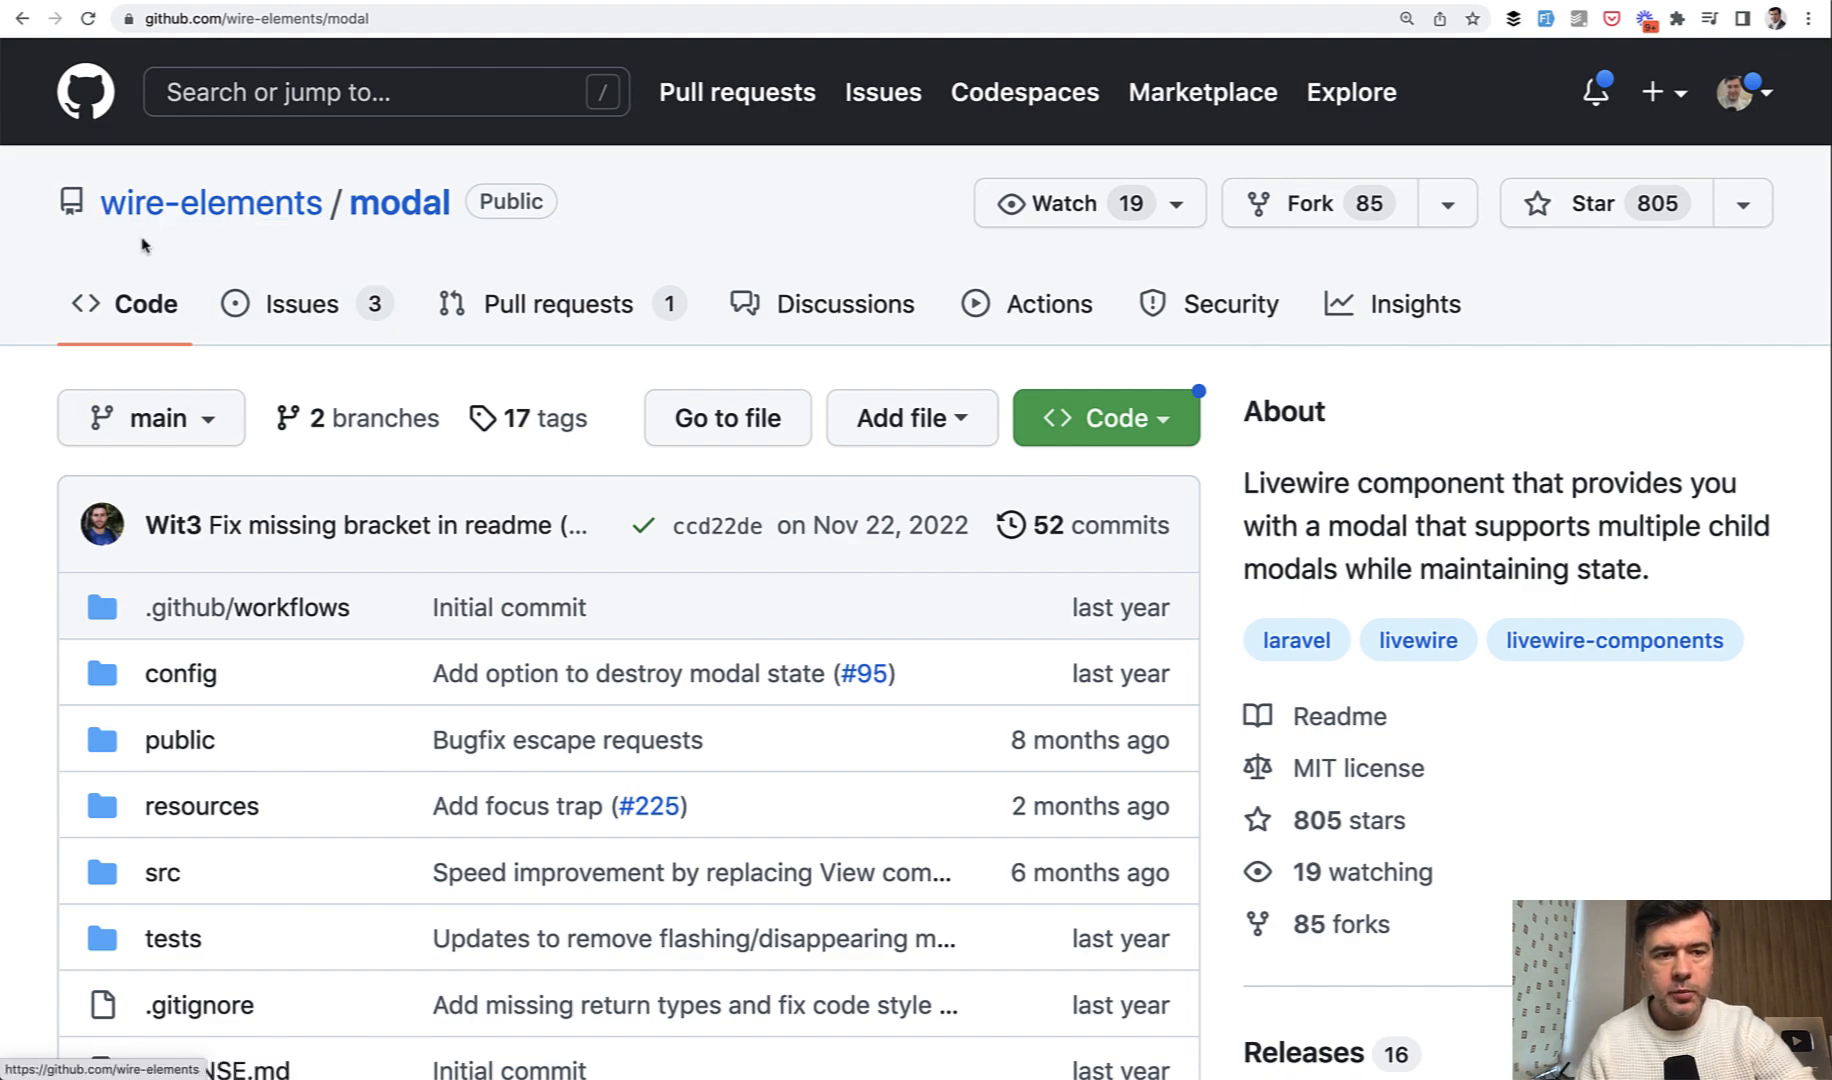
pyautogui.scroll(-3)
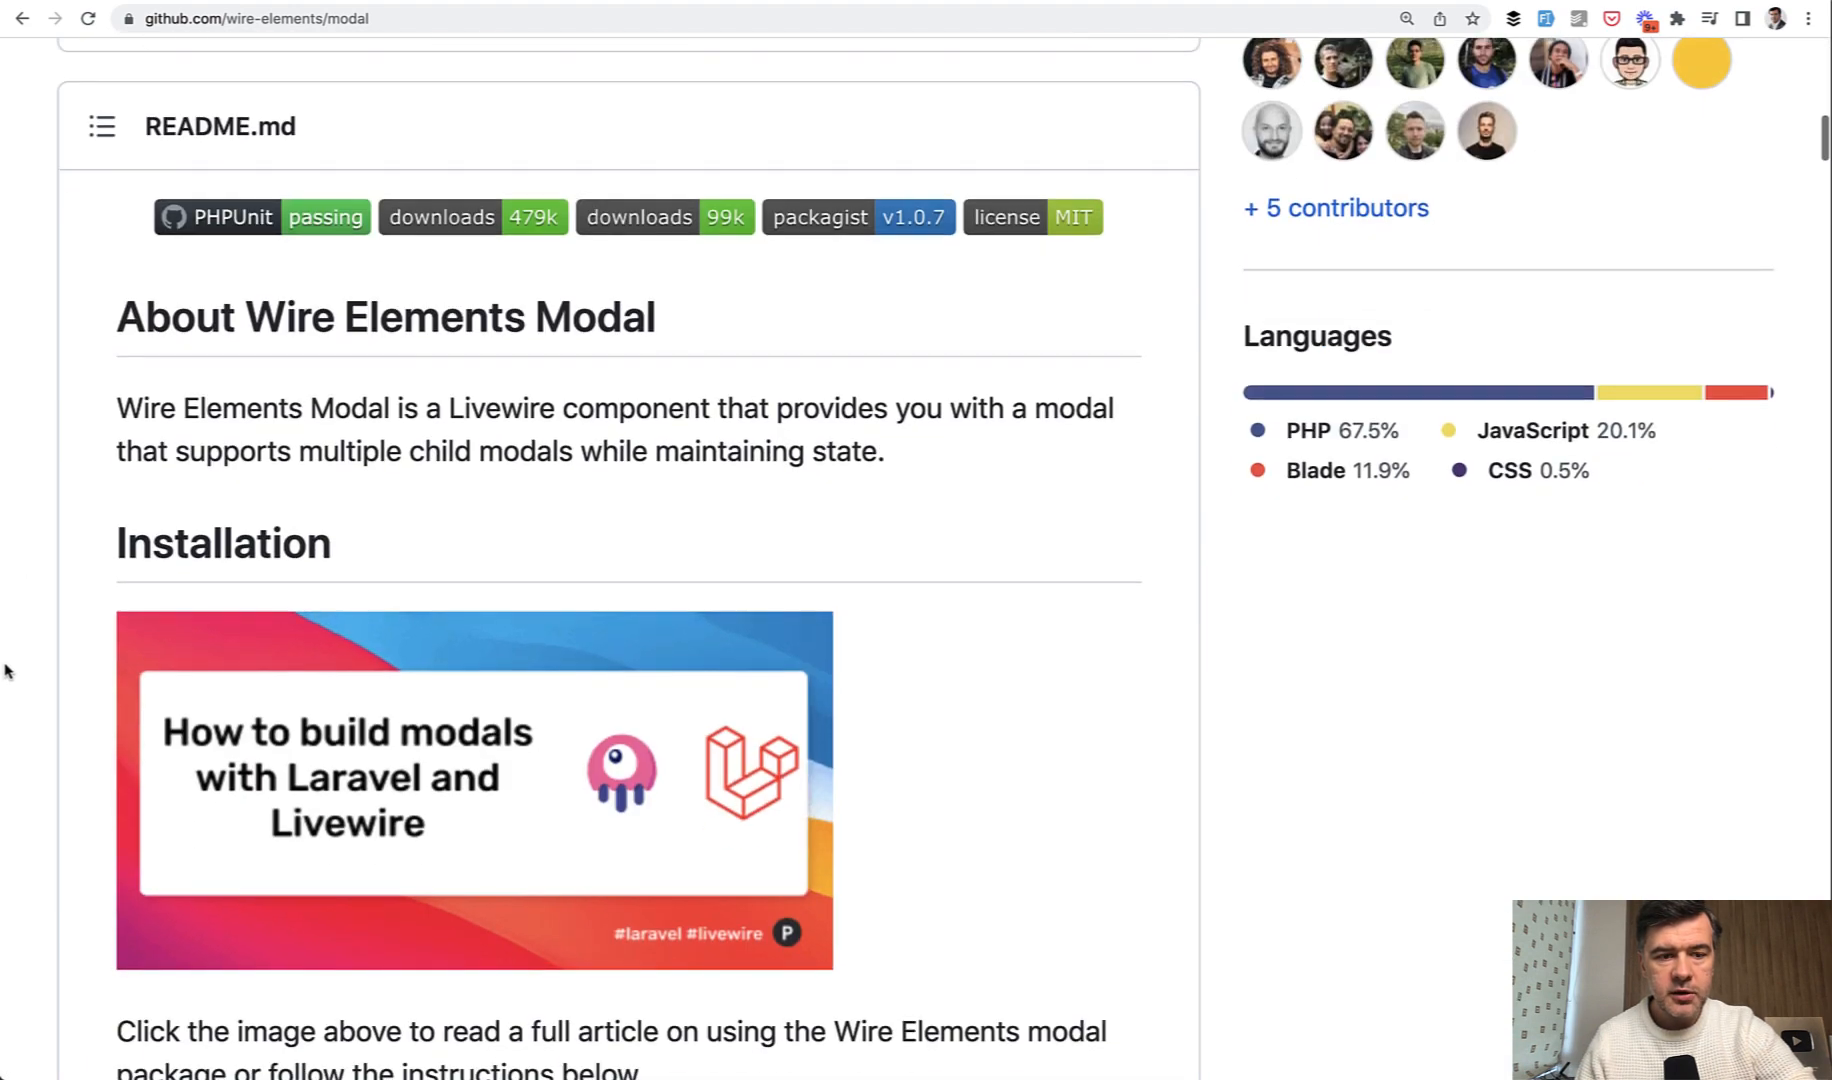
pyautogui.scroll(-3)
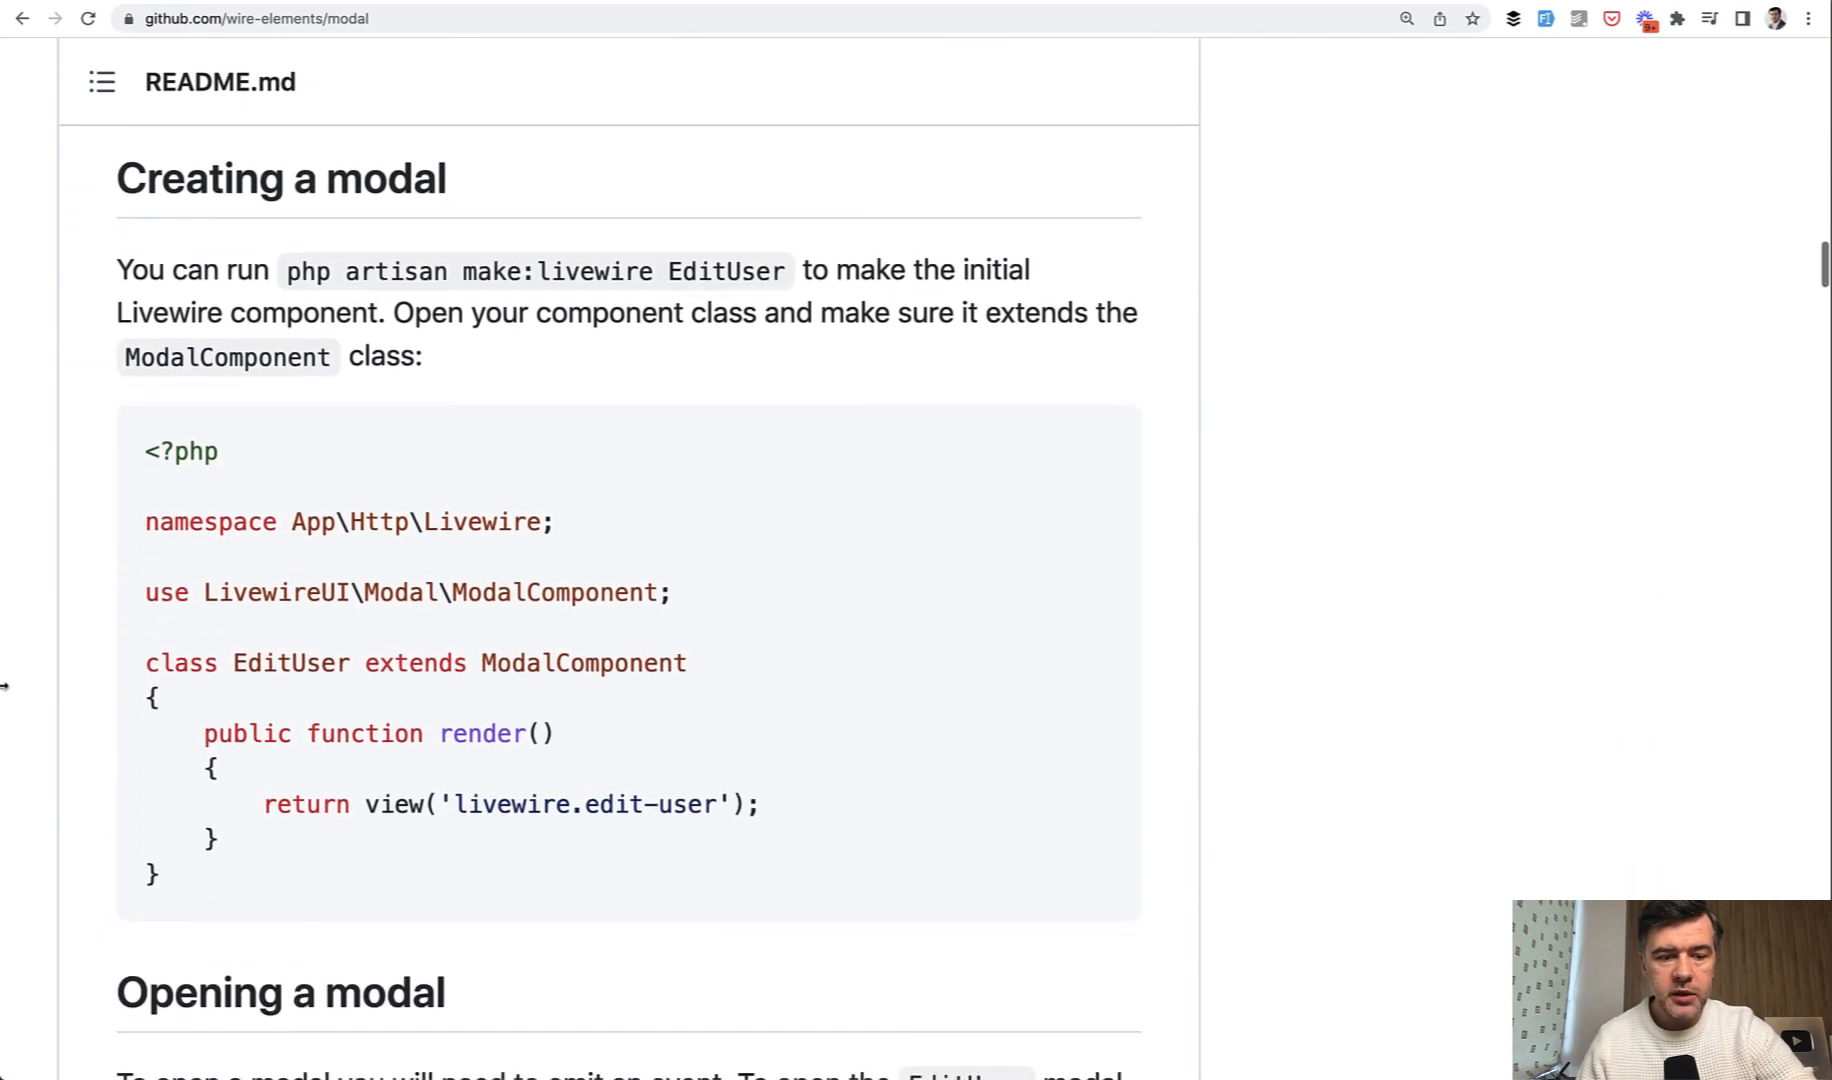
pyautogui.scroll(-3)
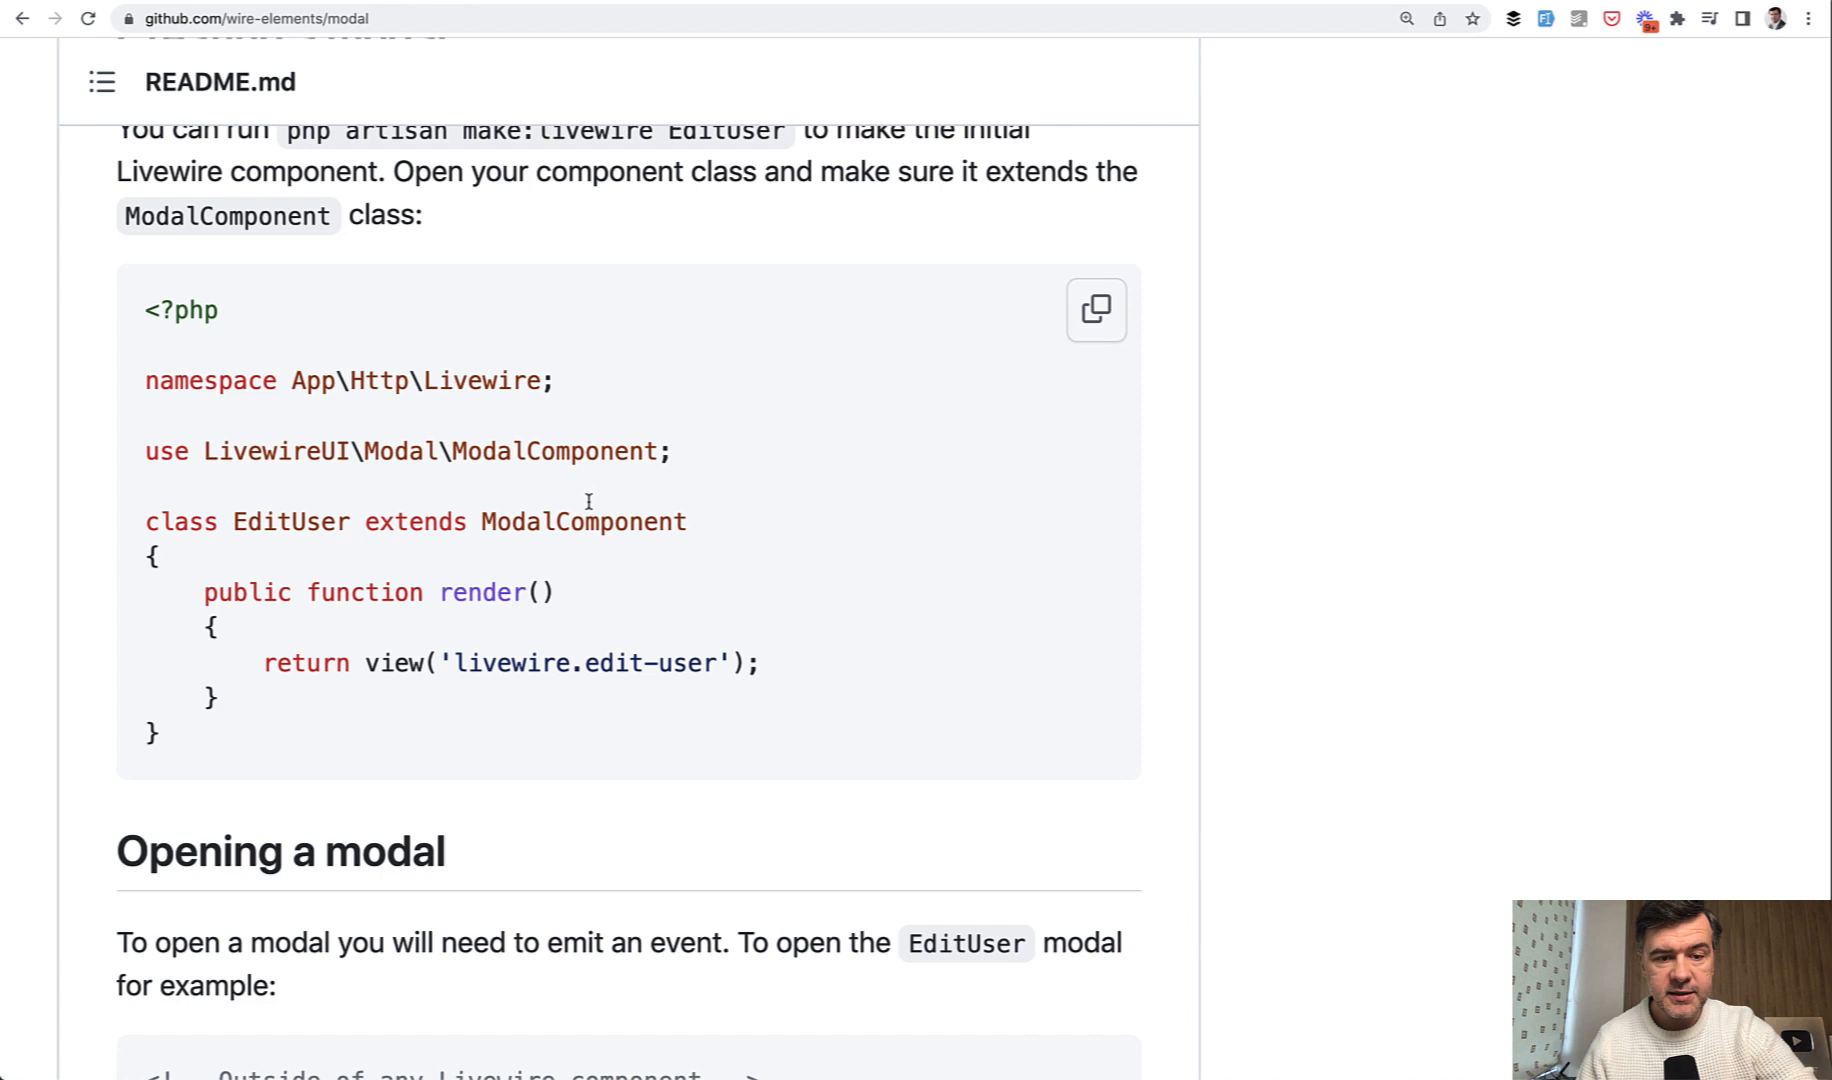
pyautogui.scroll(-3)
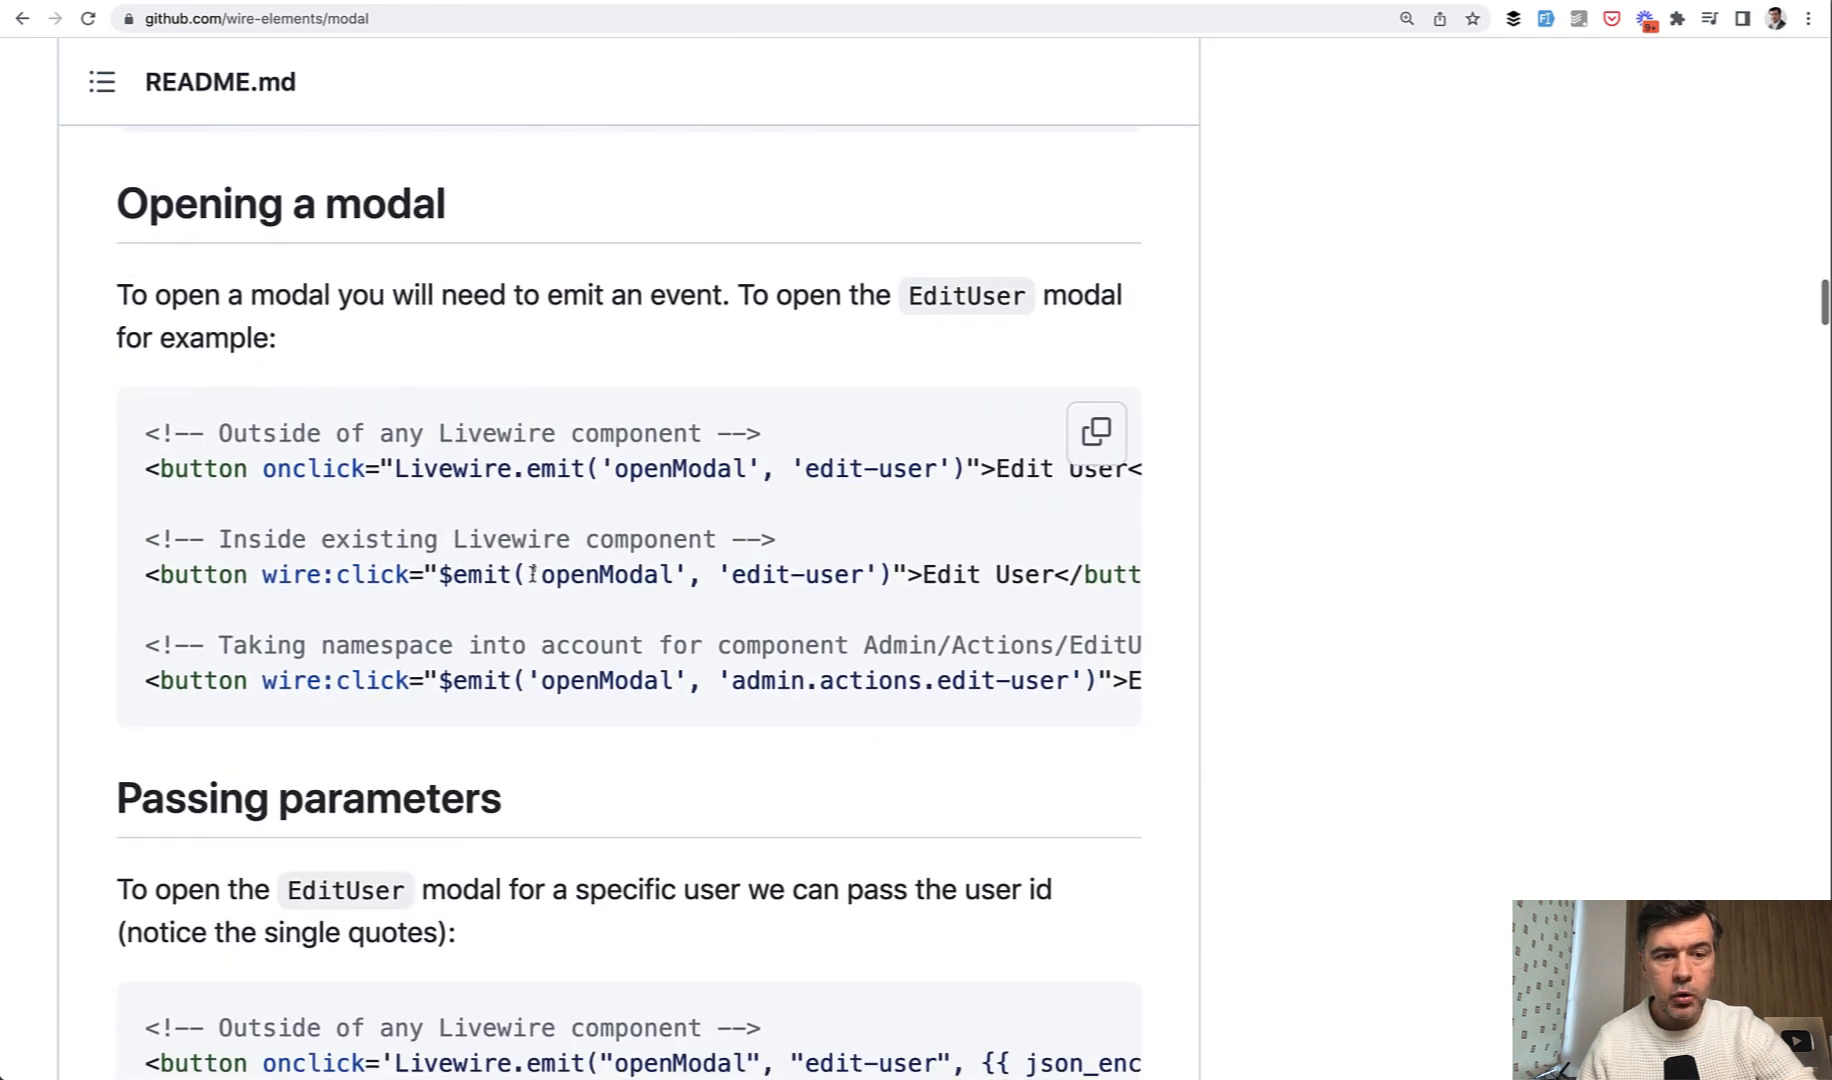
pyautogui.moveTo(440, 574); pyautogui.dragTo(572, 574)
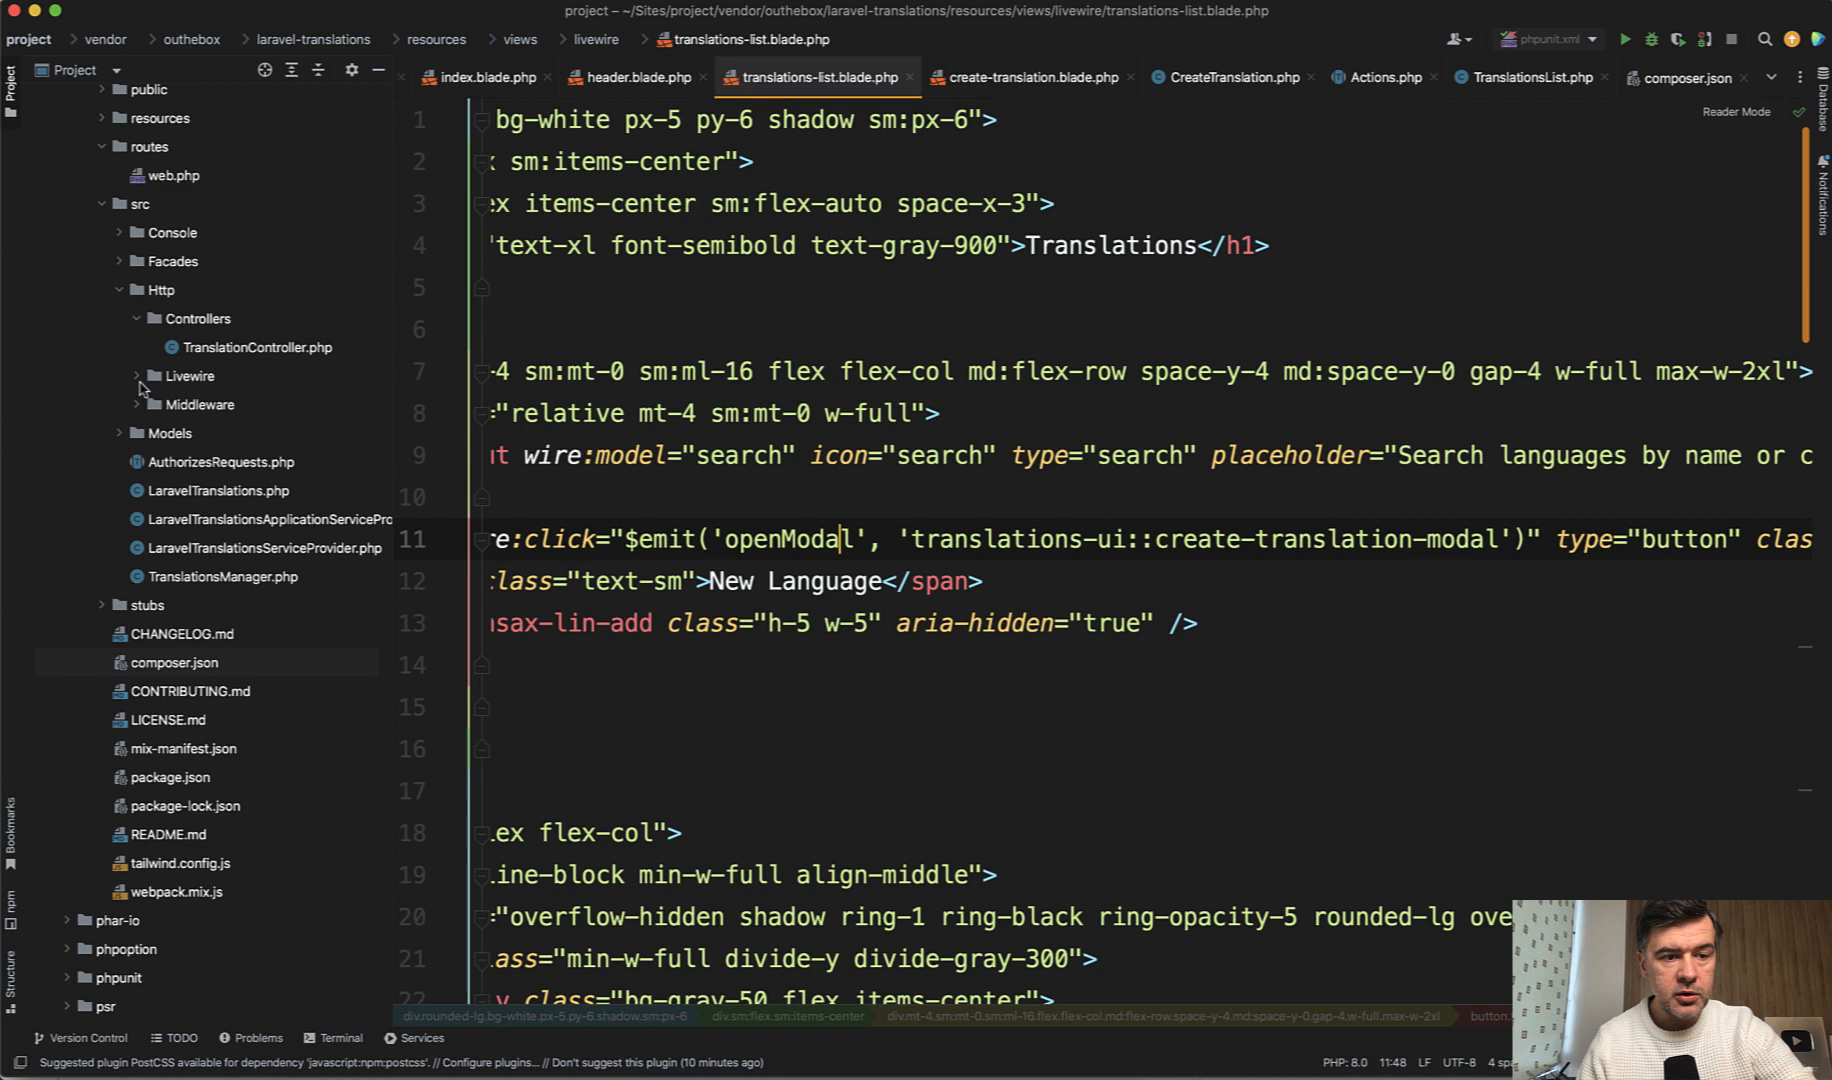
# Read CreateTranslation's create() emitting translationCreated, showing a notification and closing the modal.
pyautogui.click(190, 376)
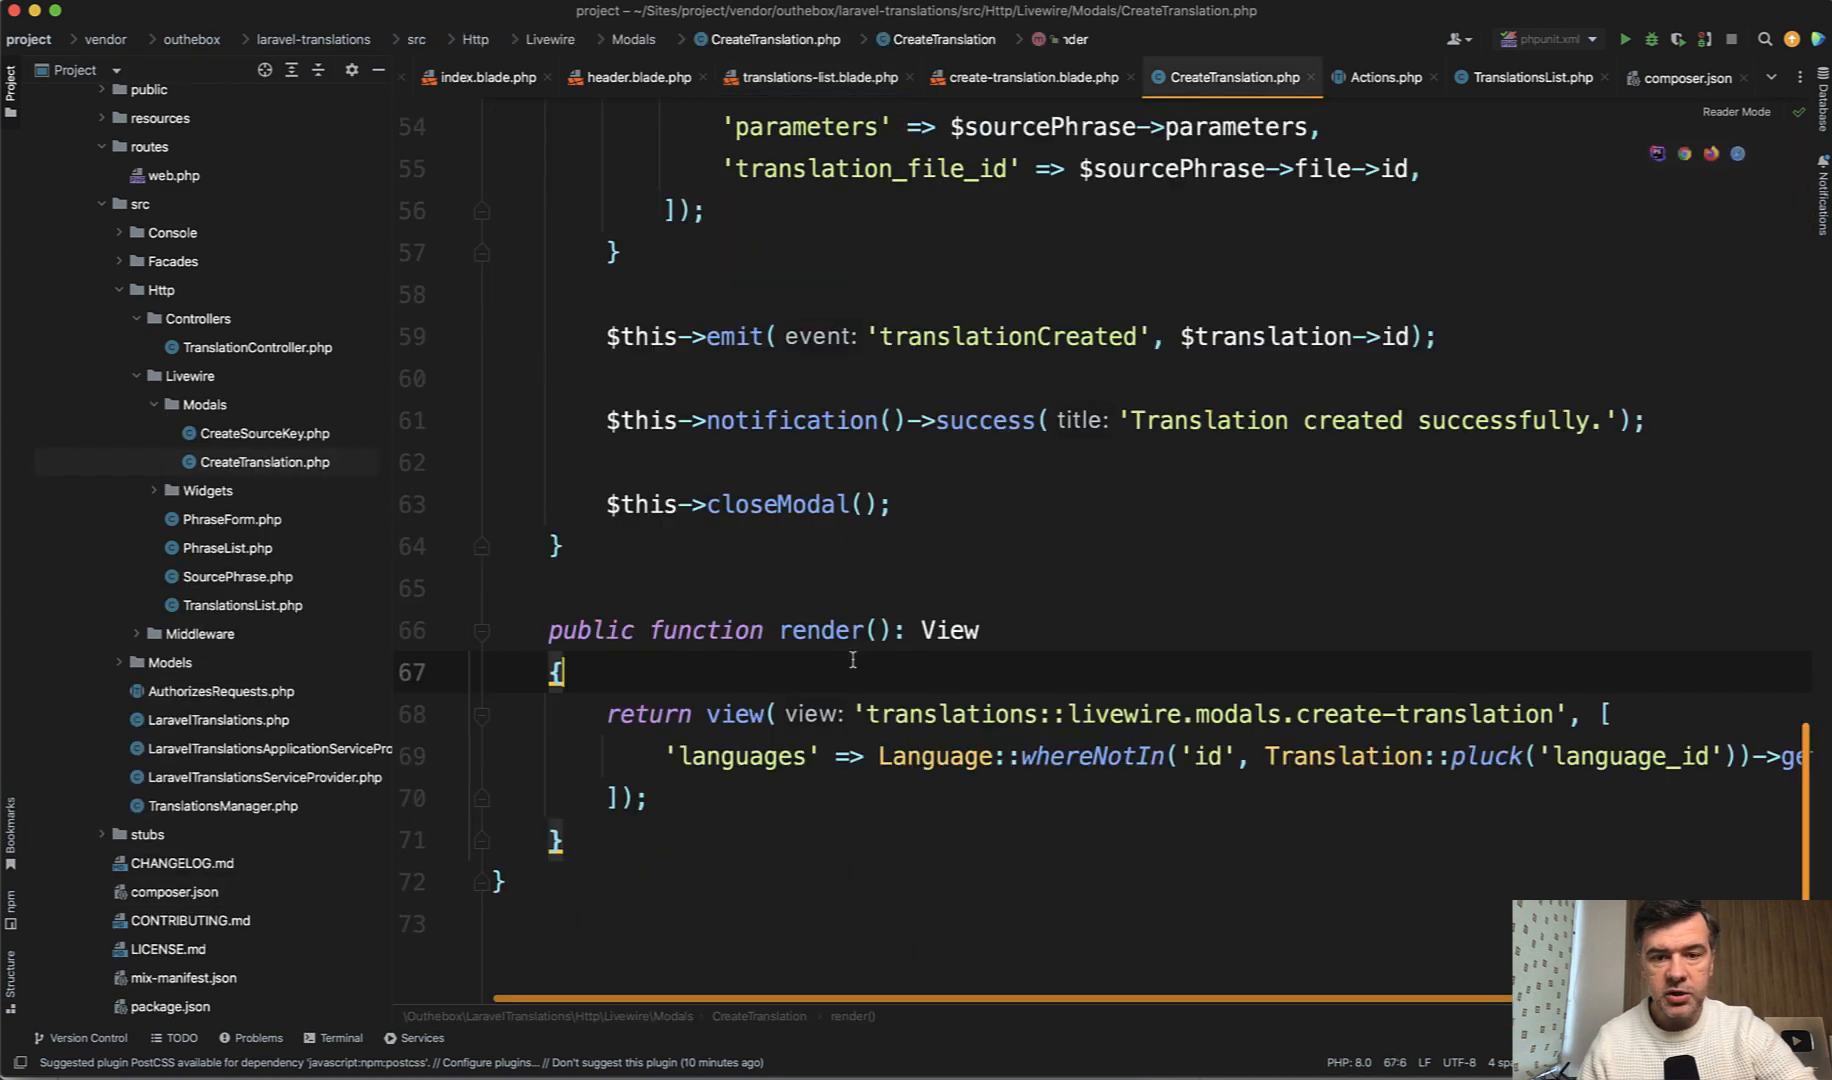
pyautogui.scroll(3)
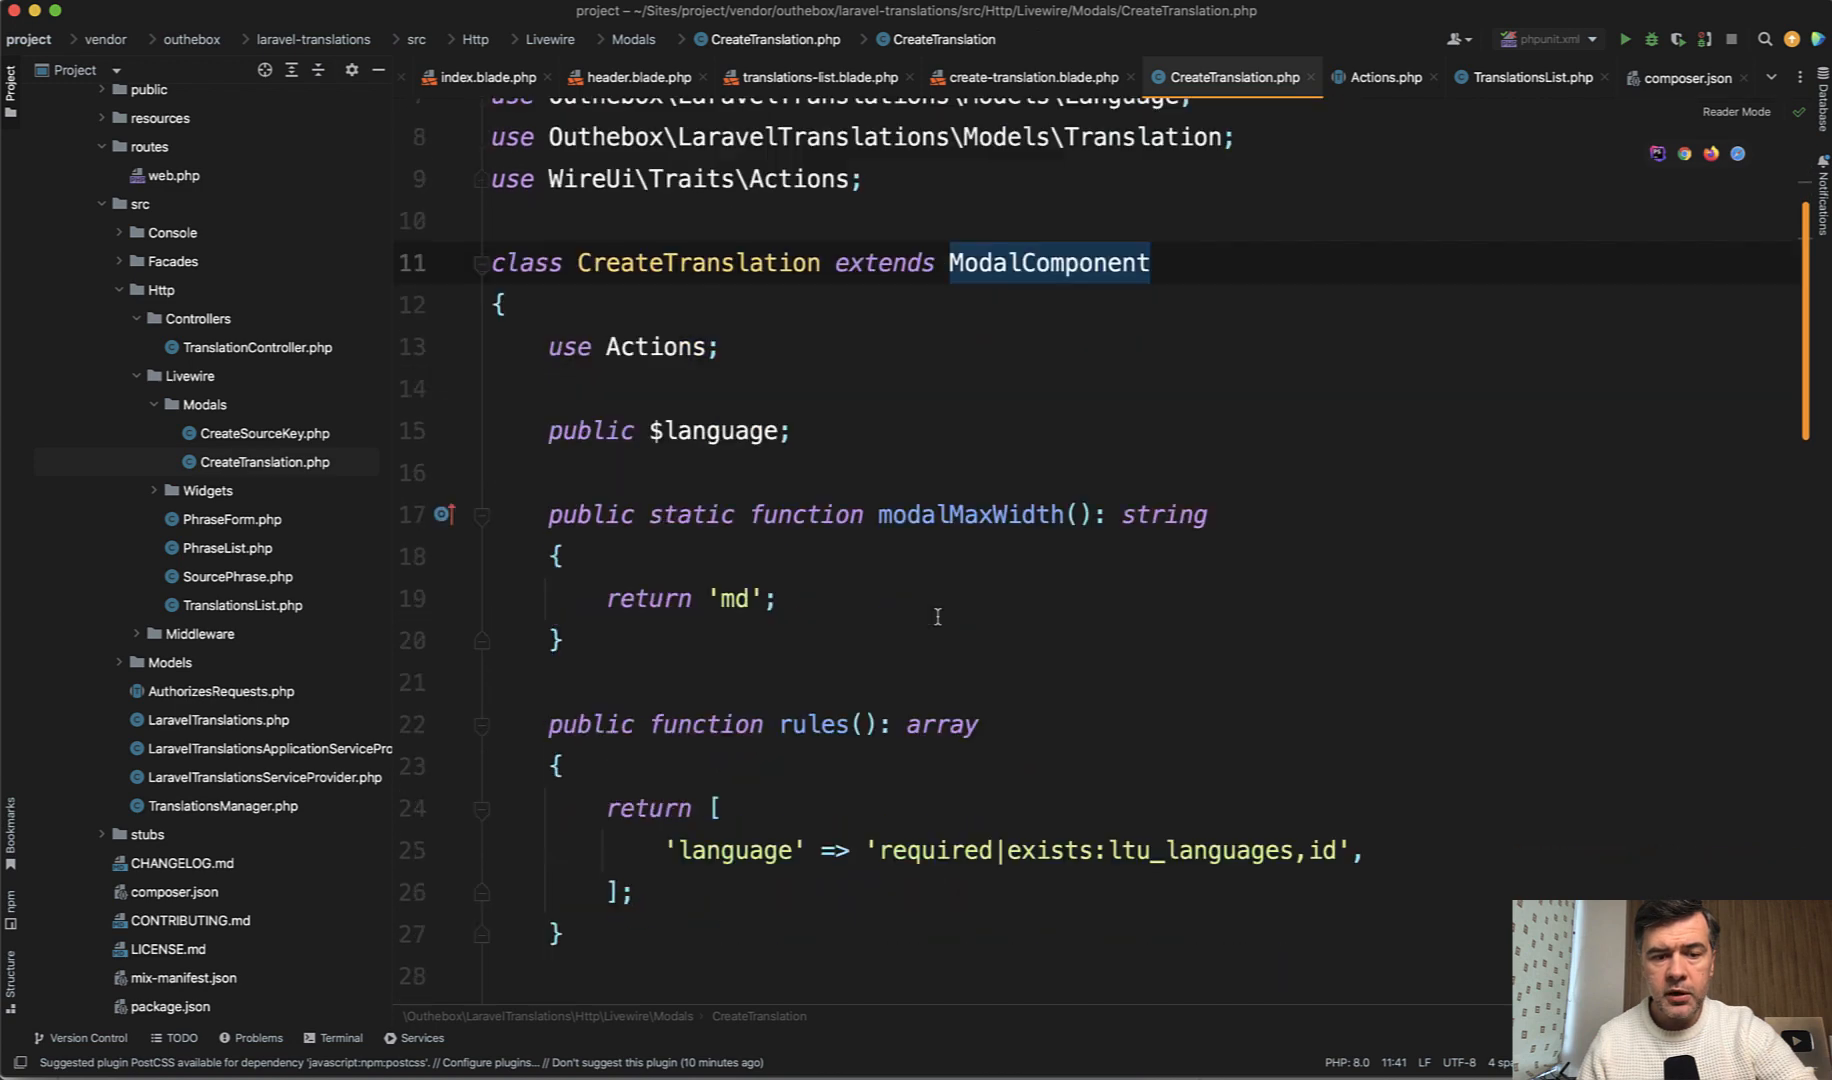
pyautogui.scroll(-3)
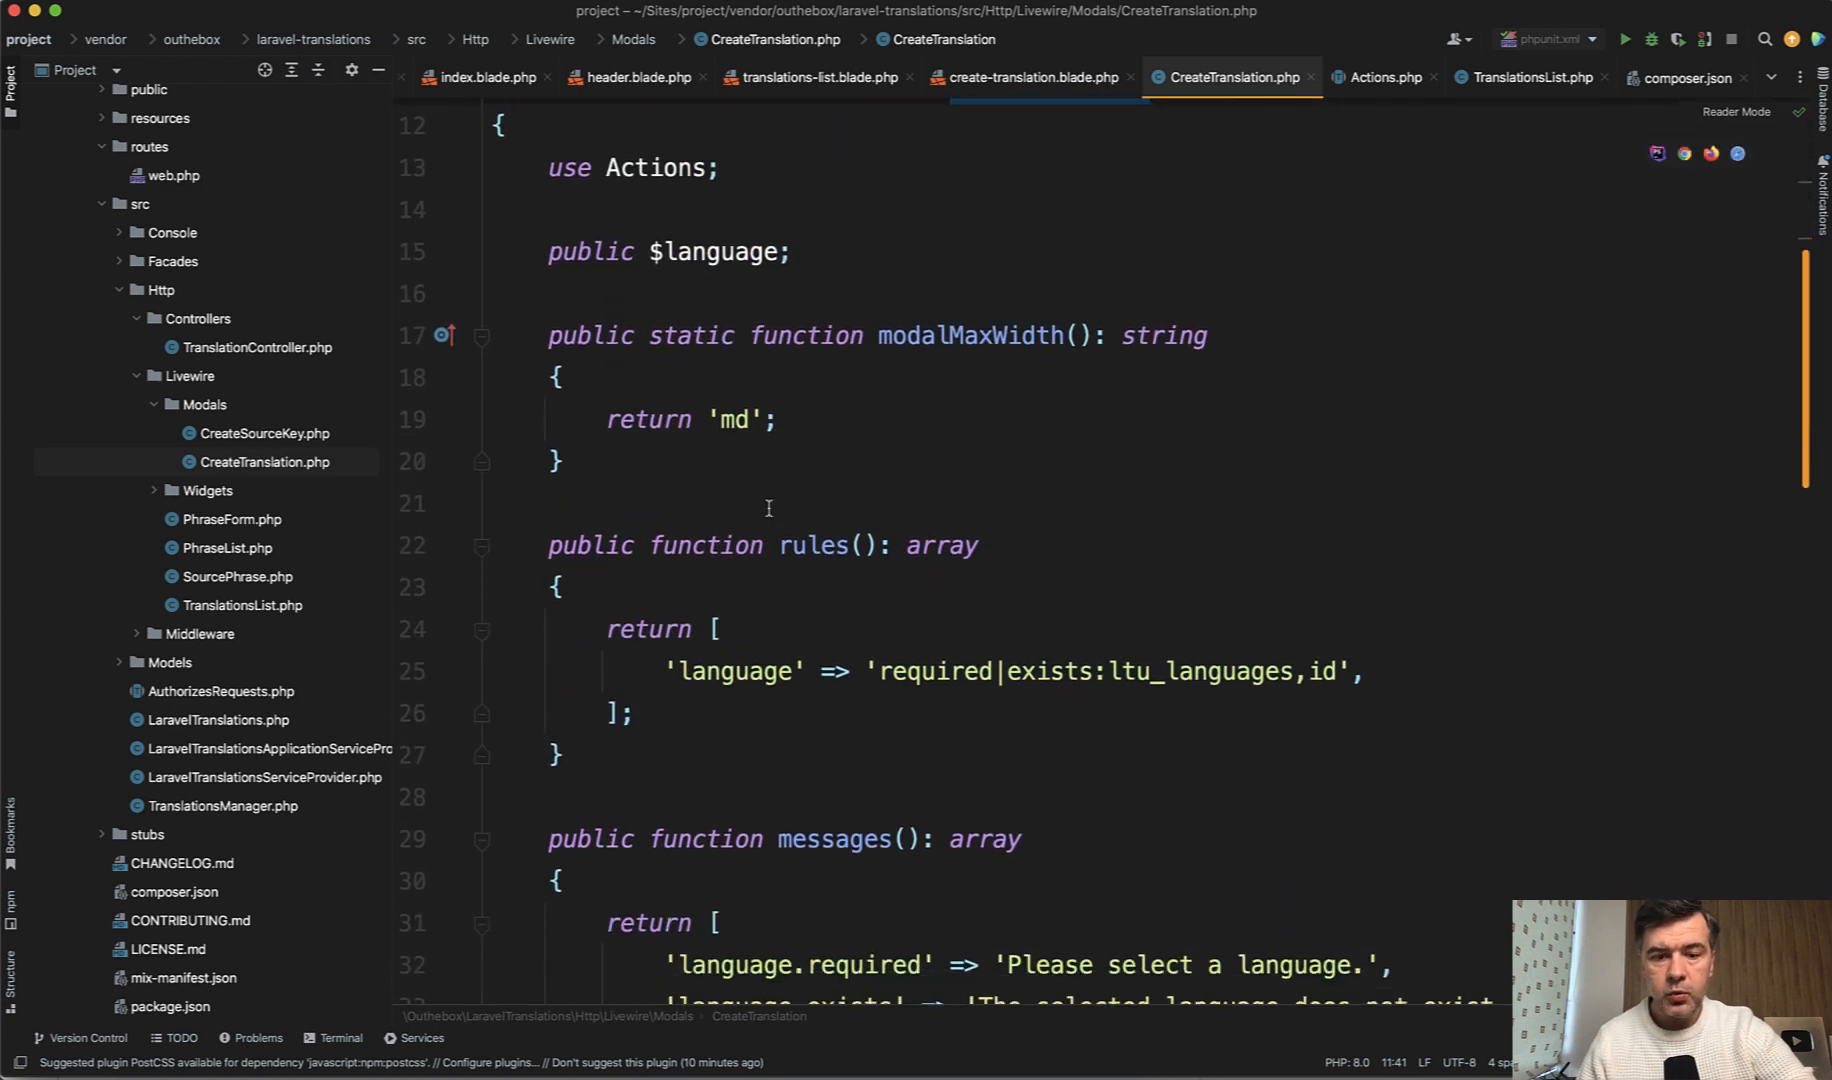
pyautogui.scroll(-3)
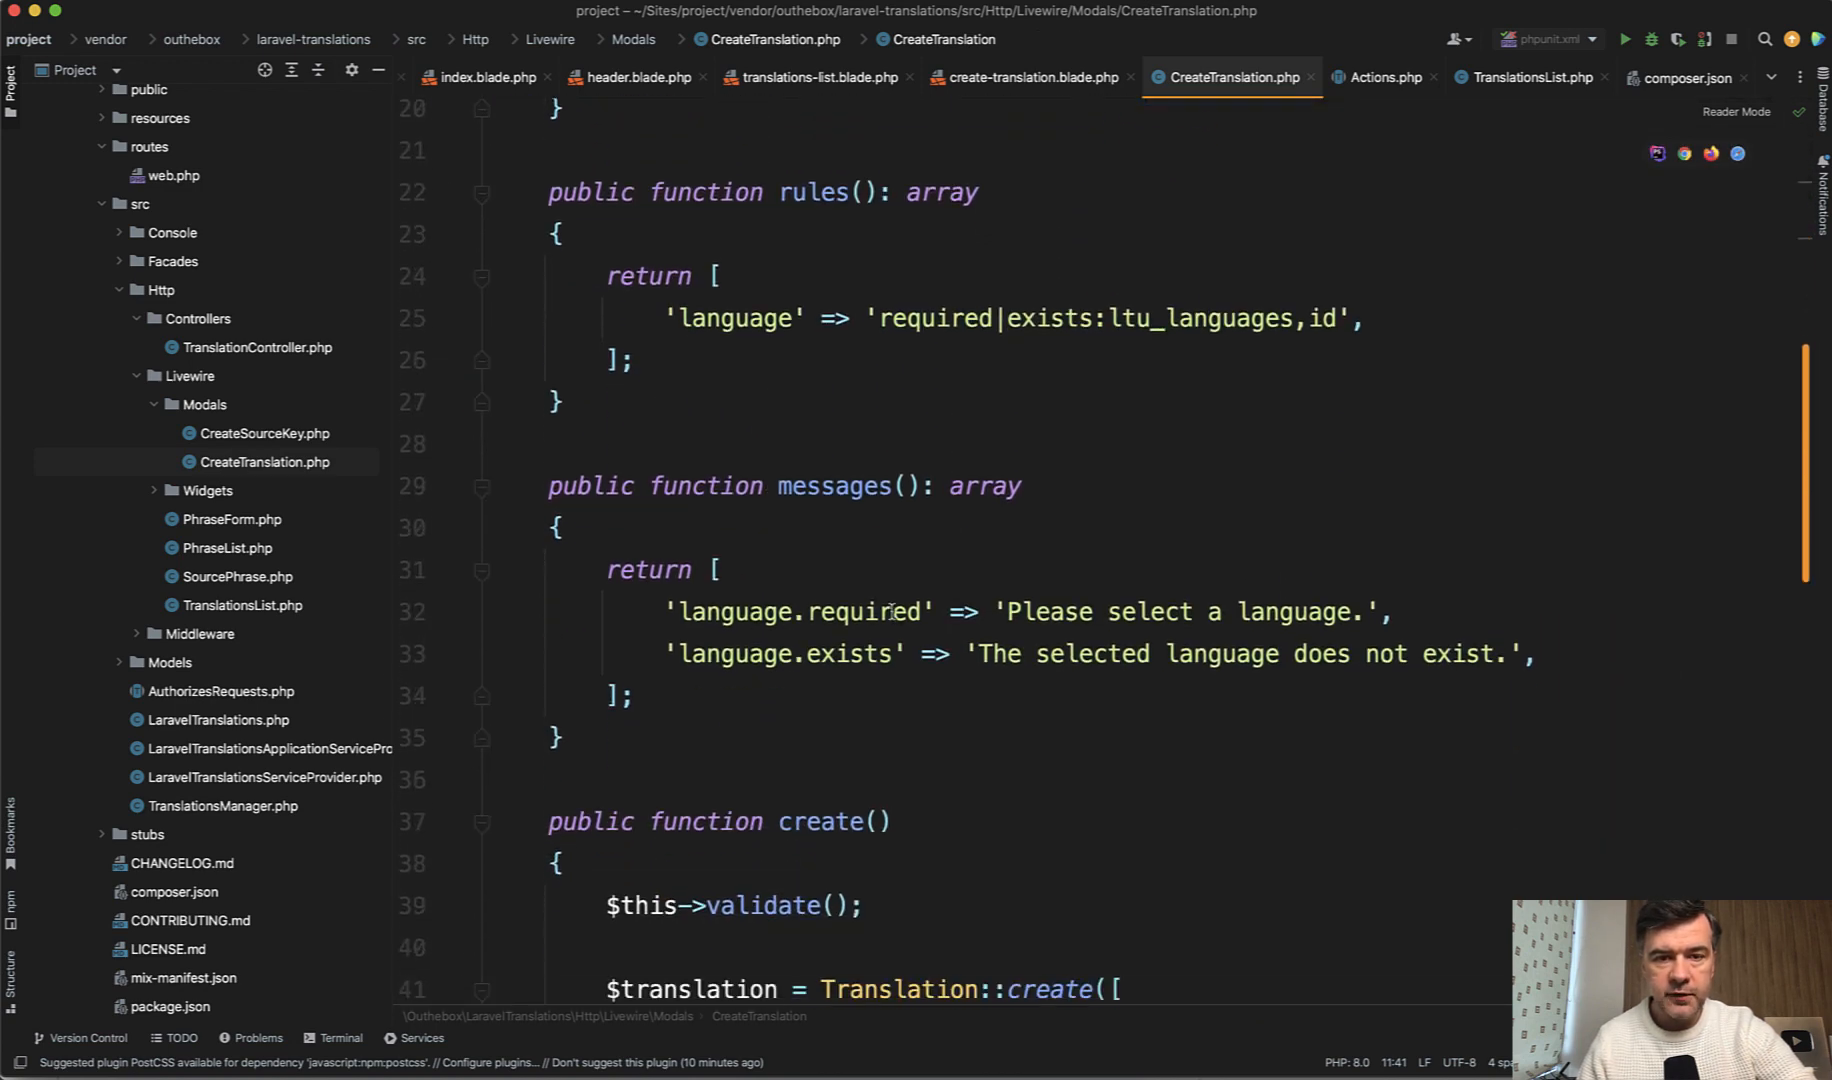
pyautogui.scroll(-3)
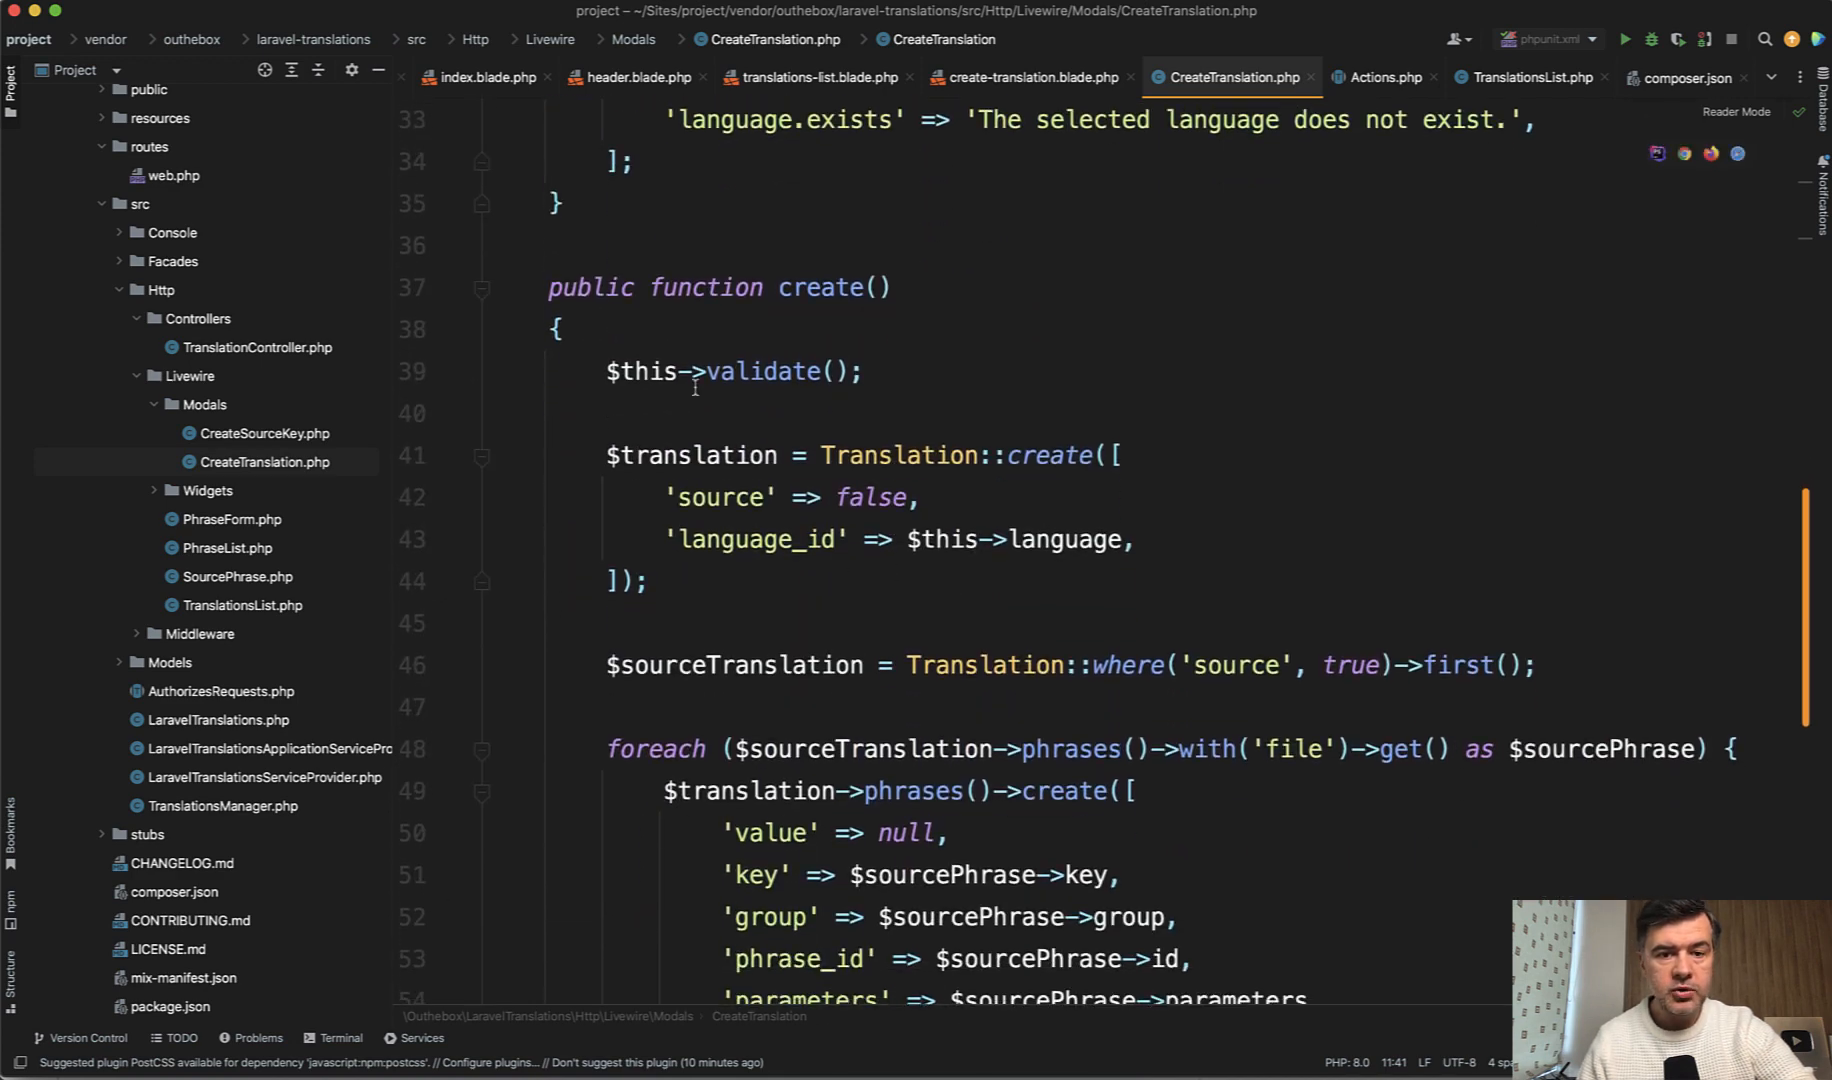
pyautogui.scroll(-3)
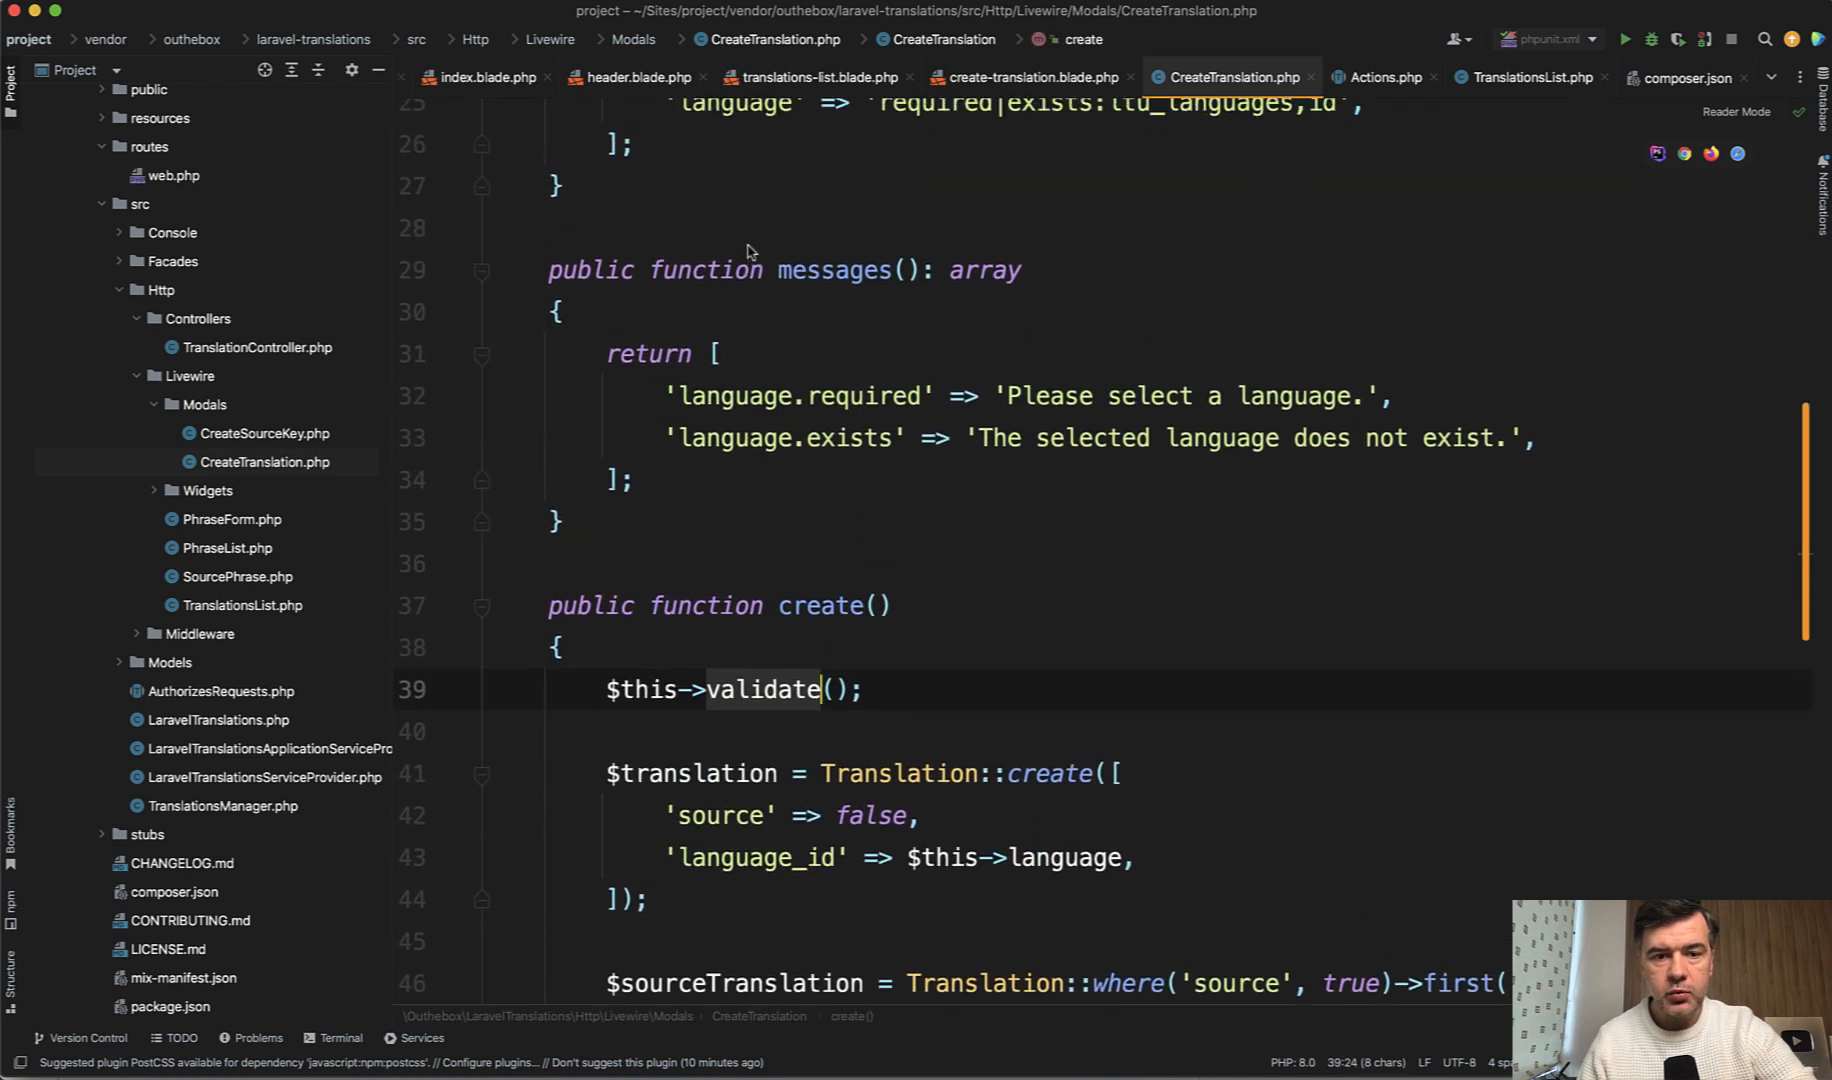
pyautogui.scroll(-3)
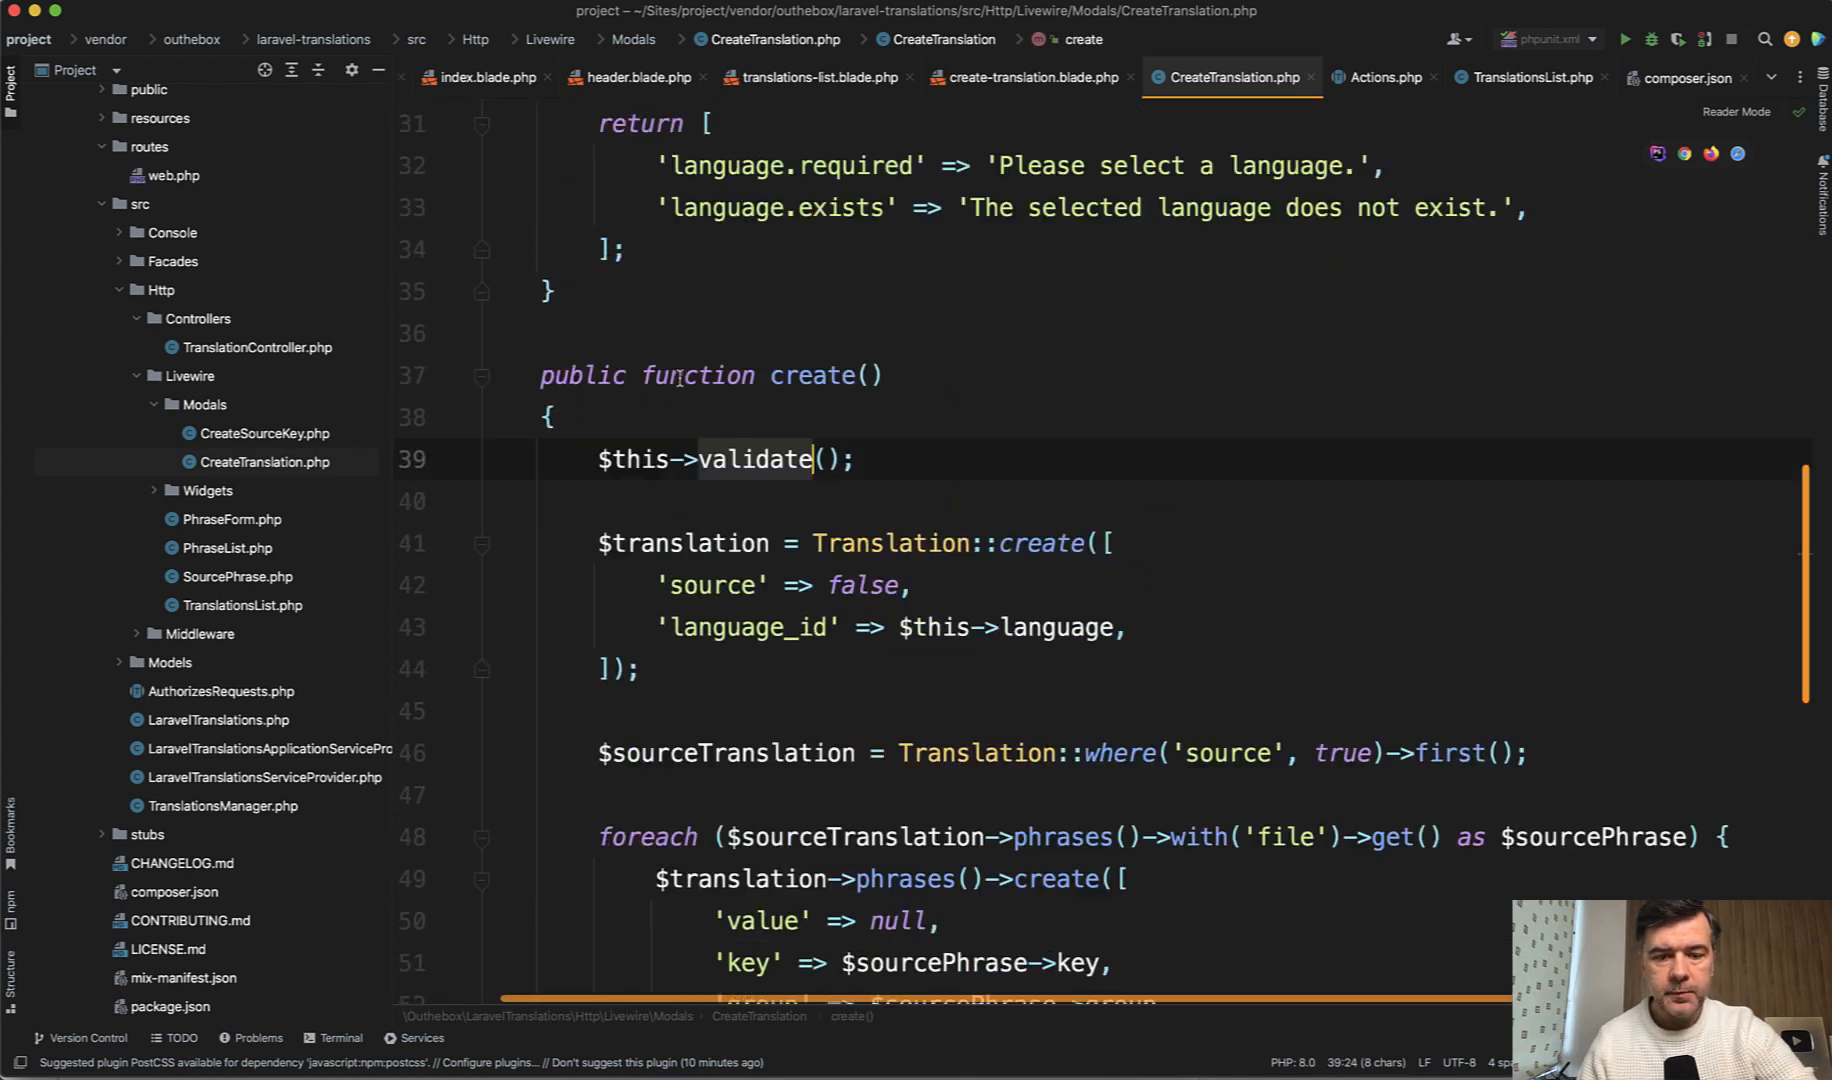
pyautogui.scroll(-3)
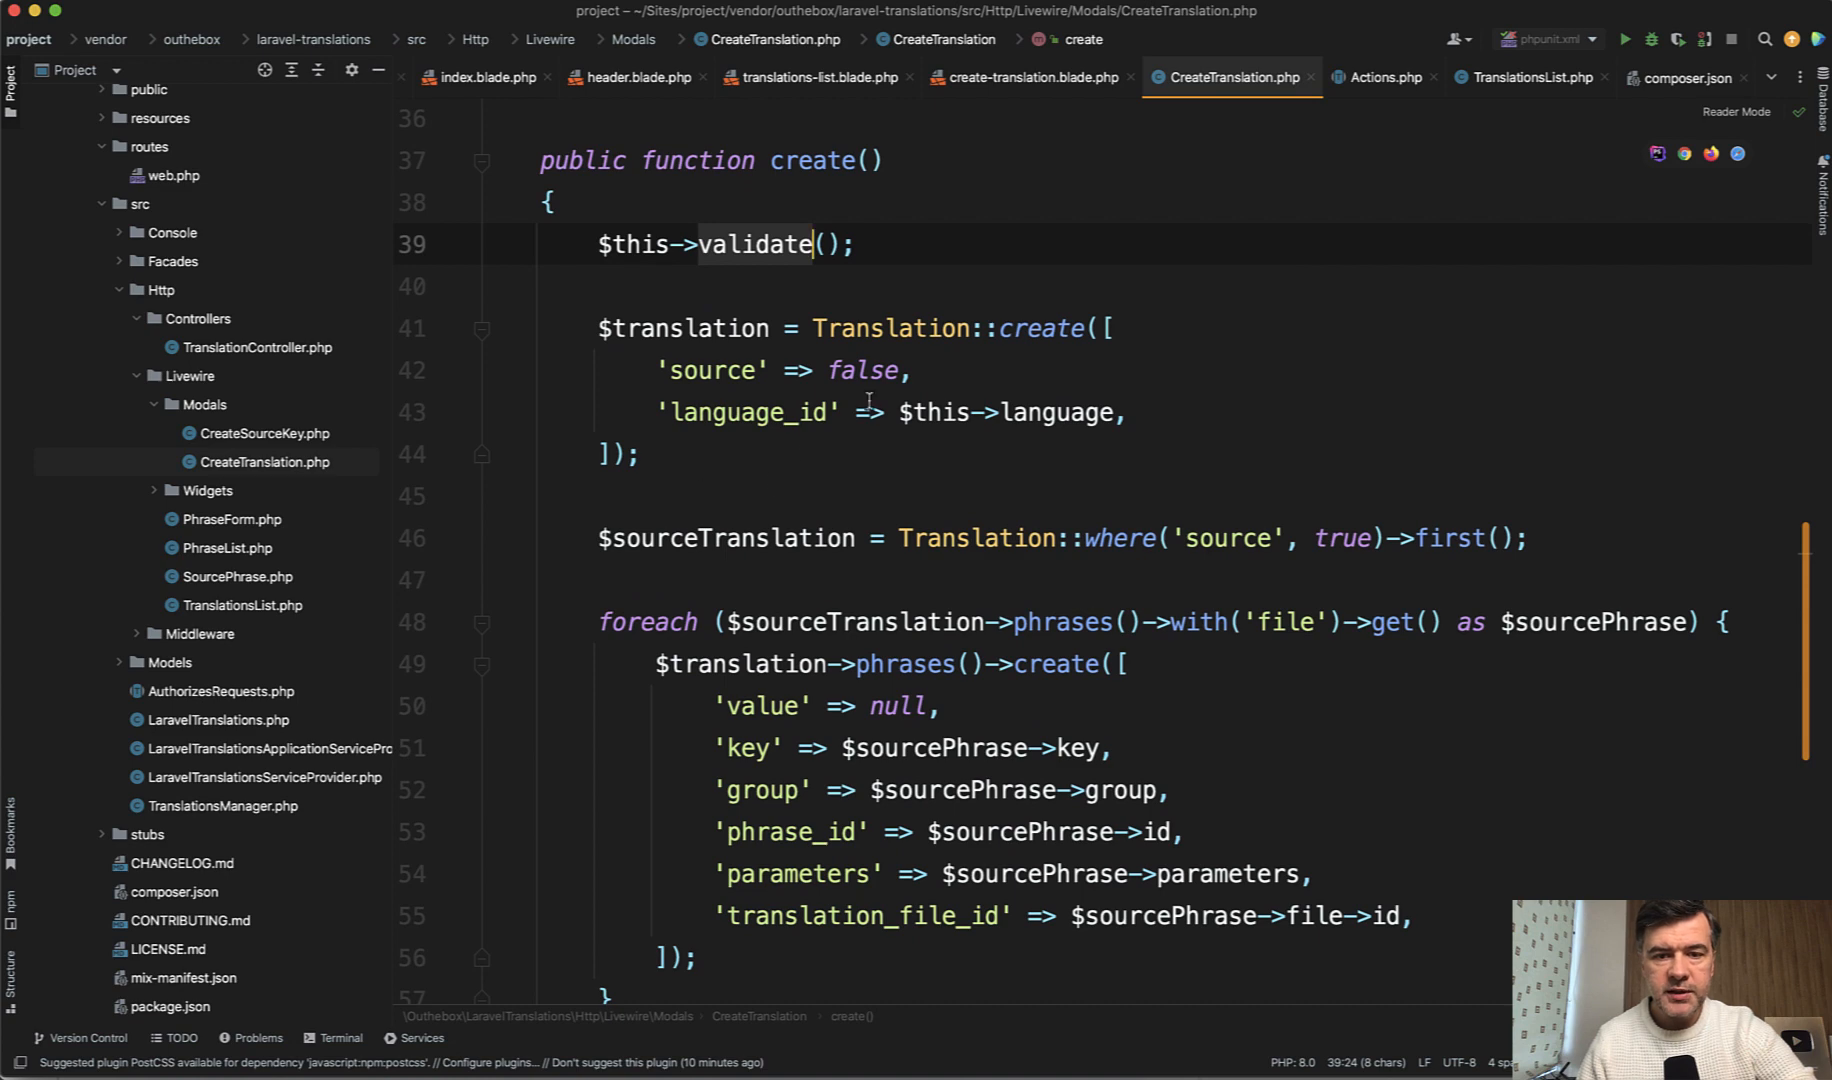
pyautogui.scroll(-3)
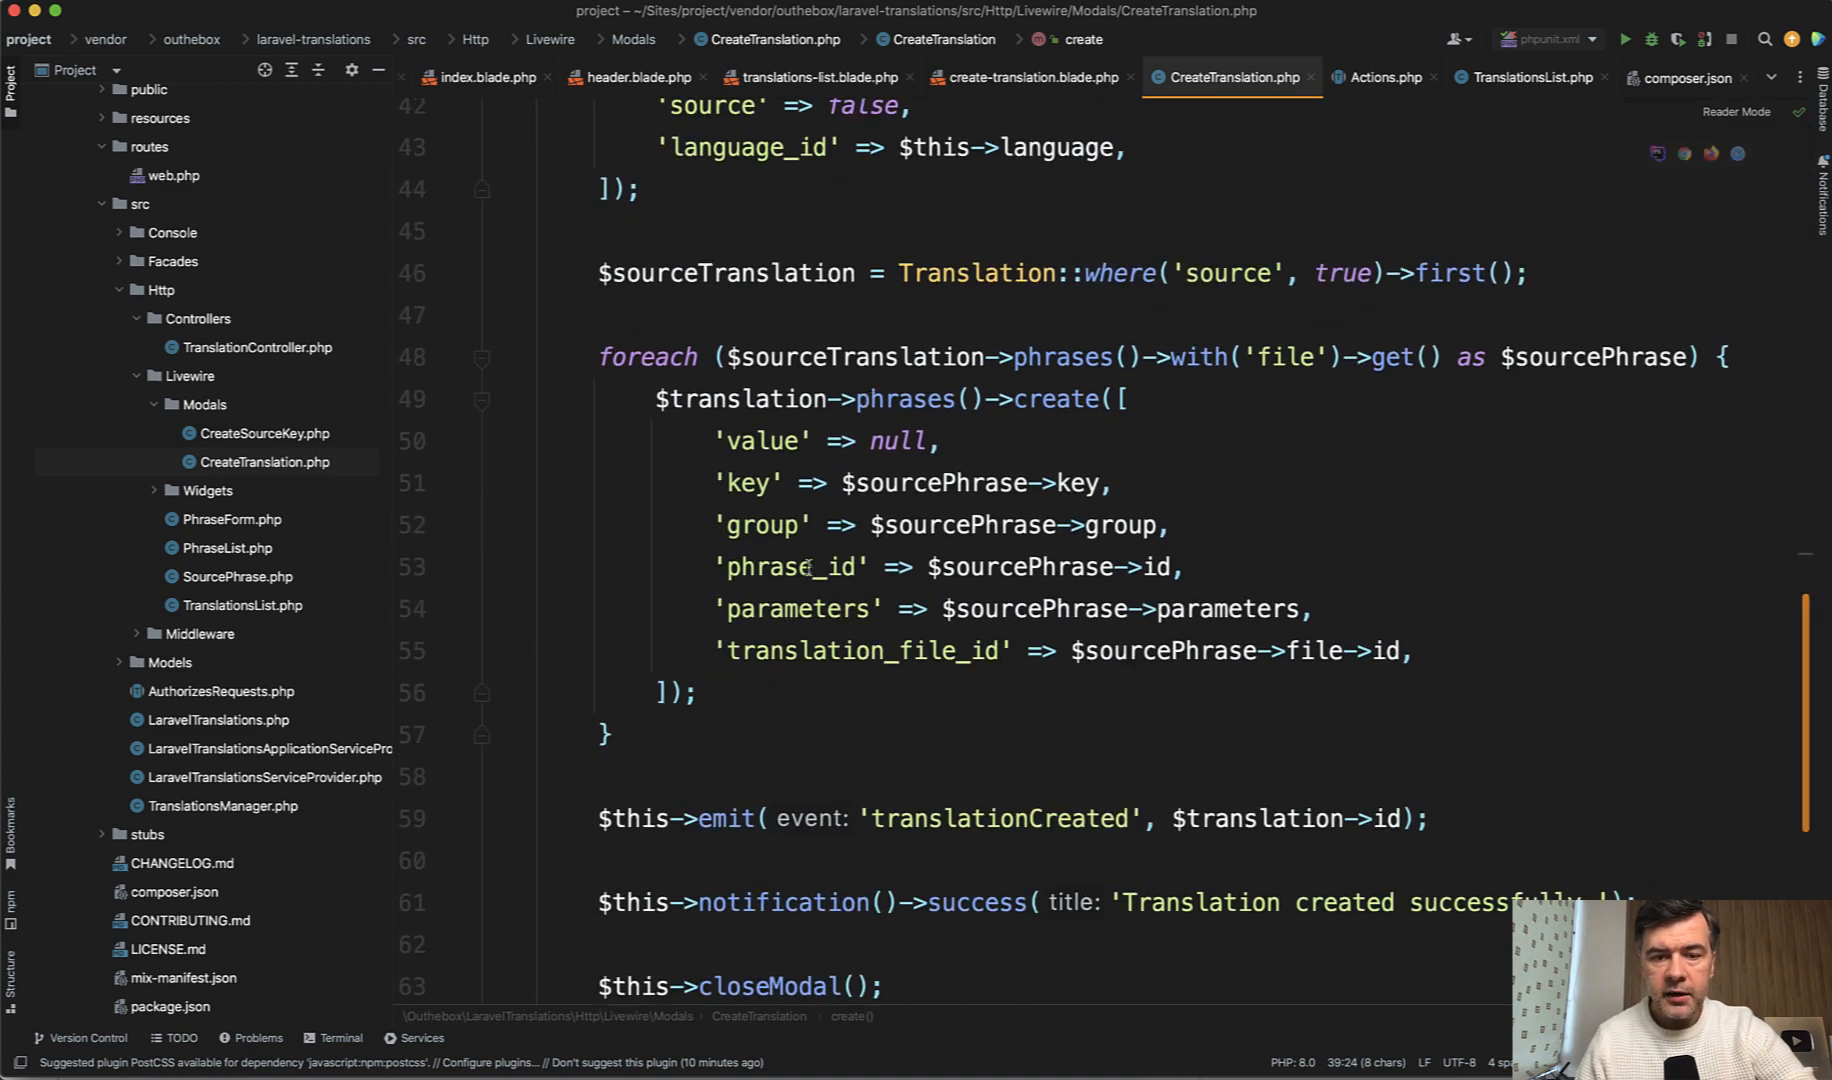
pyautogui.scroll(-3)
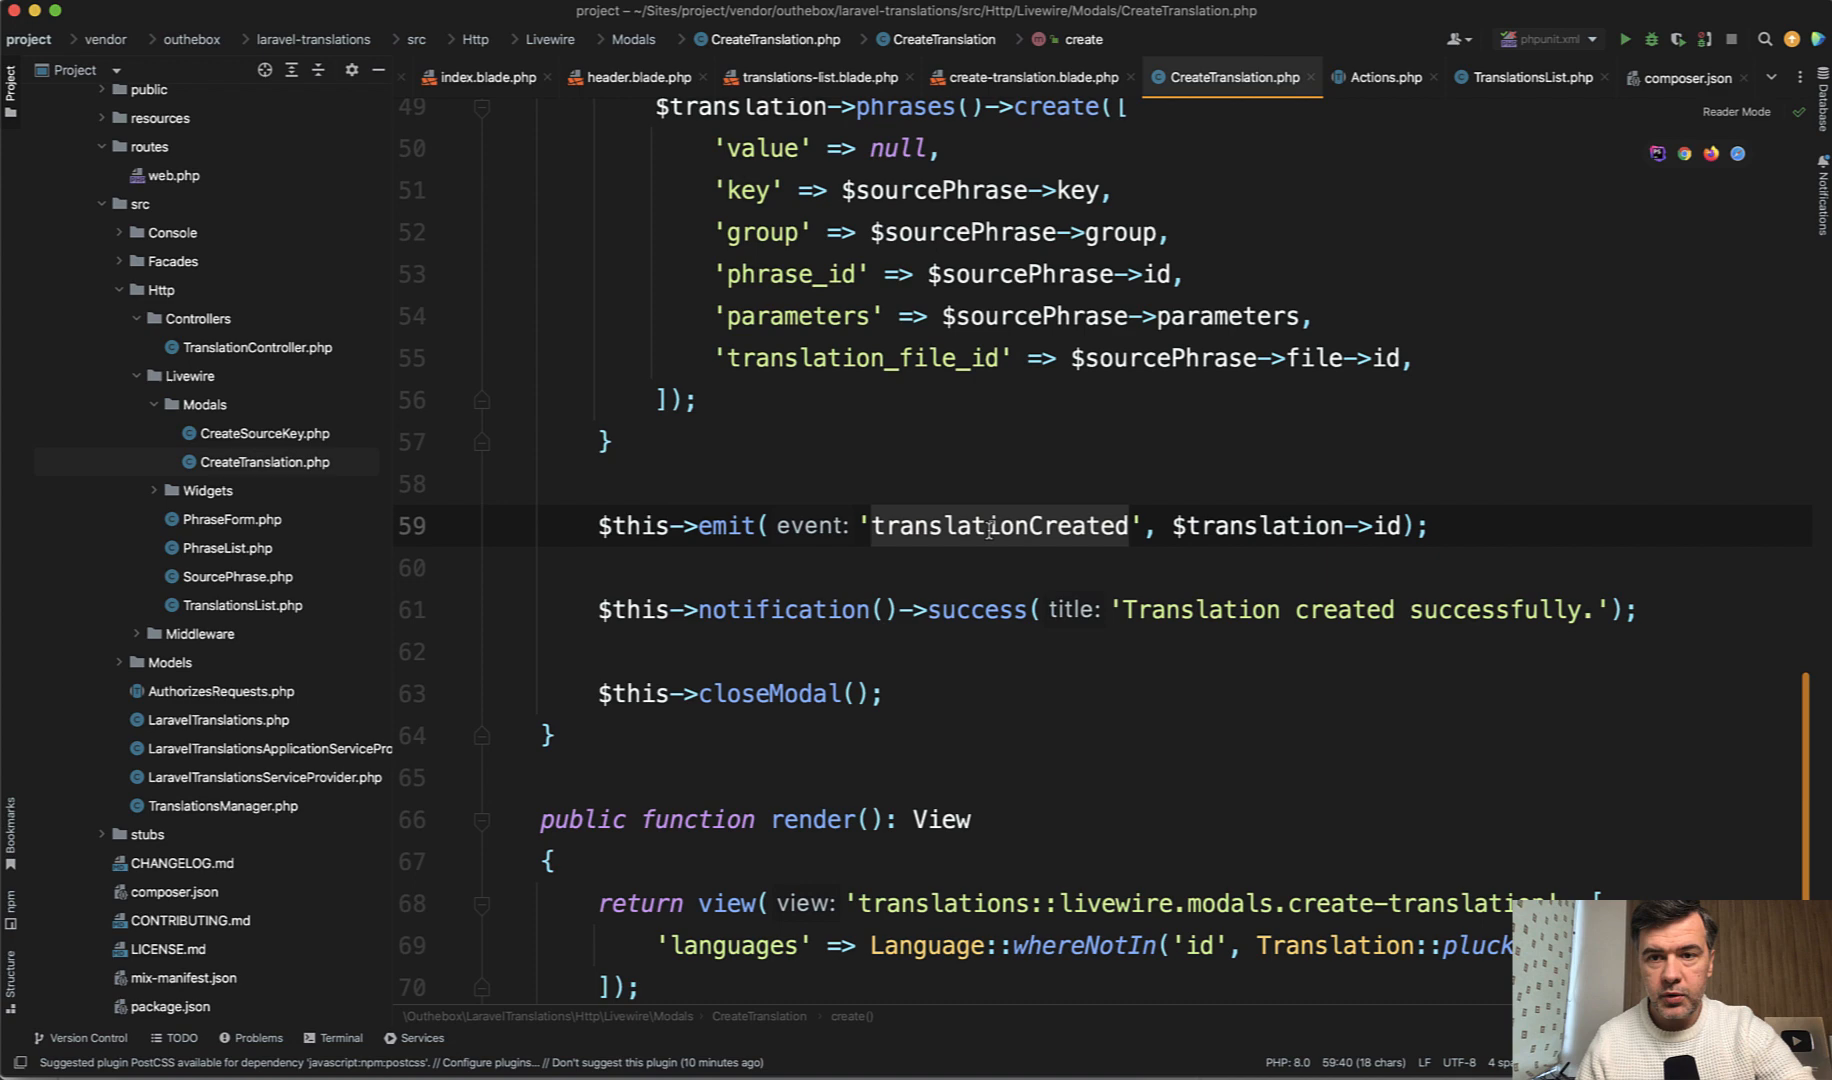
# Check TranslationsList's $listeners for translationCreated, return to CreateTranslation, and reopen the add-language dialog.
pyautogui.click(1528, 78)
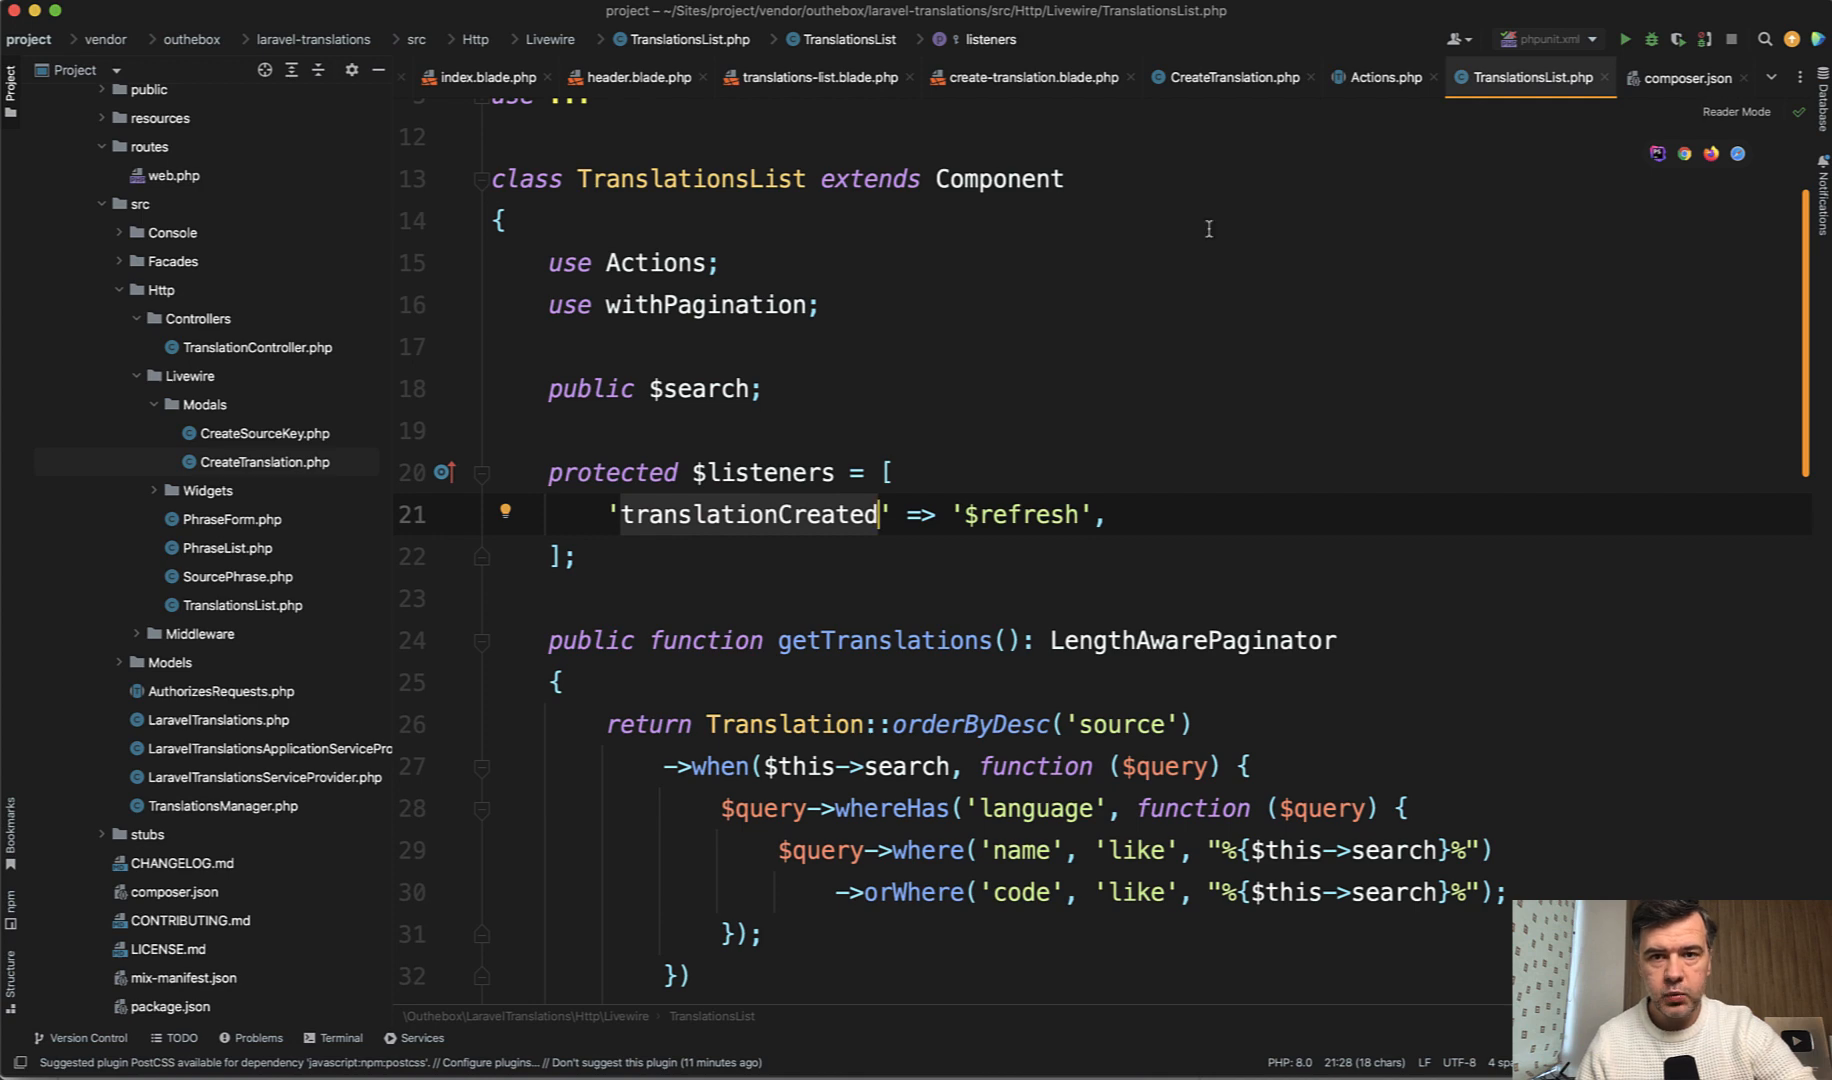
pyautogui.click(1228, 78)
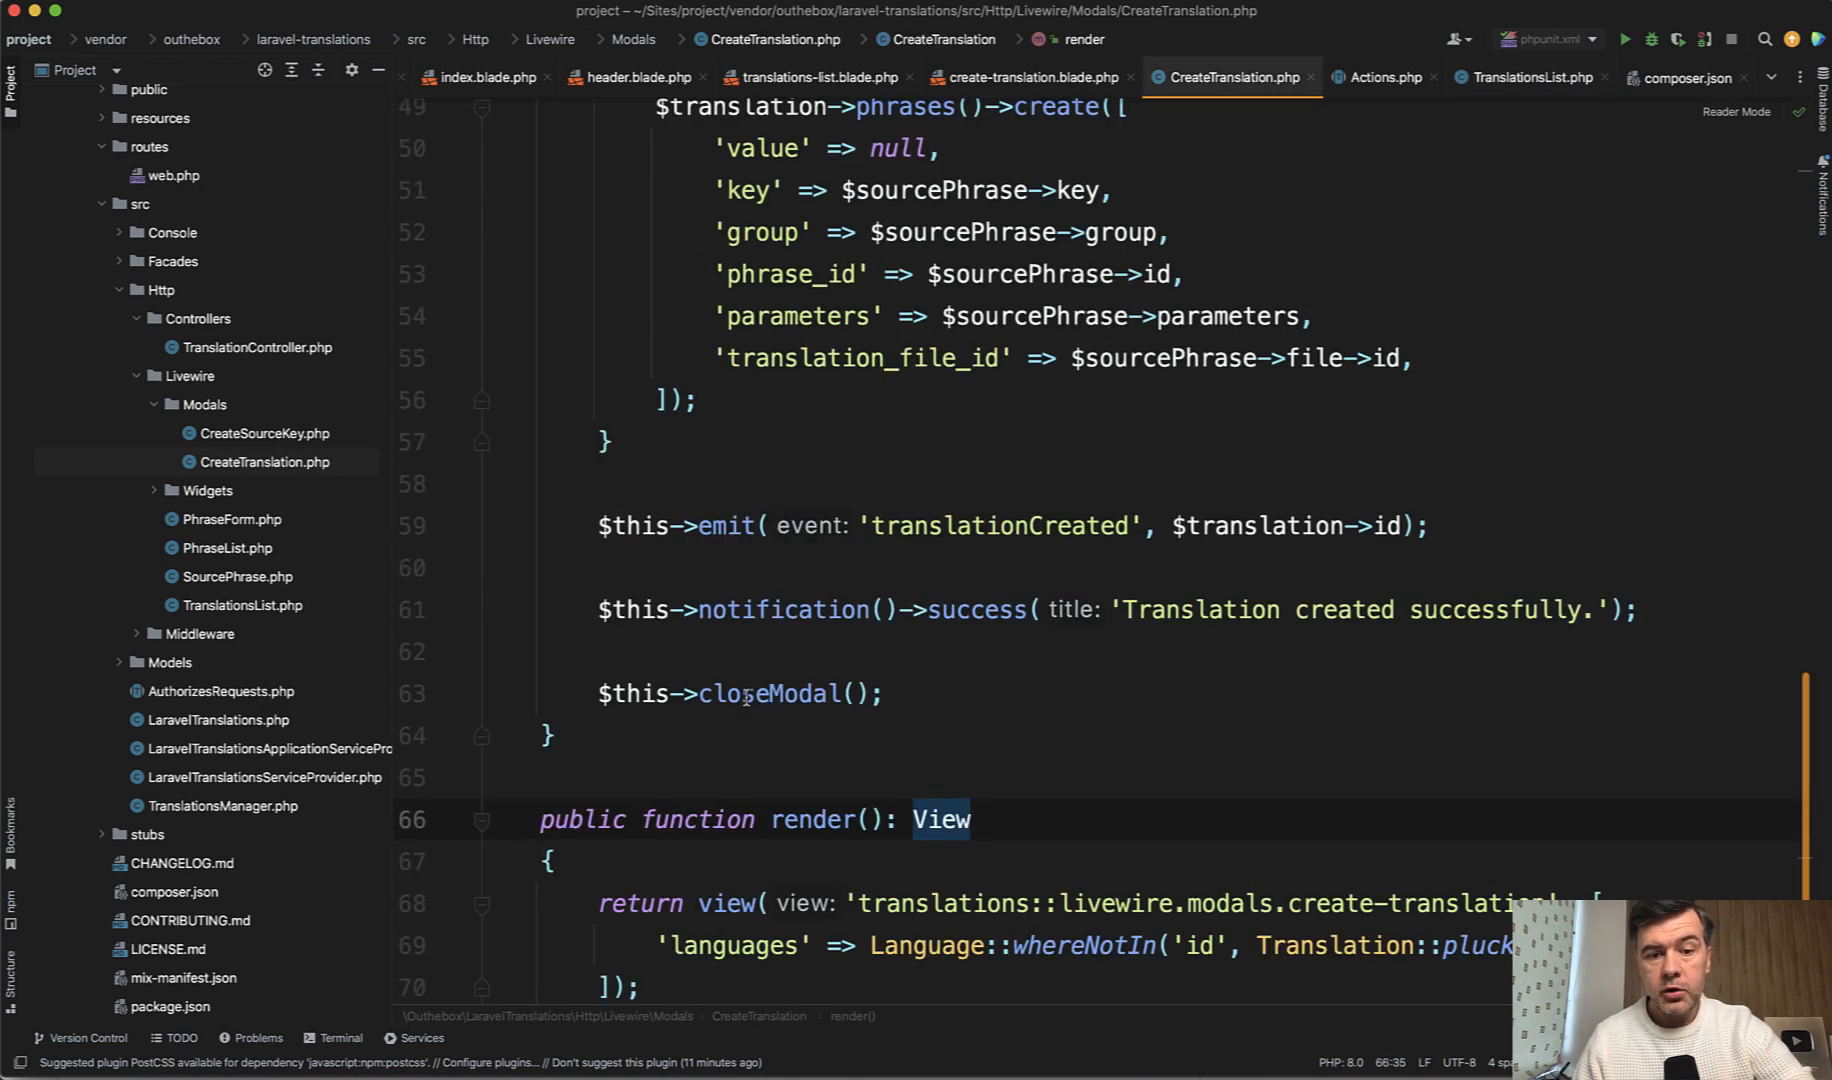
pyautogui.click(886, 694)
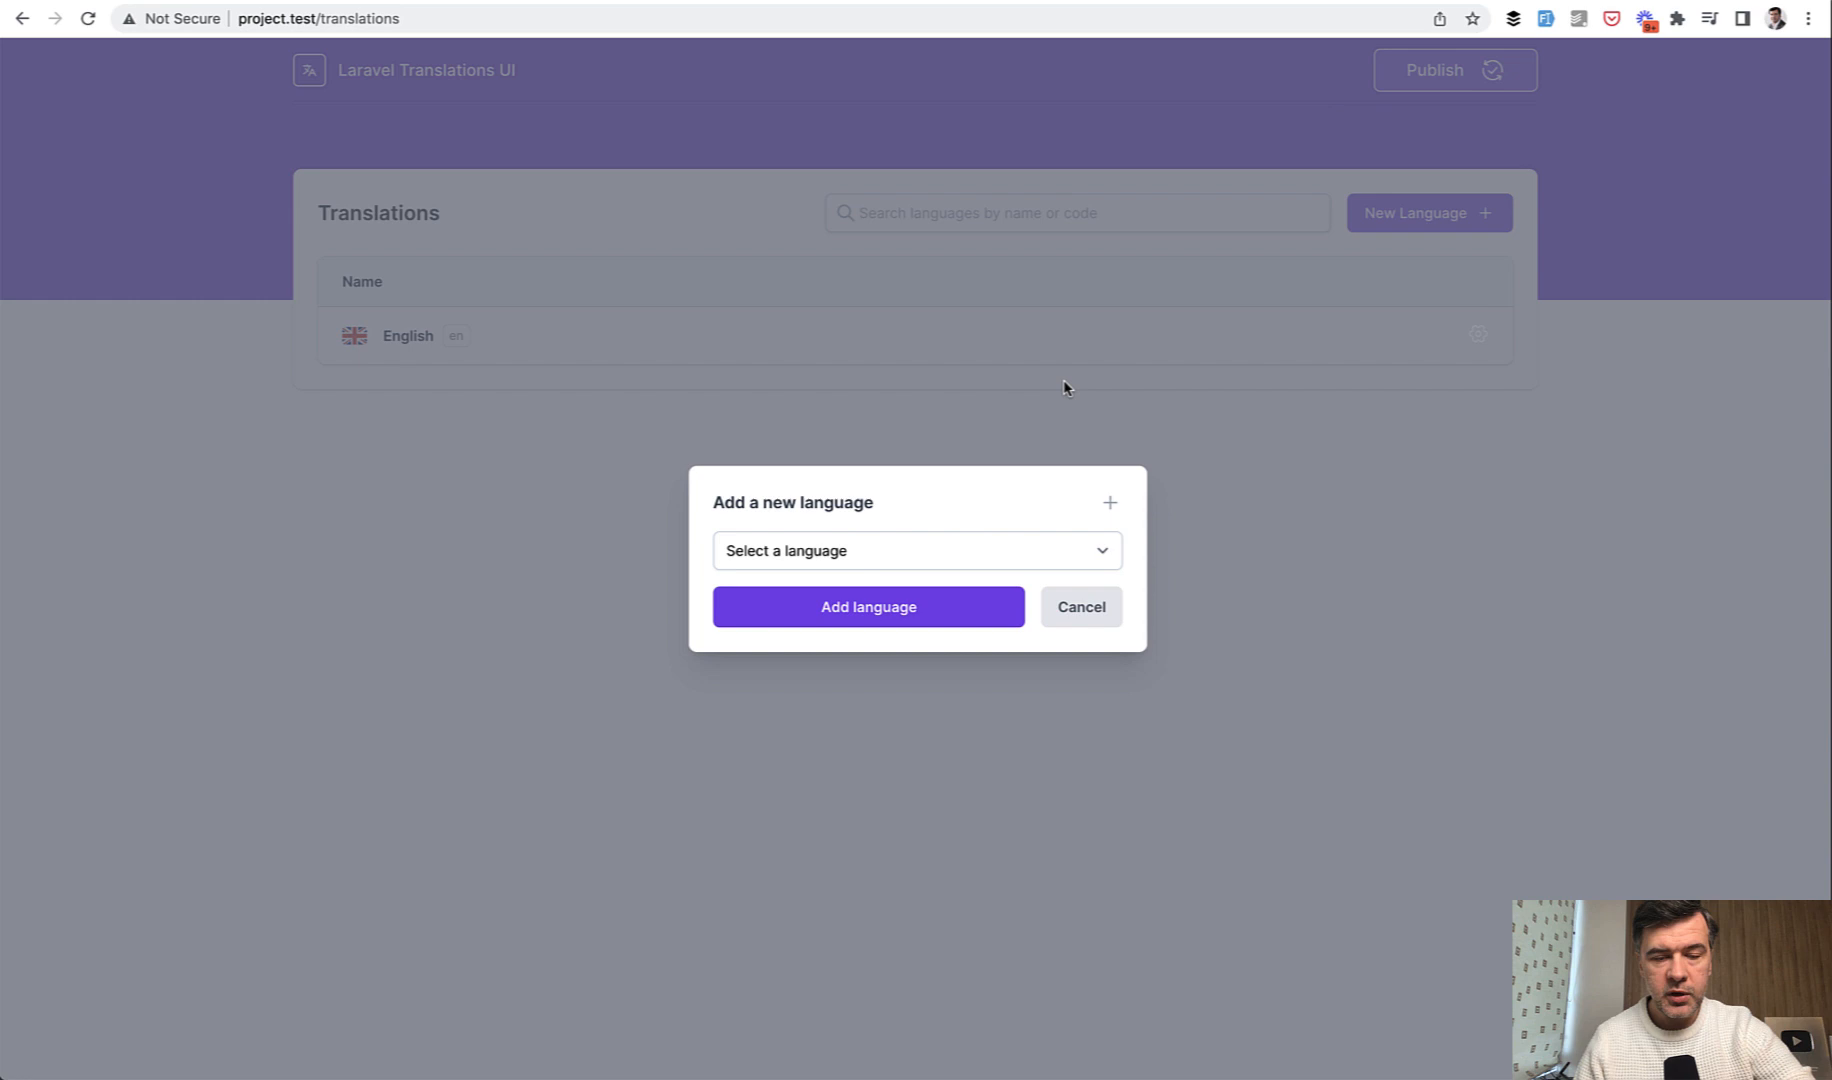
# Add Afrikaans as a new language so it joins English in the list with a success message.
pyautogui.click(914, 550)
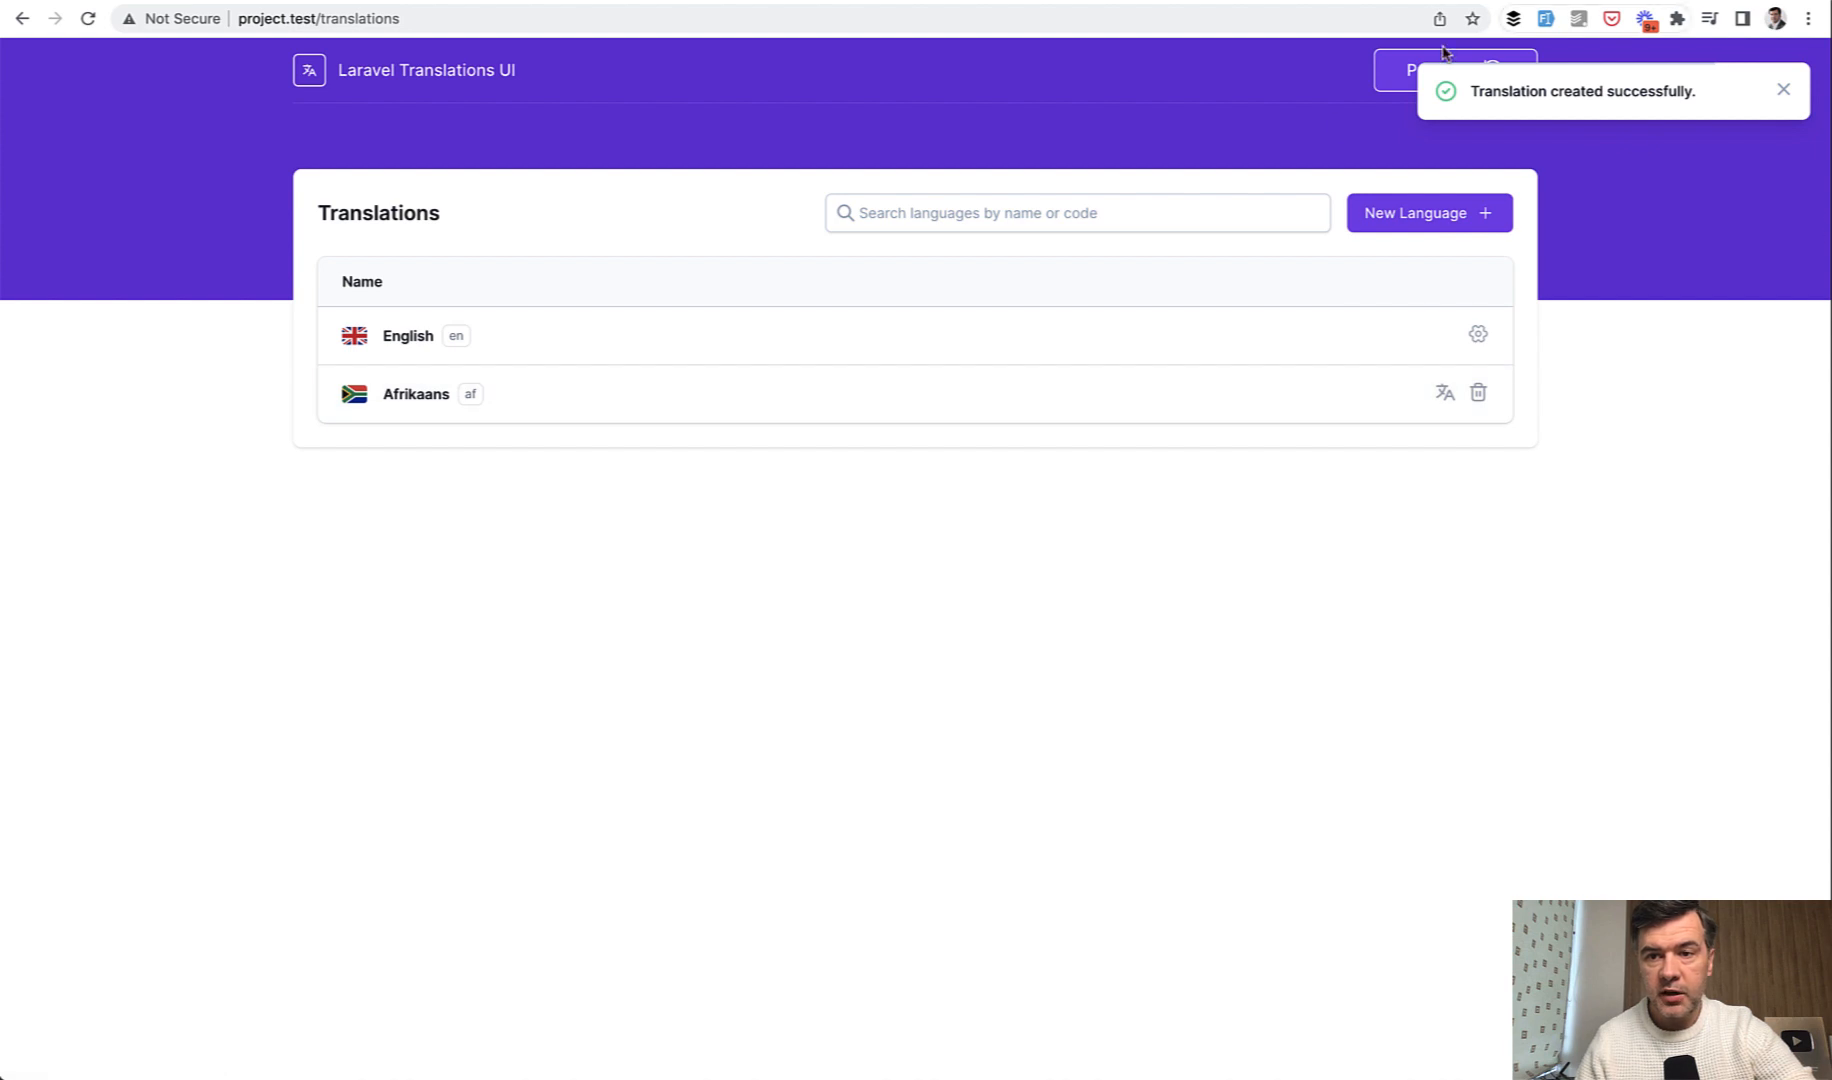
pyautogui.moveTo(1056, 690)
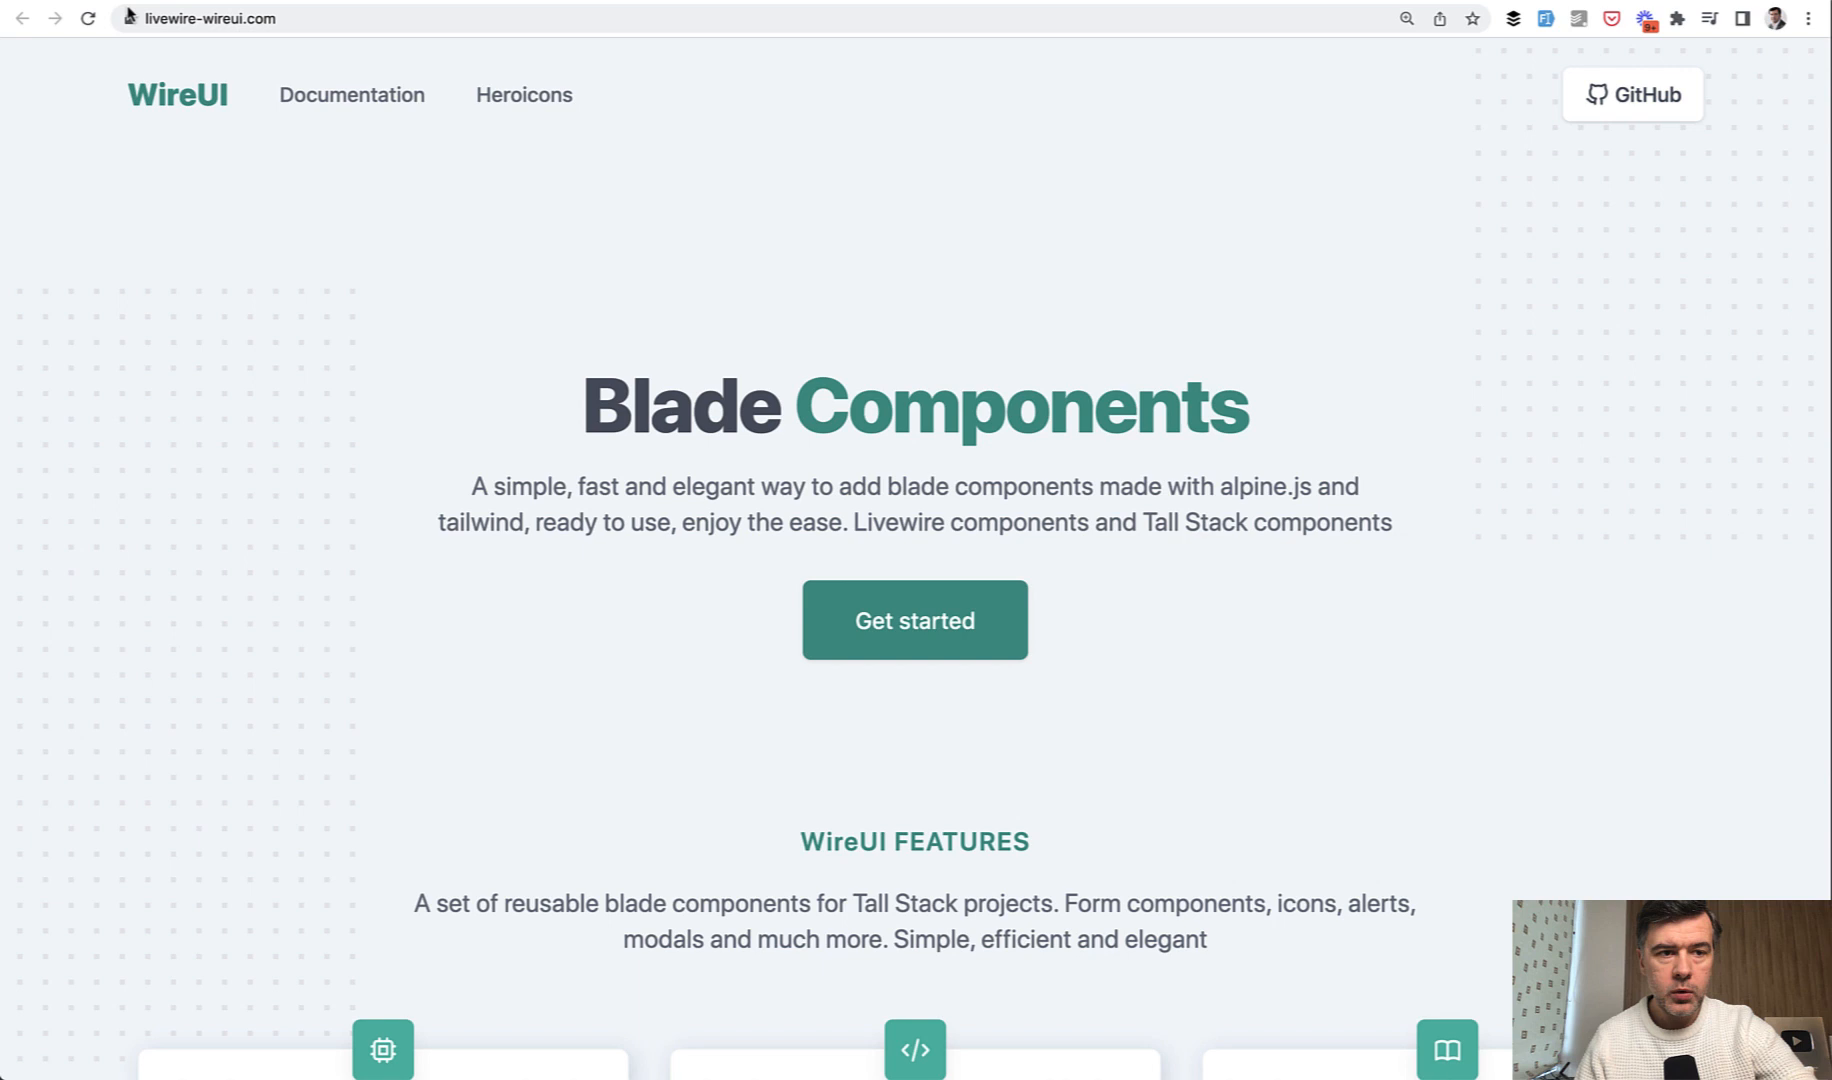
# Navigate livewire-wireui.com to the Notifications docs' Livewire Notification example using the Actions trait.
pyautogui.scroll(-3)
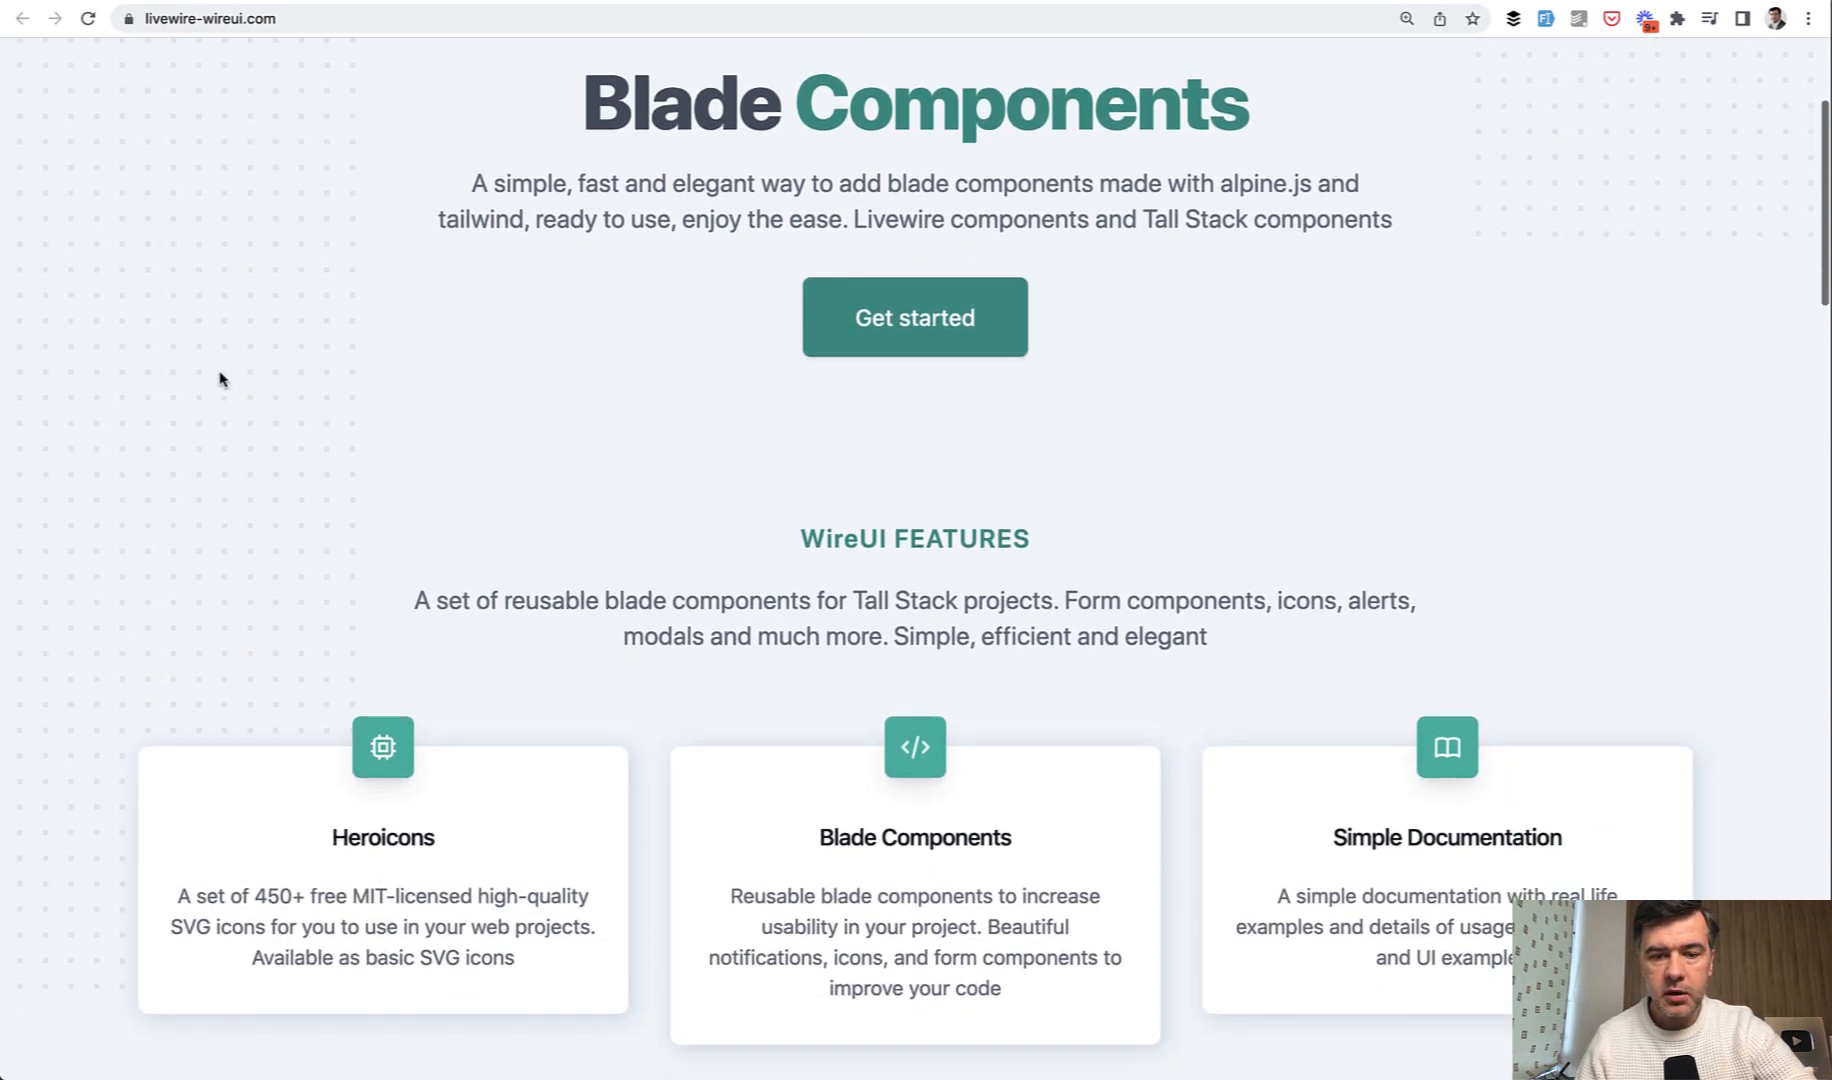
pyautogui.scroll(-3)
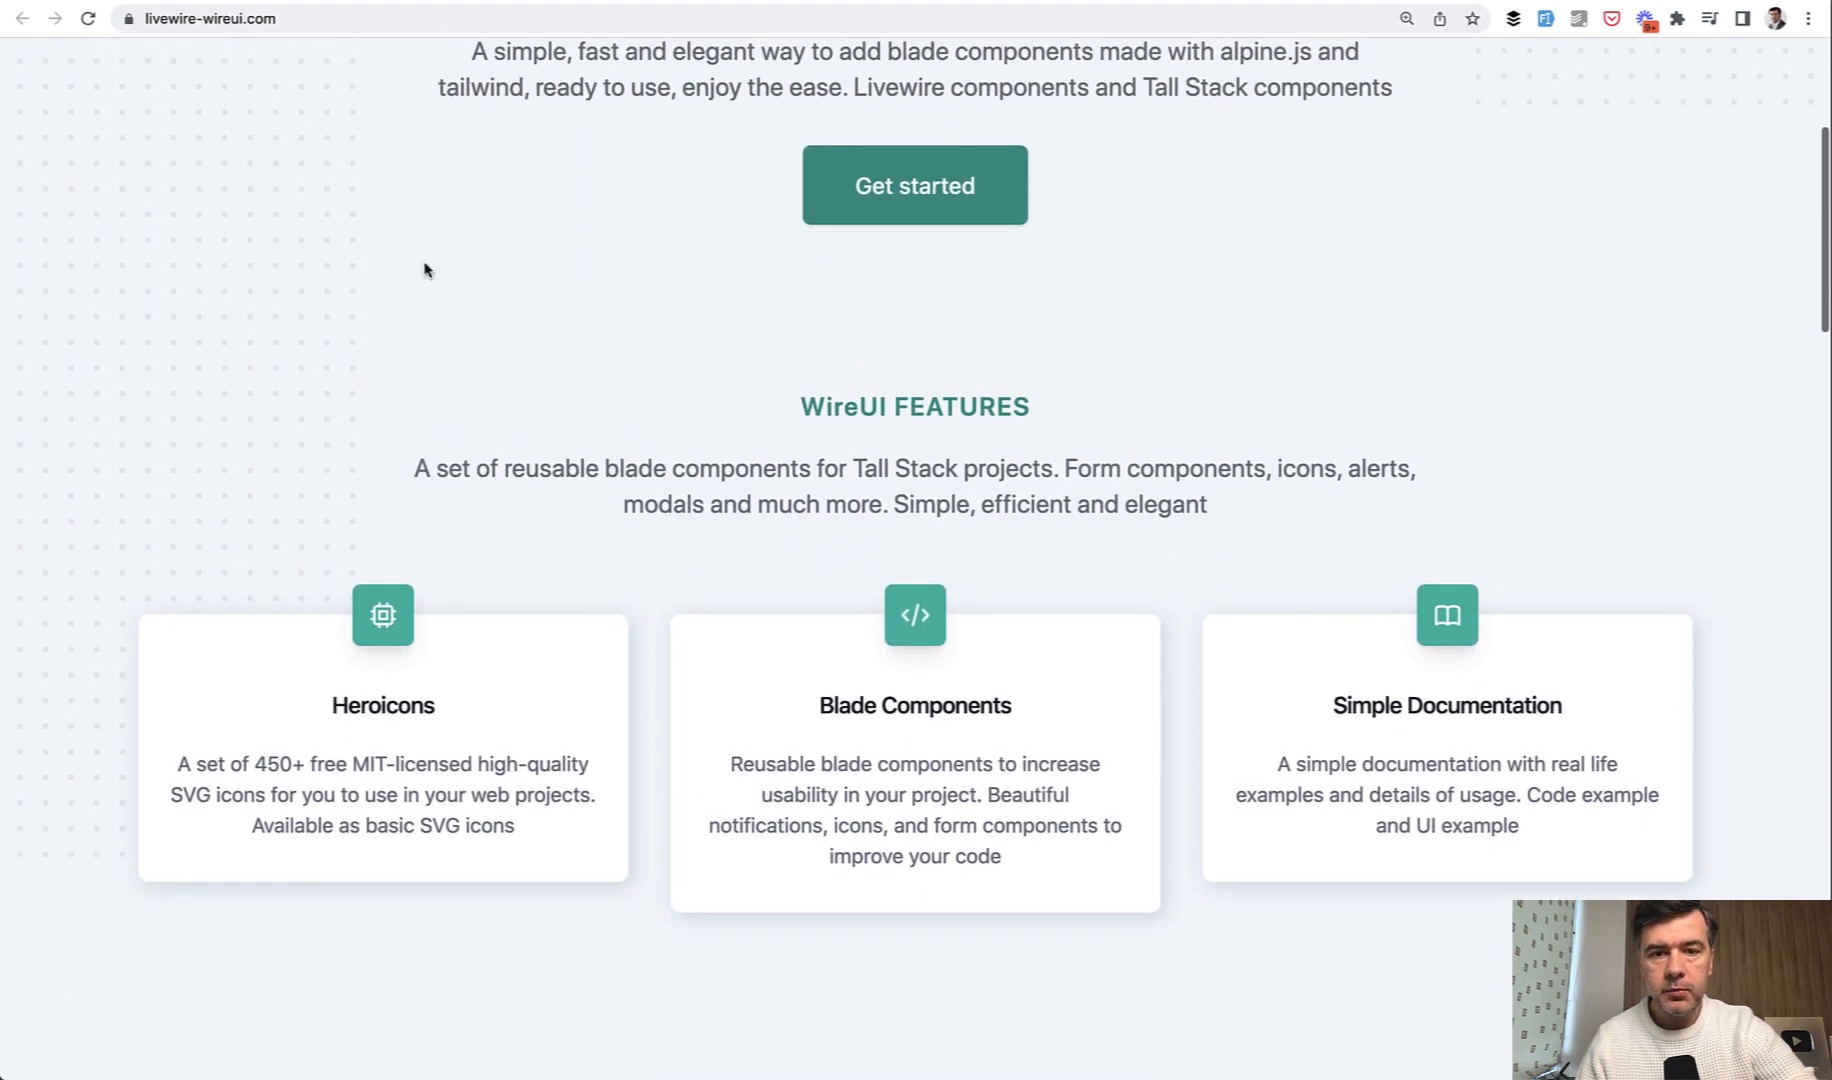
pyautogui.click(914, 184)
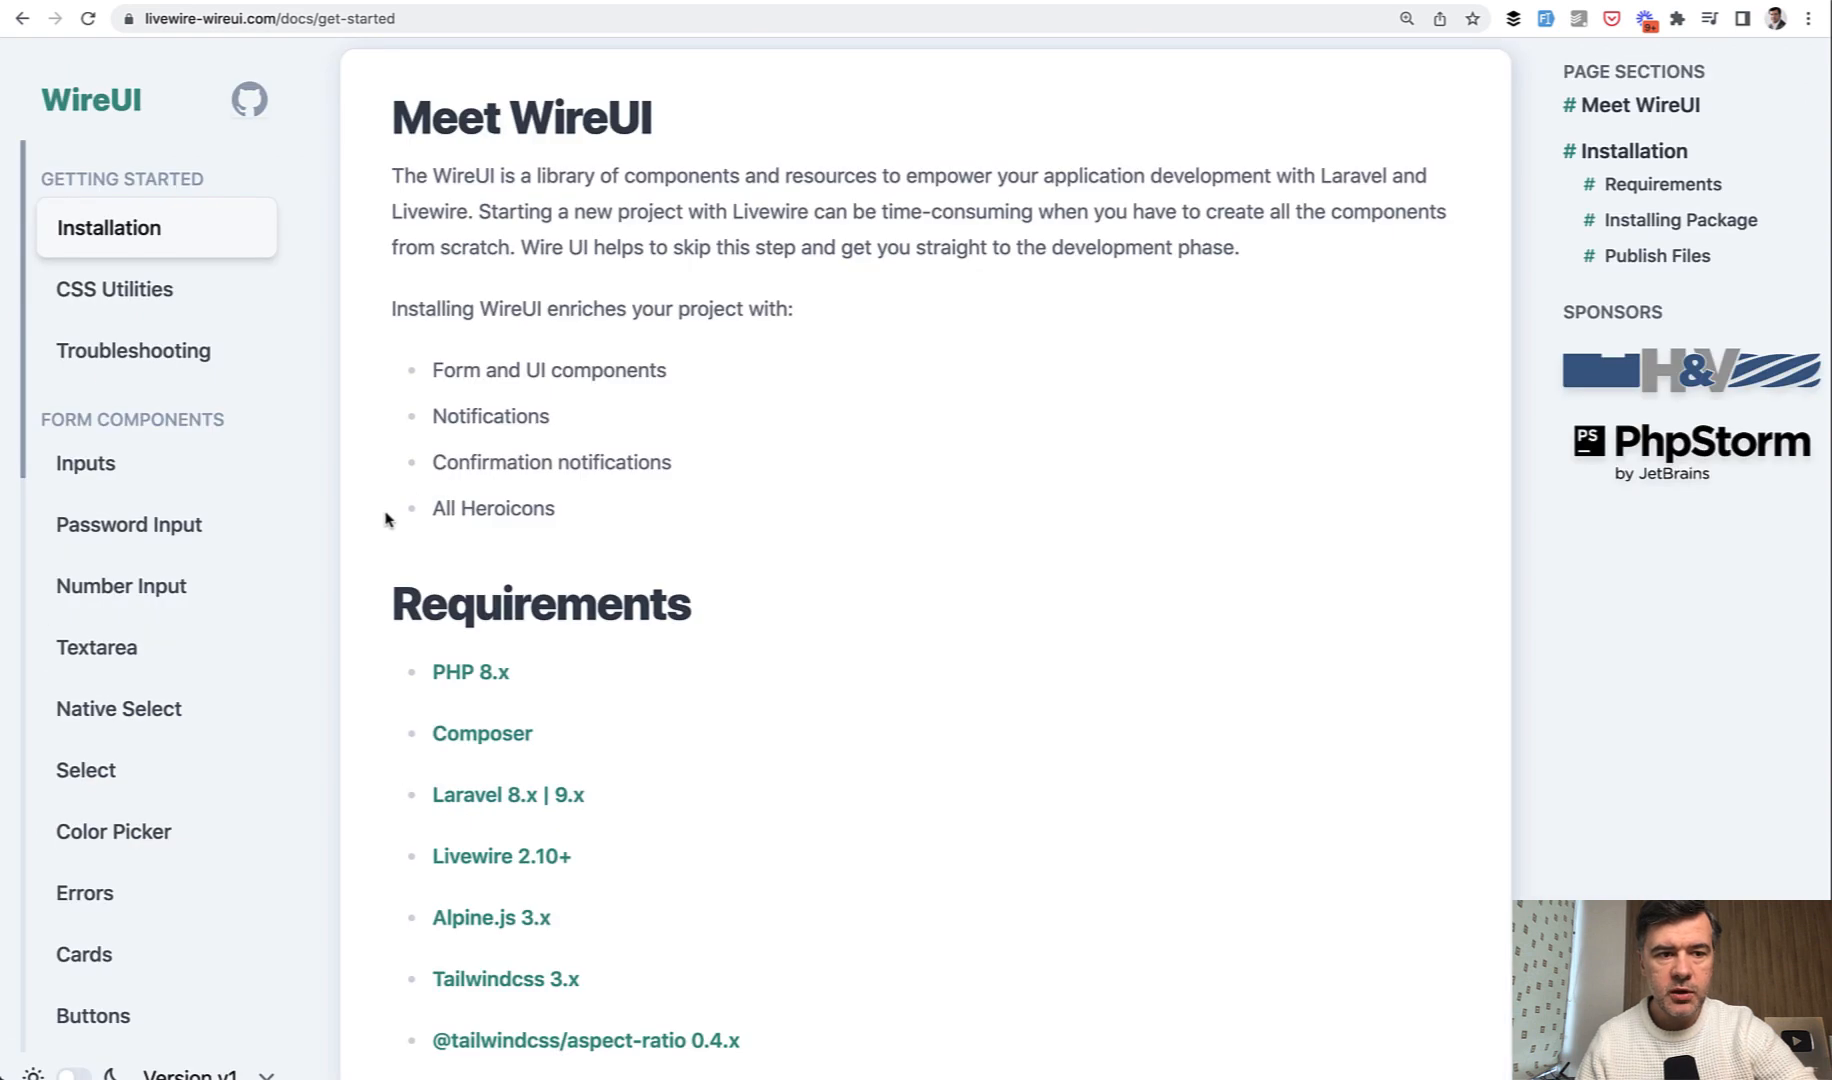
pyautogui.scroll(-3)
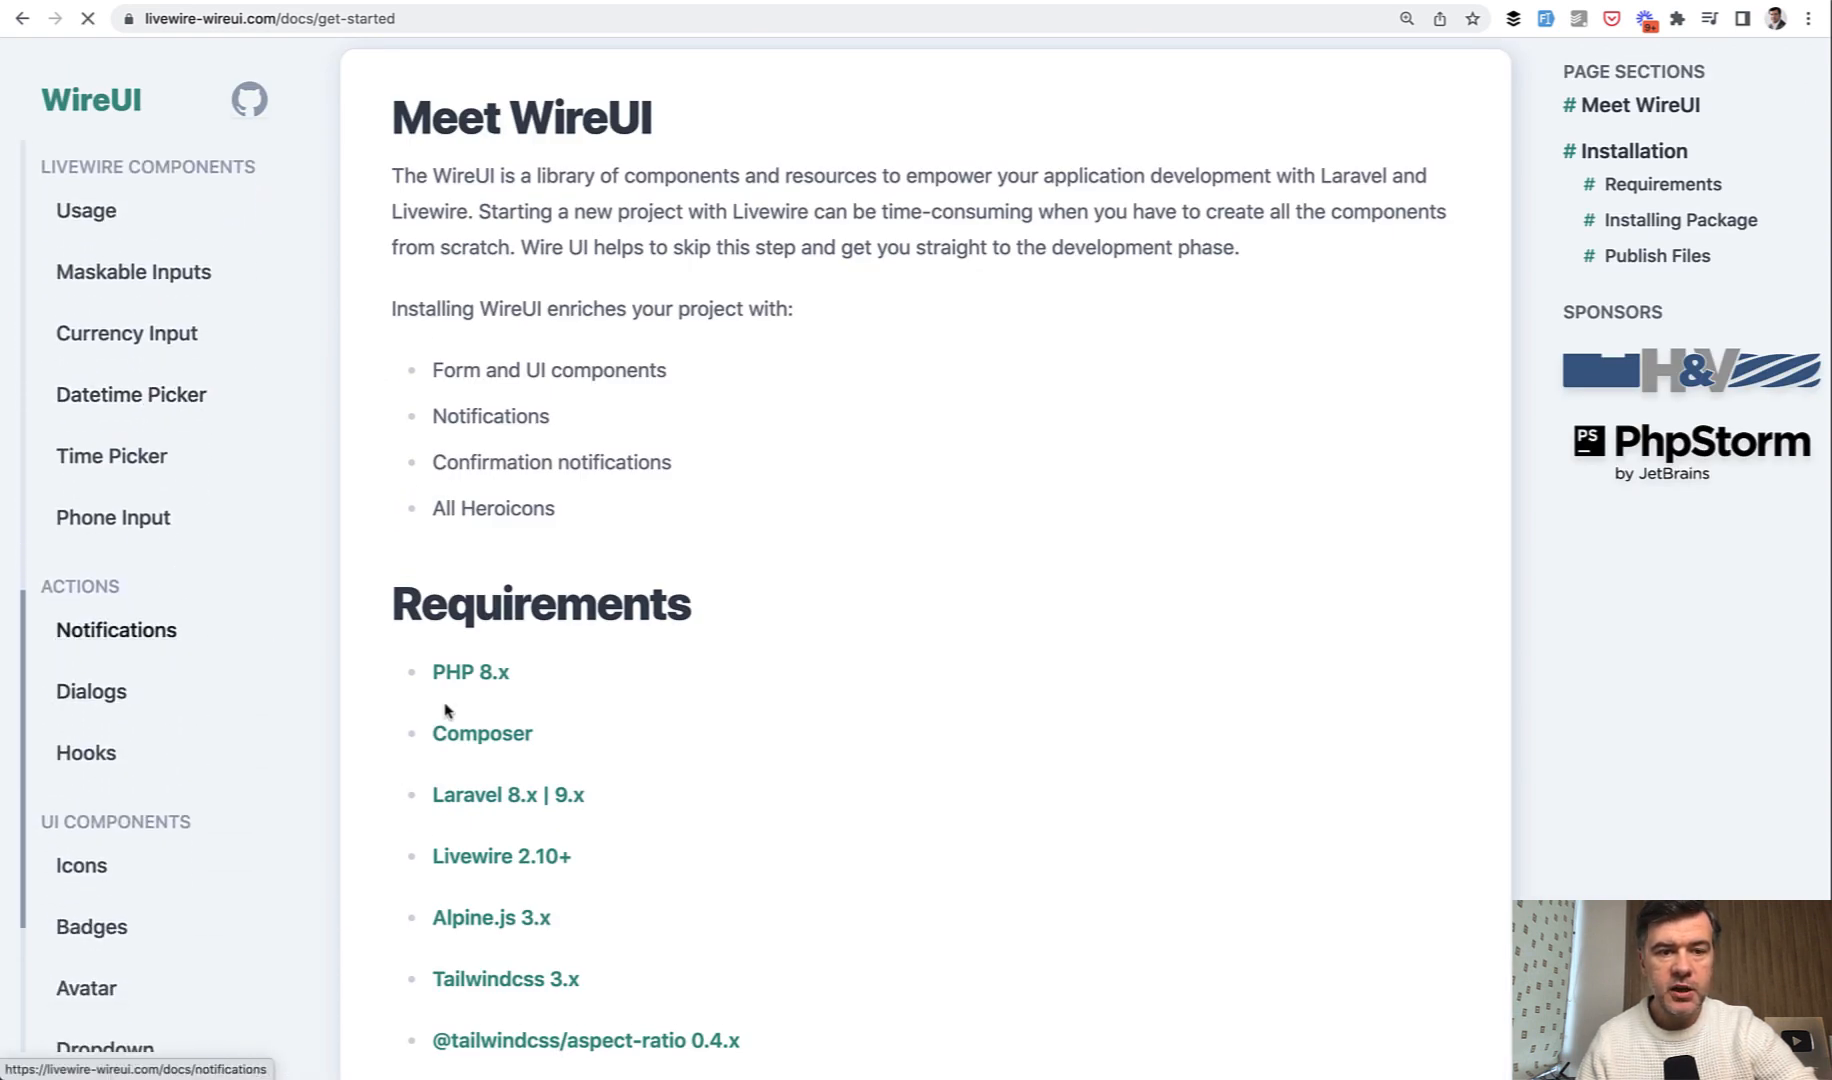
pyautogui.click(114, 628)
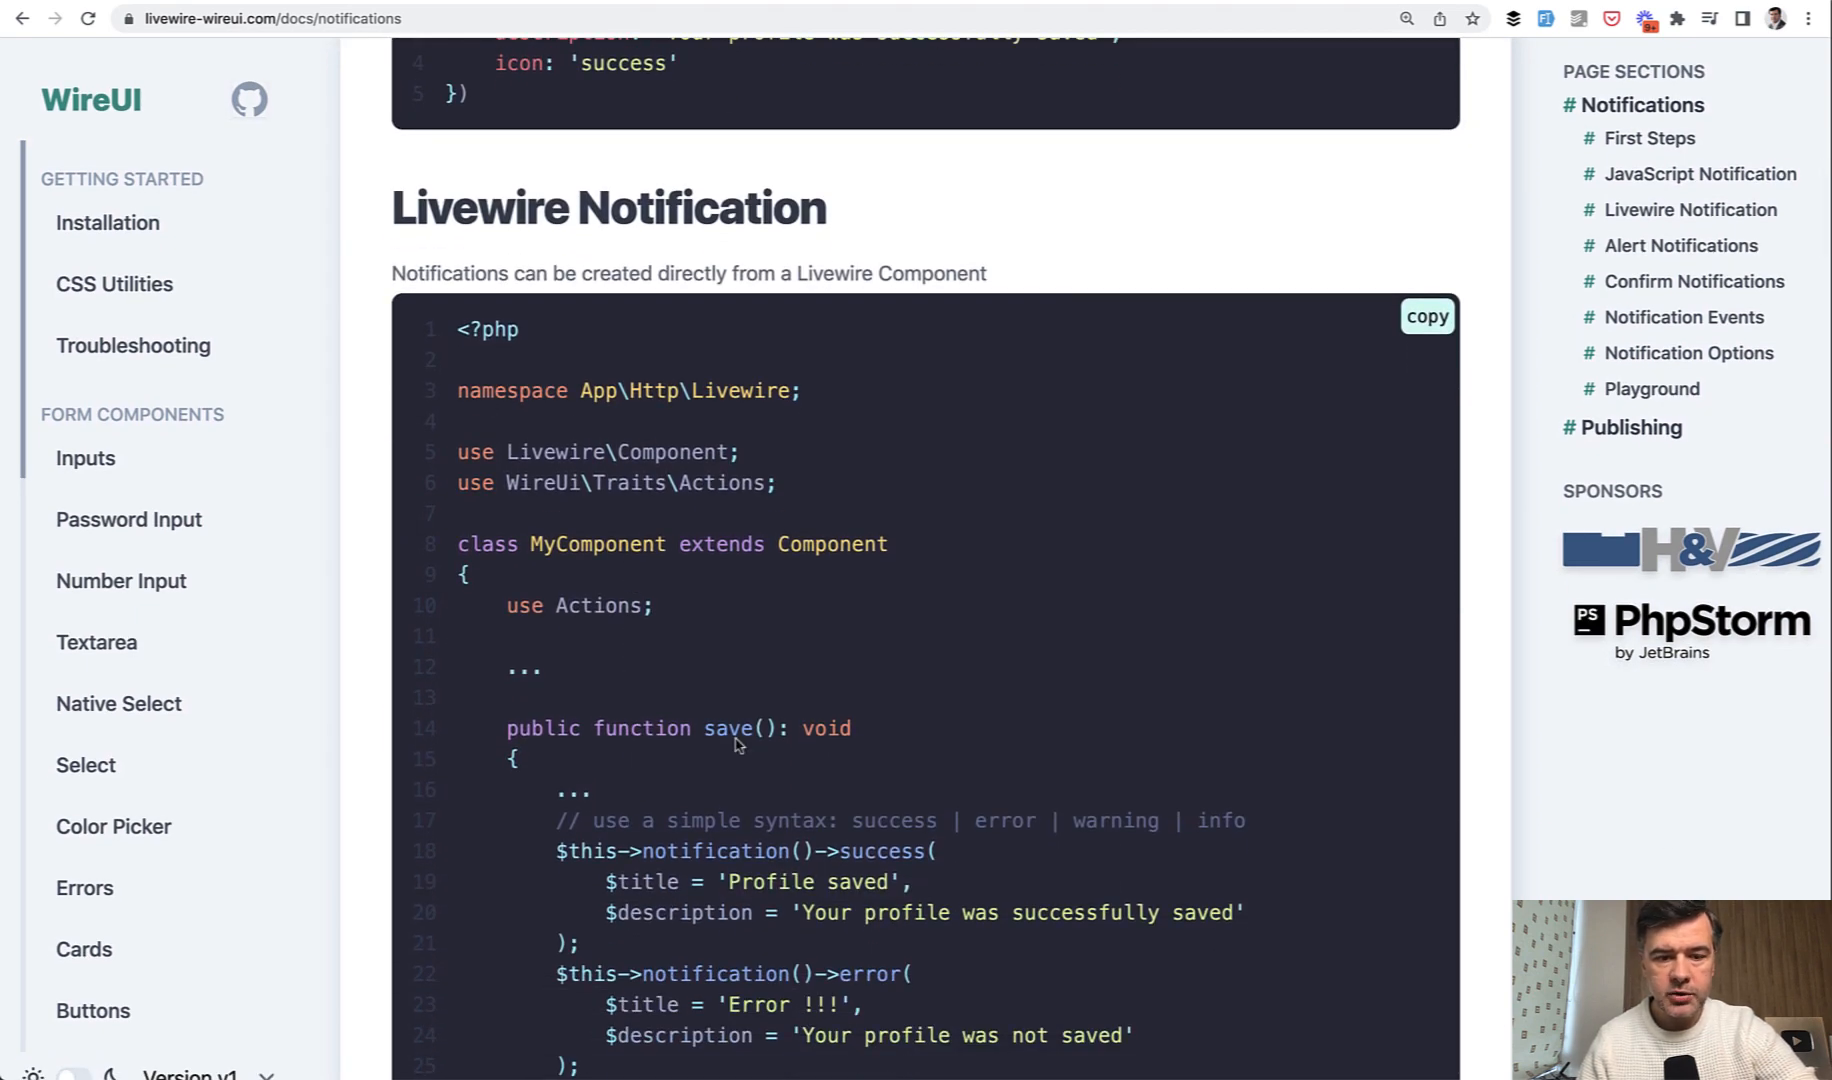
pyautogui.scroll(-3)
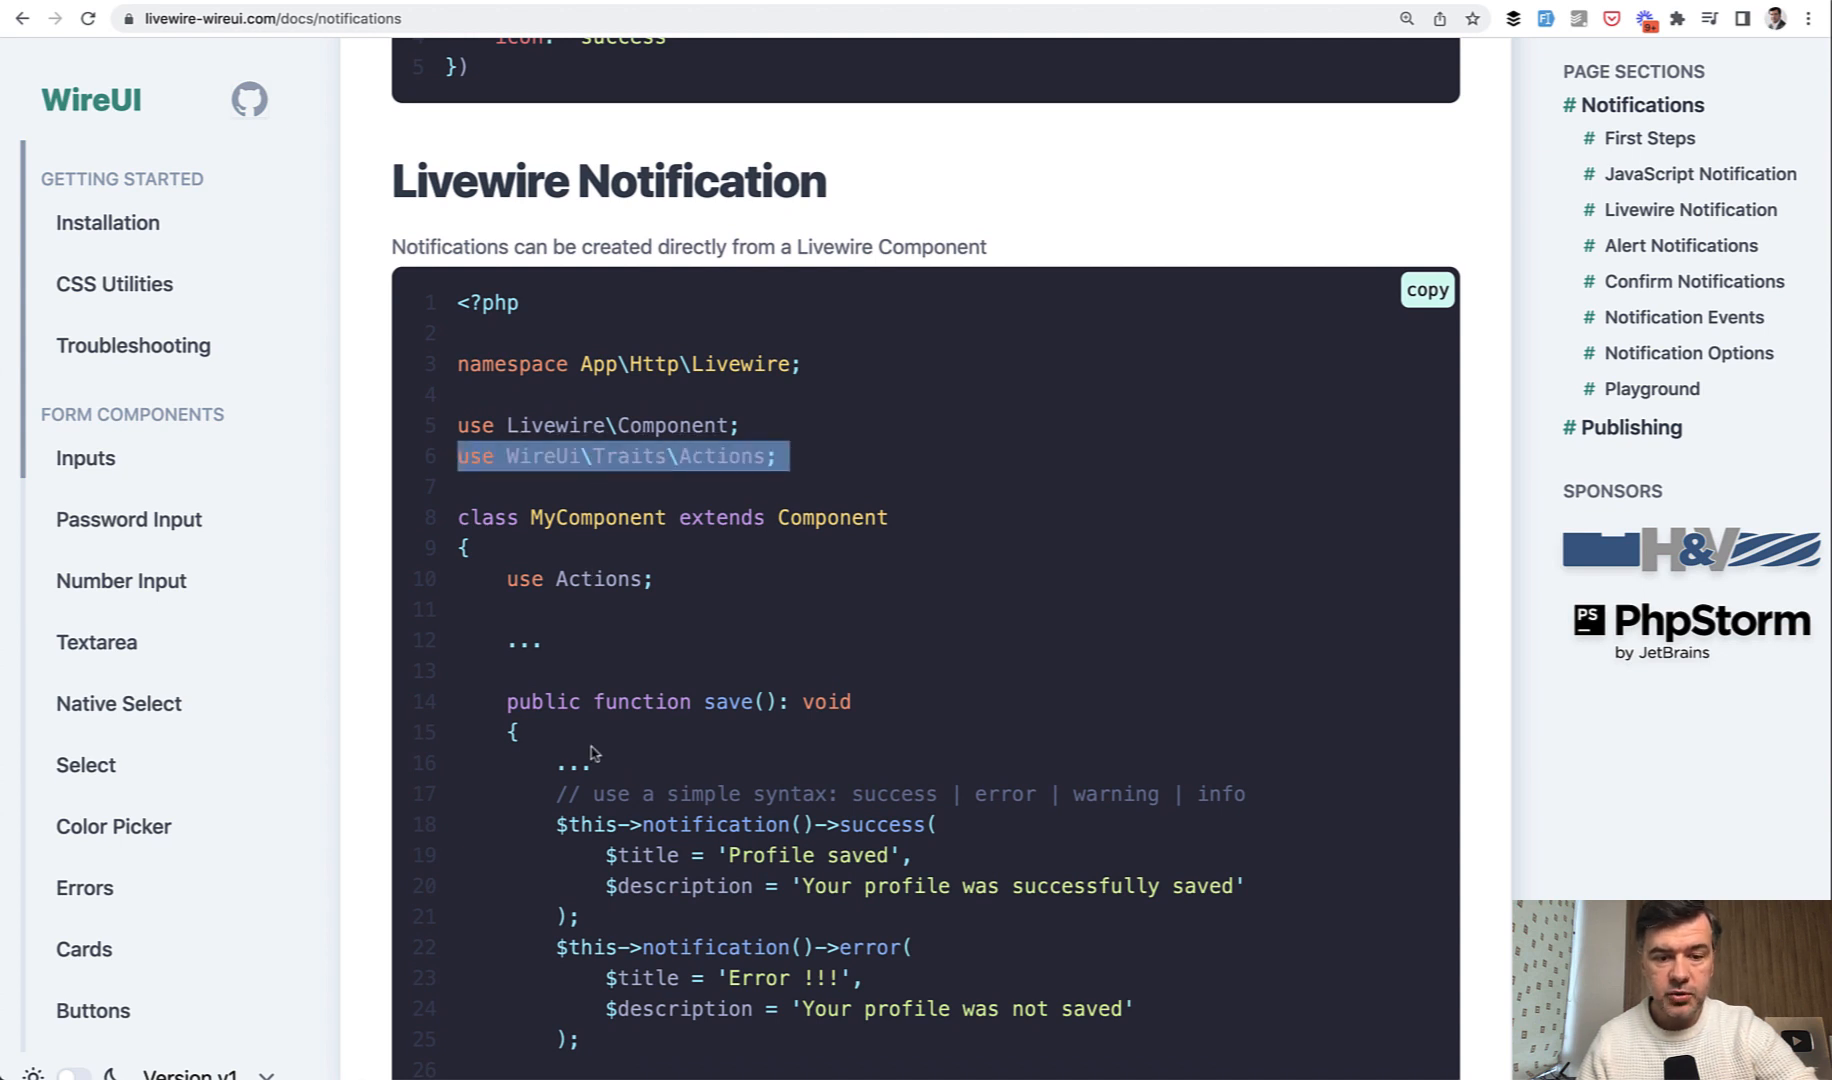
pyautogui.scroll(-3)
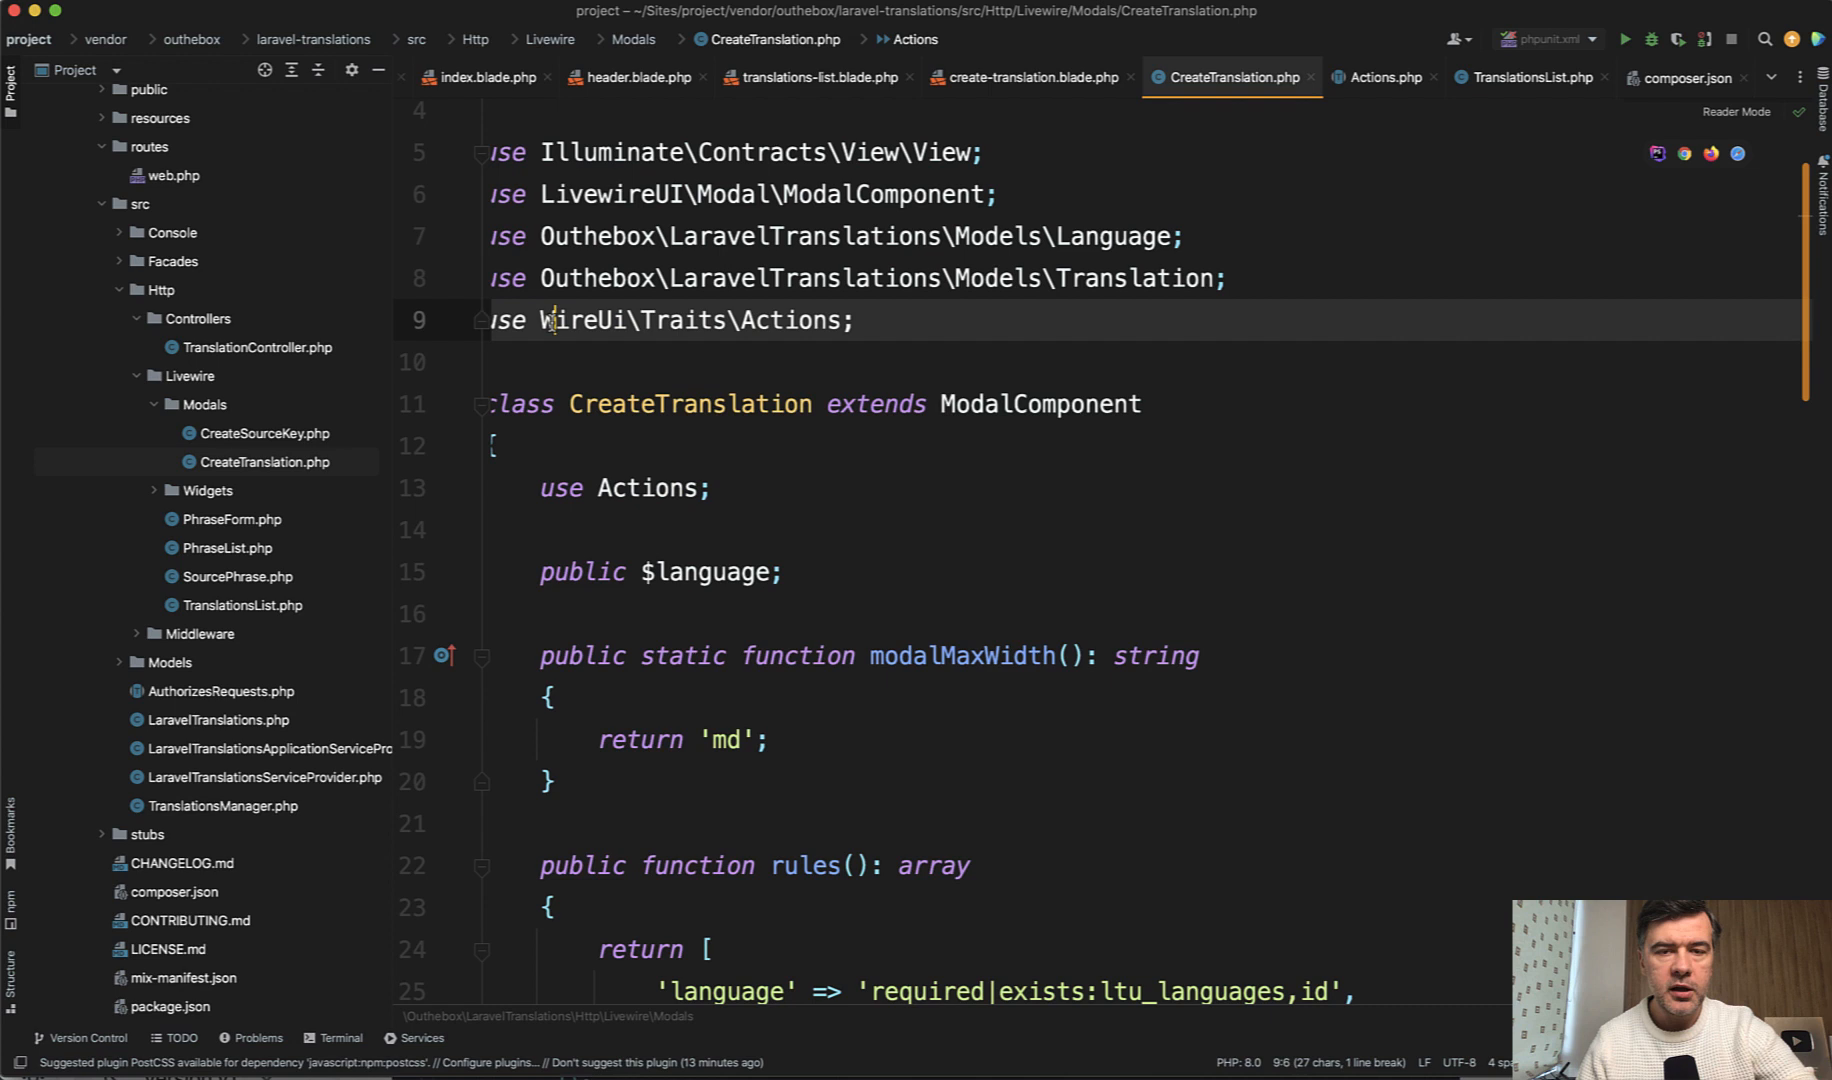
pyautogui.moveTo(554, 322)
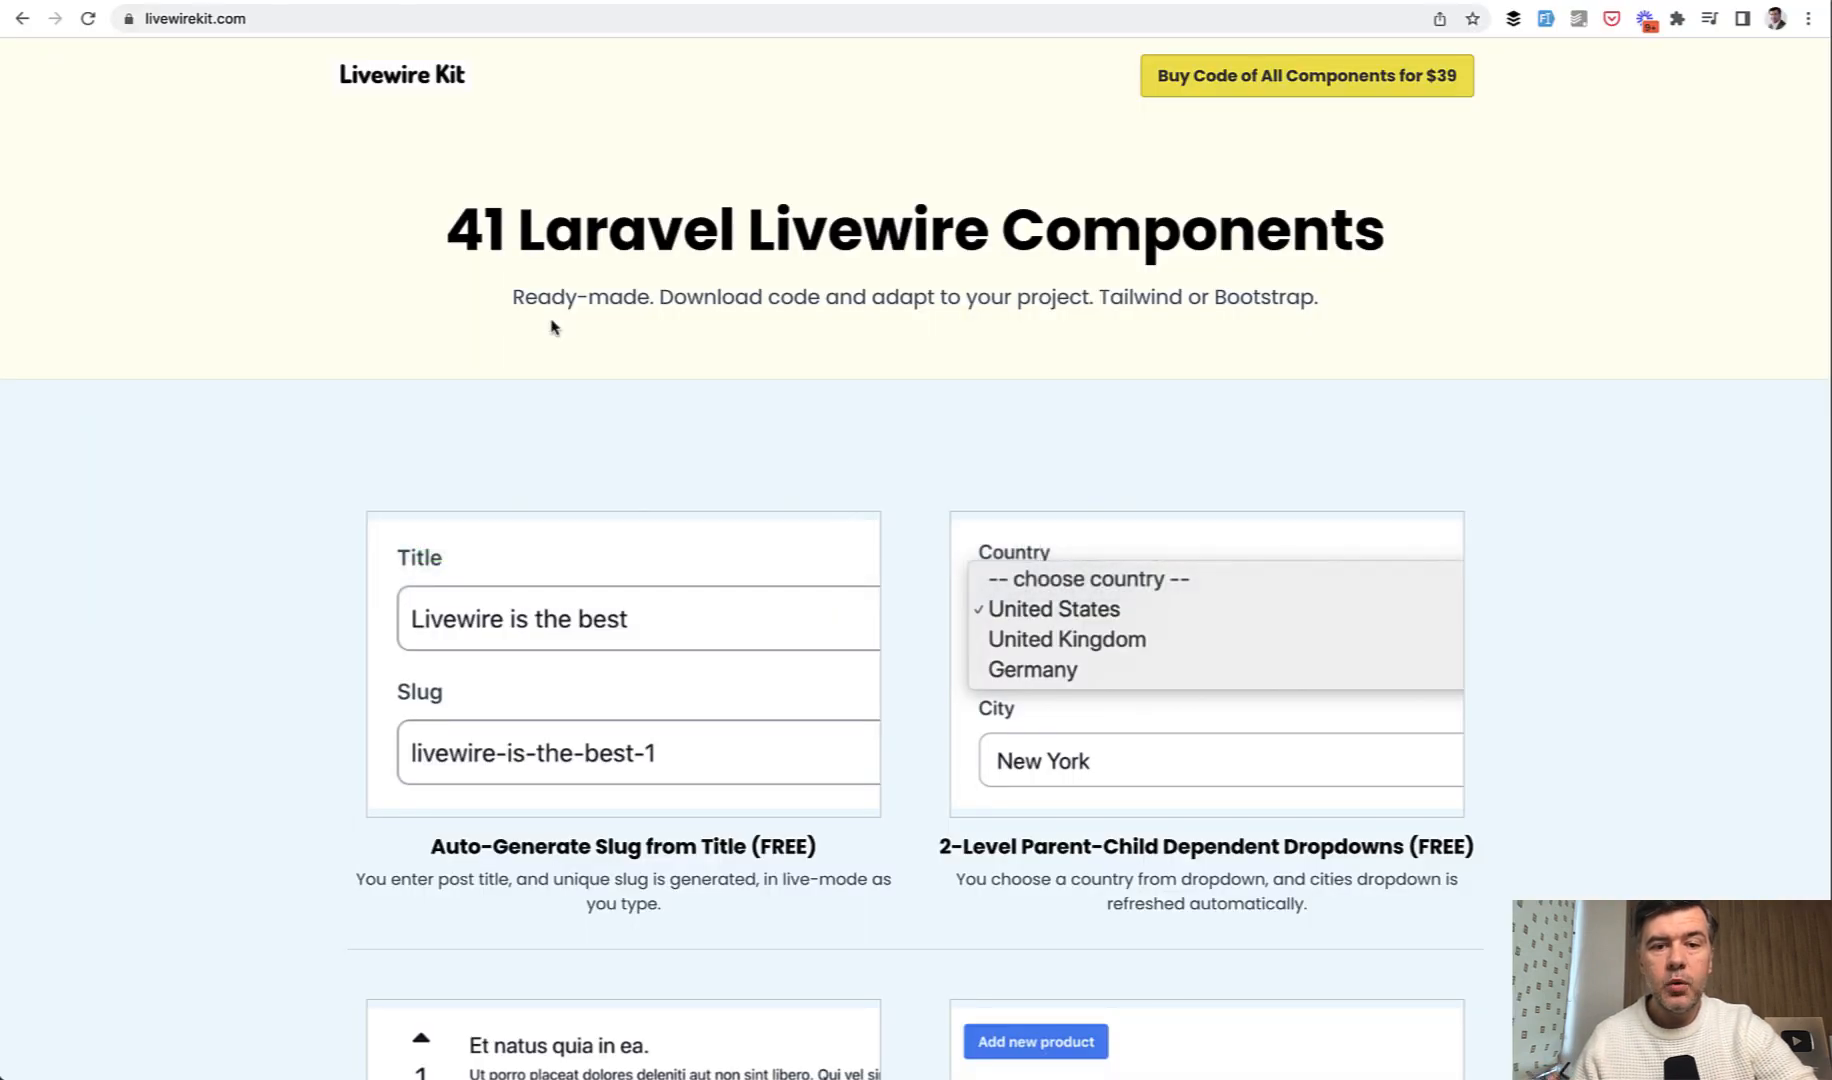
pyautogui.scroll(-3)
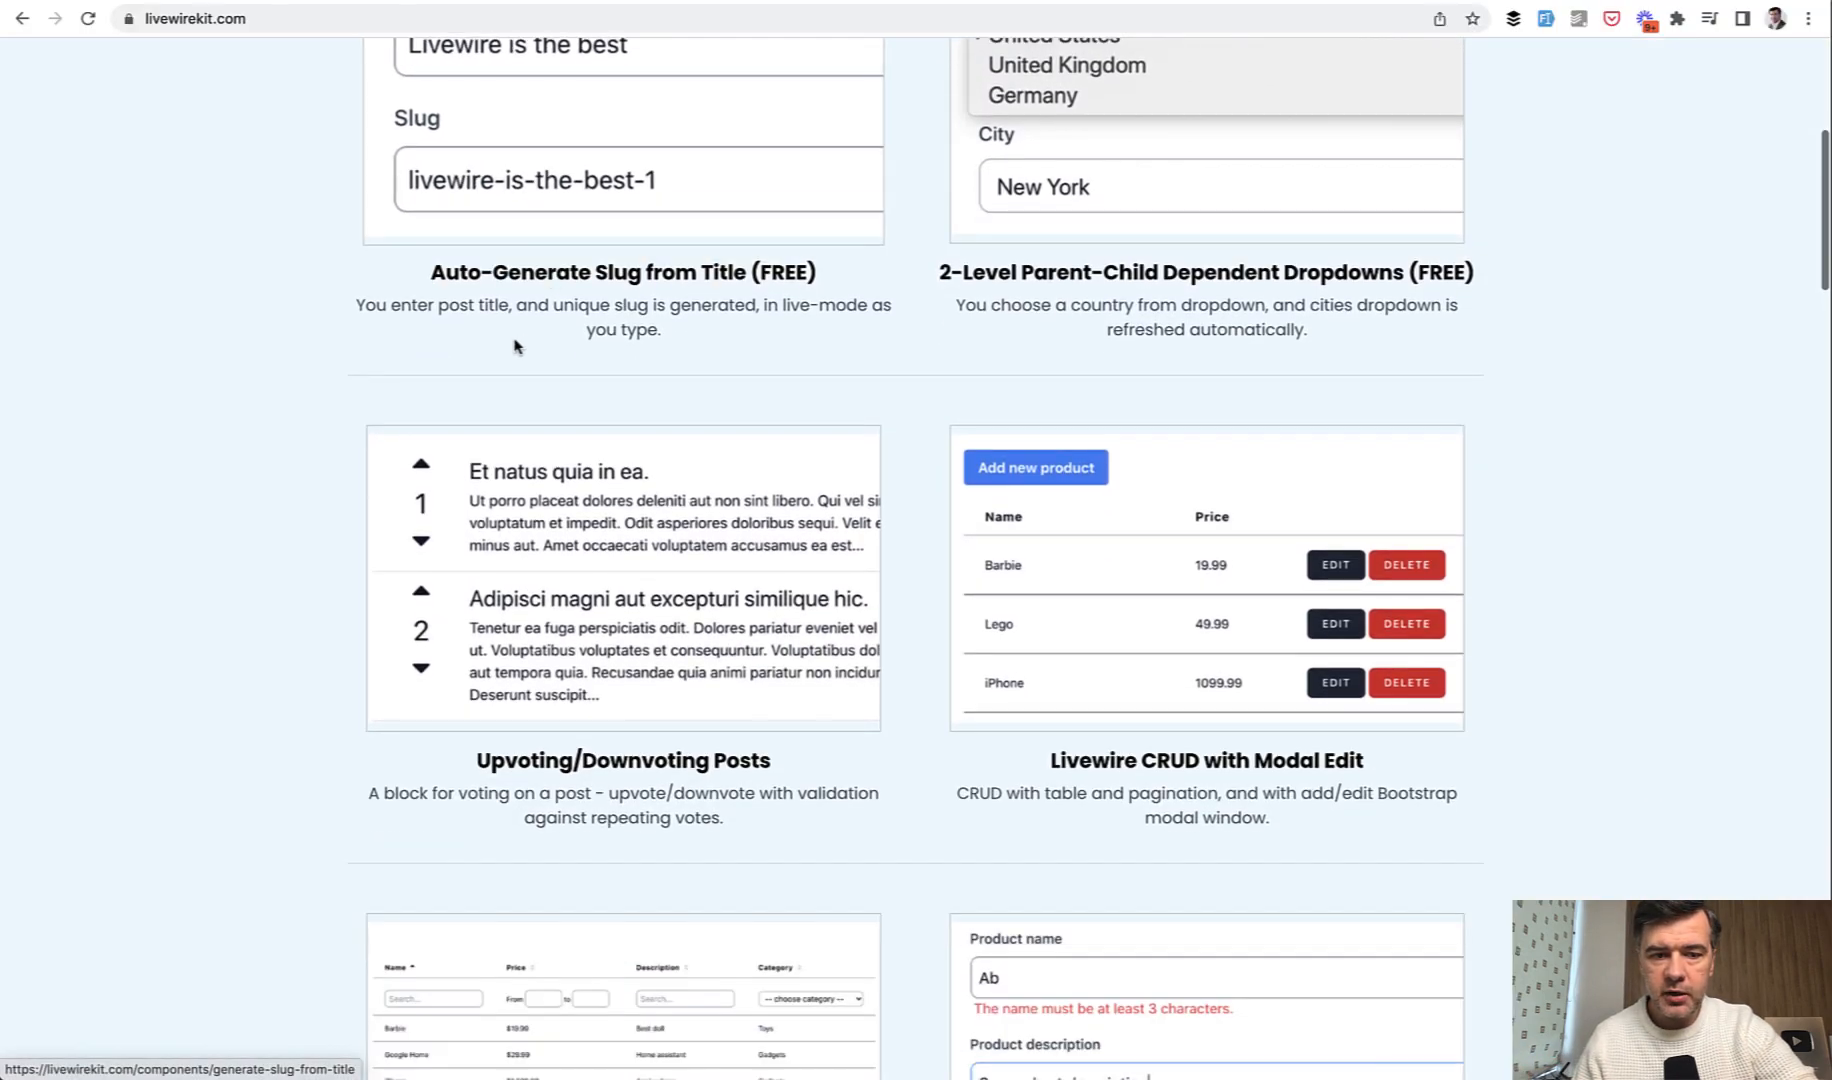
pyautogui.scroll(3)
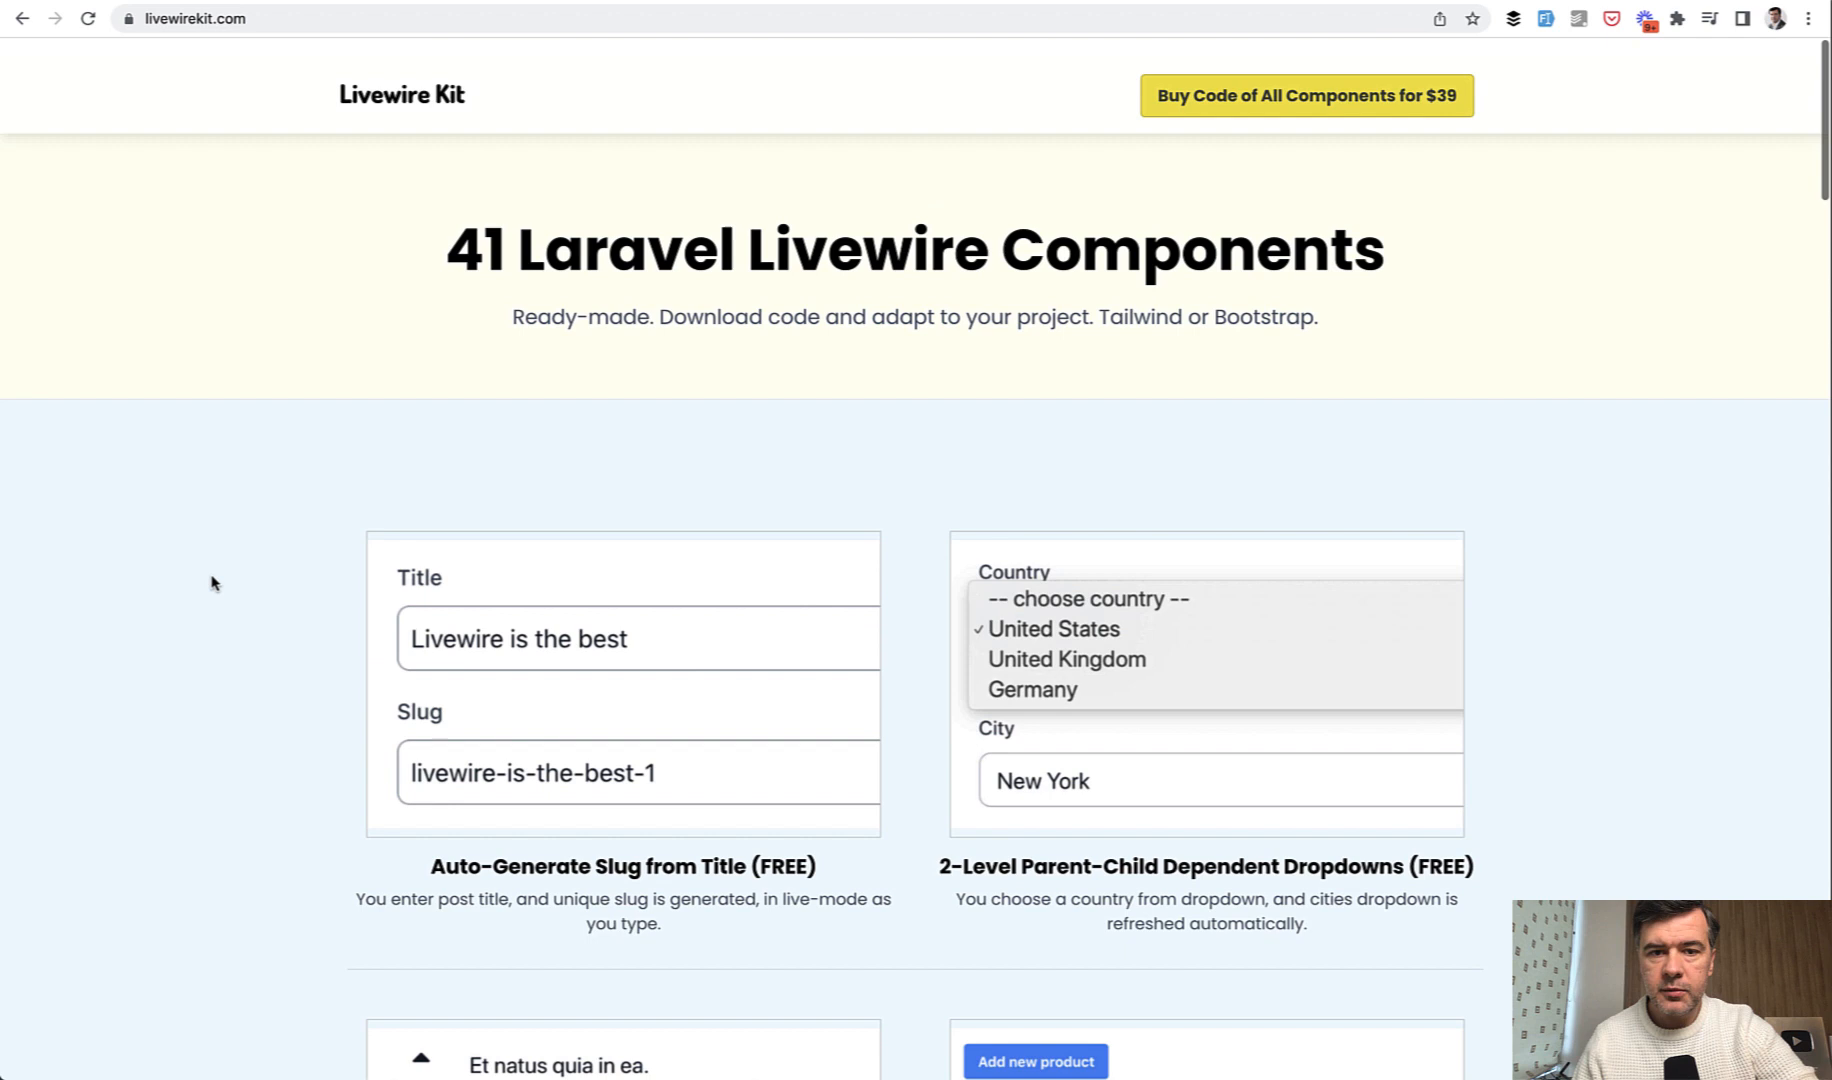
pyautogui.scroll(-3)
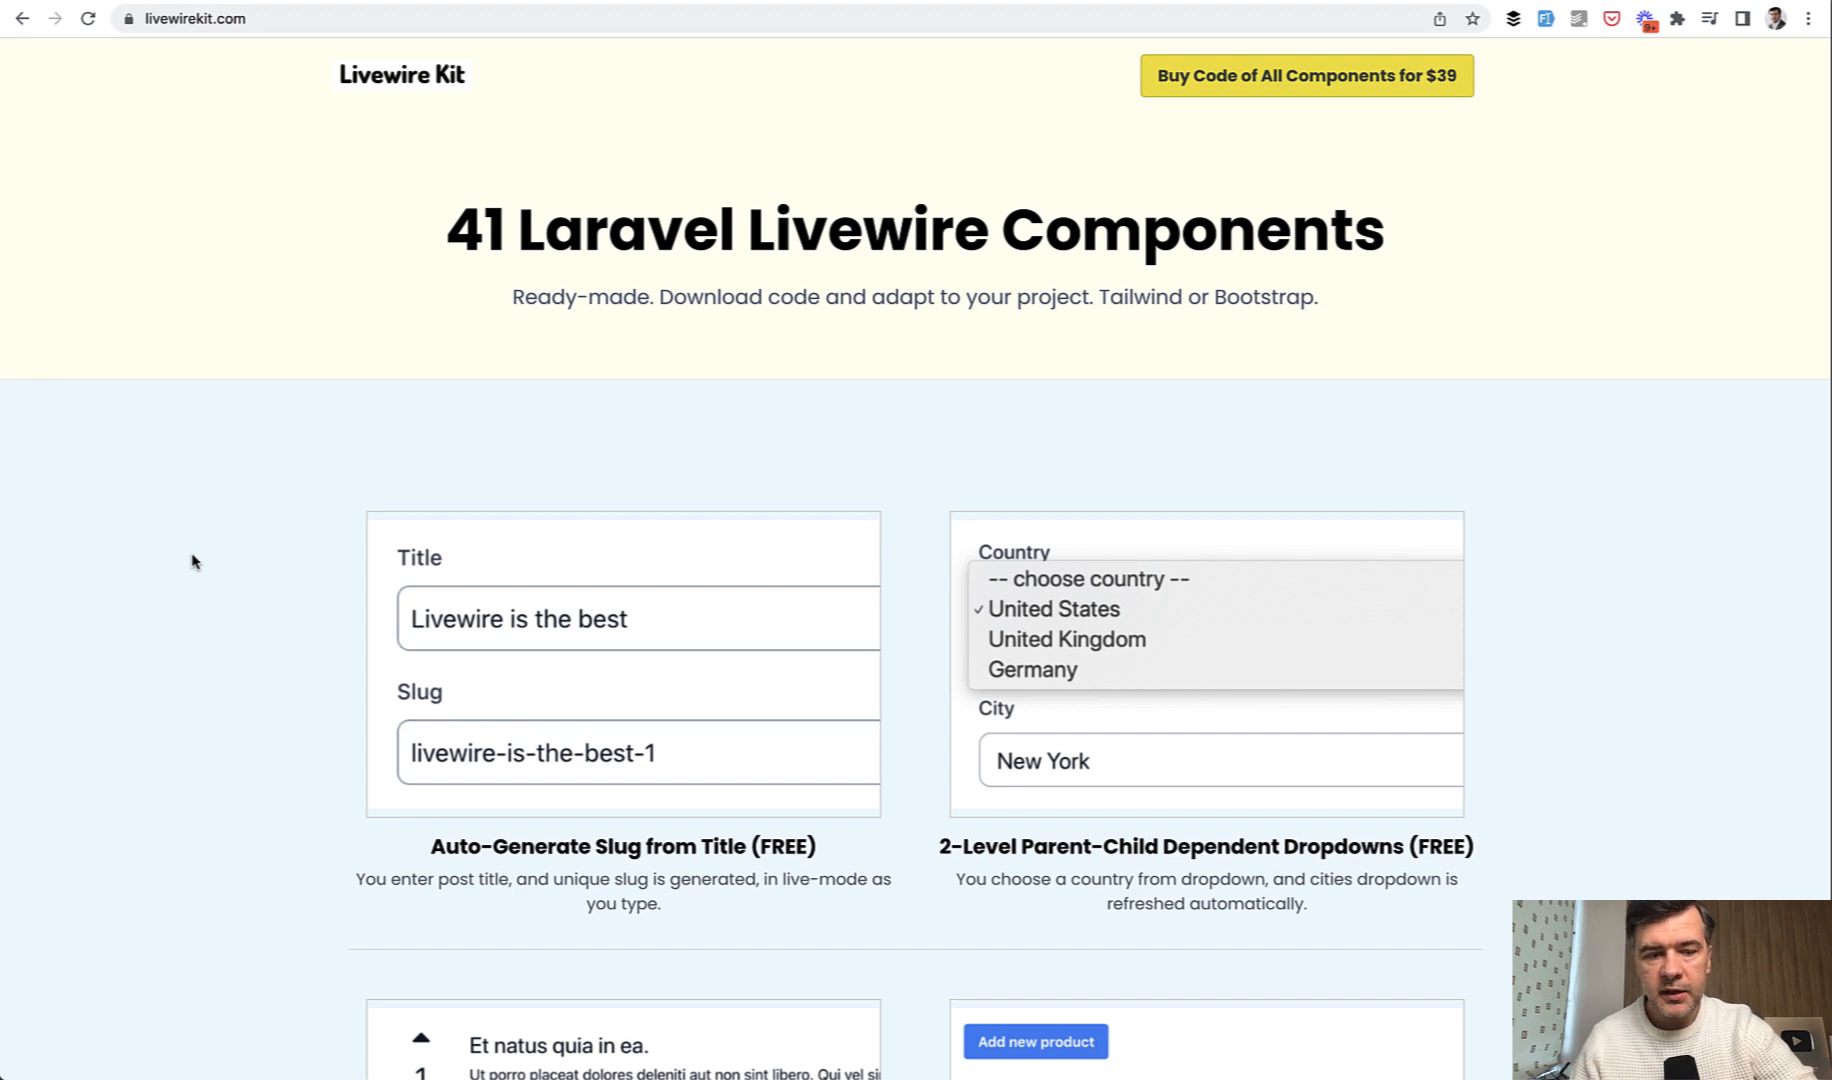
pyautogui.scroll(-3)
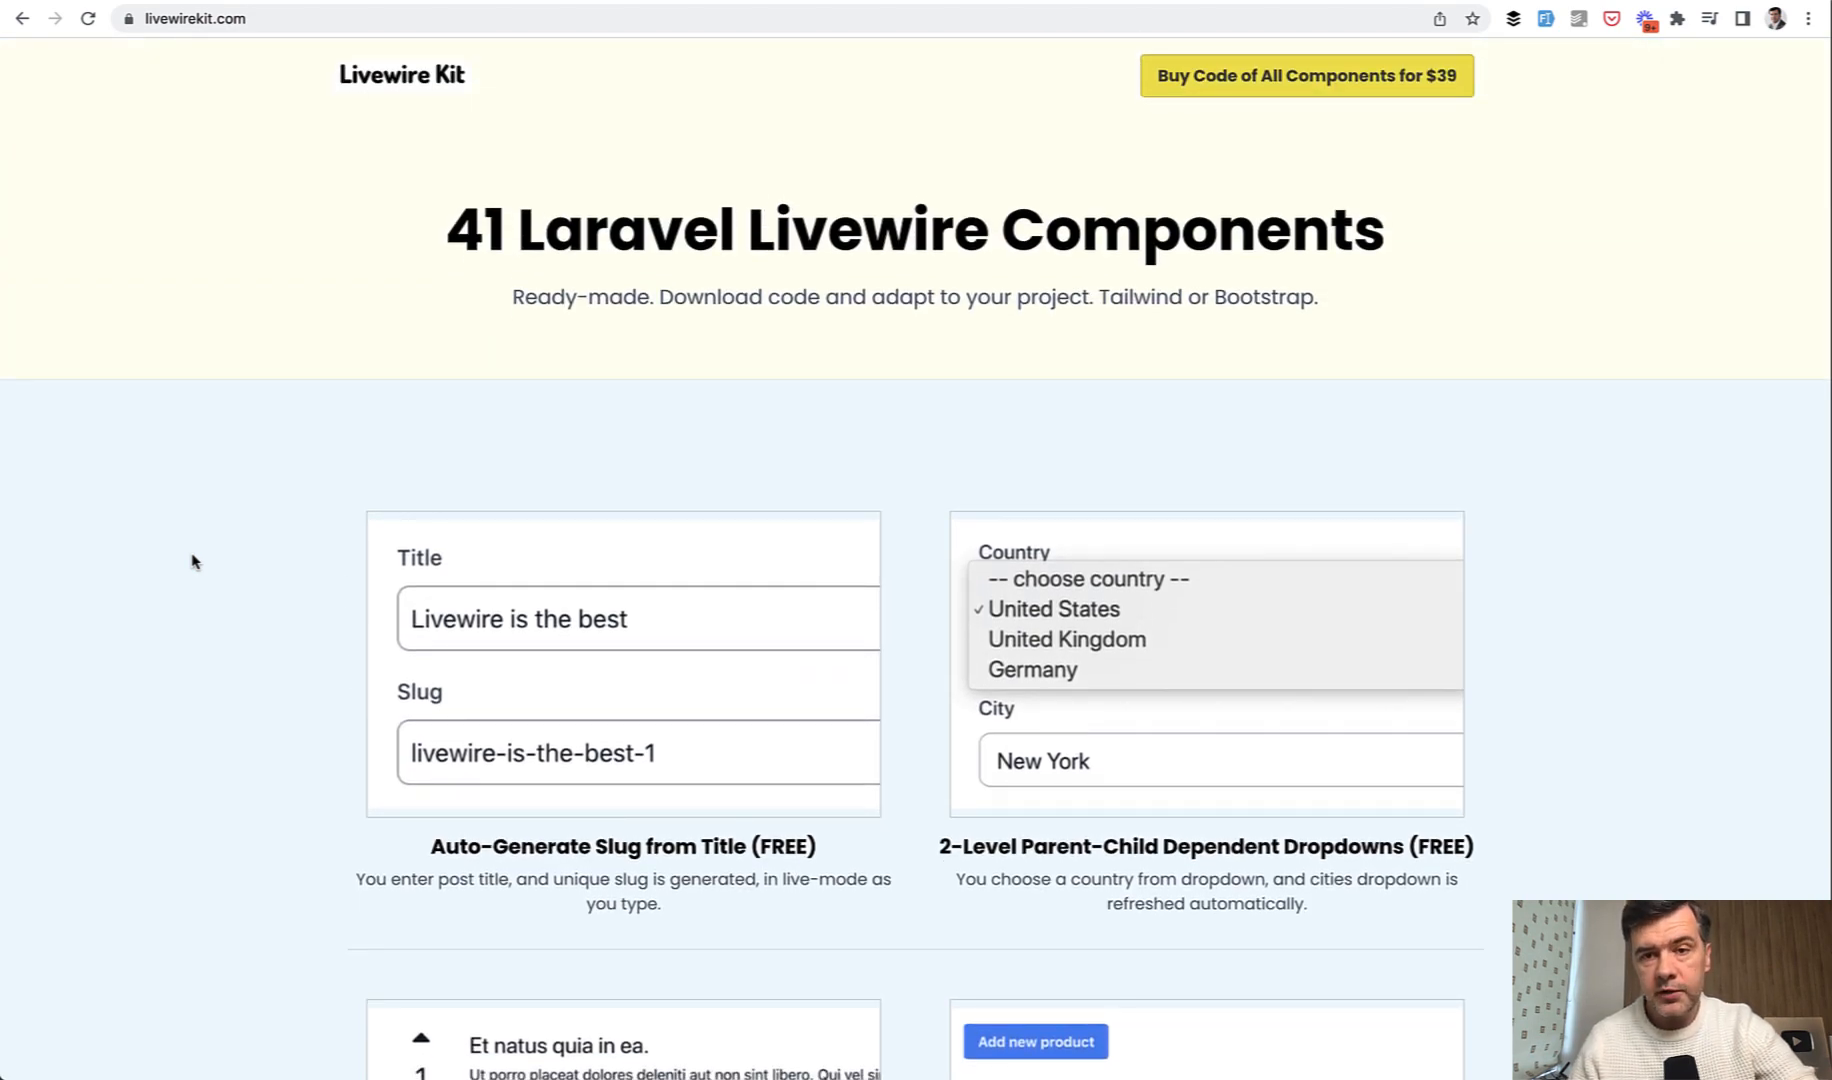
pyautogui.moveTo(1638, 318)
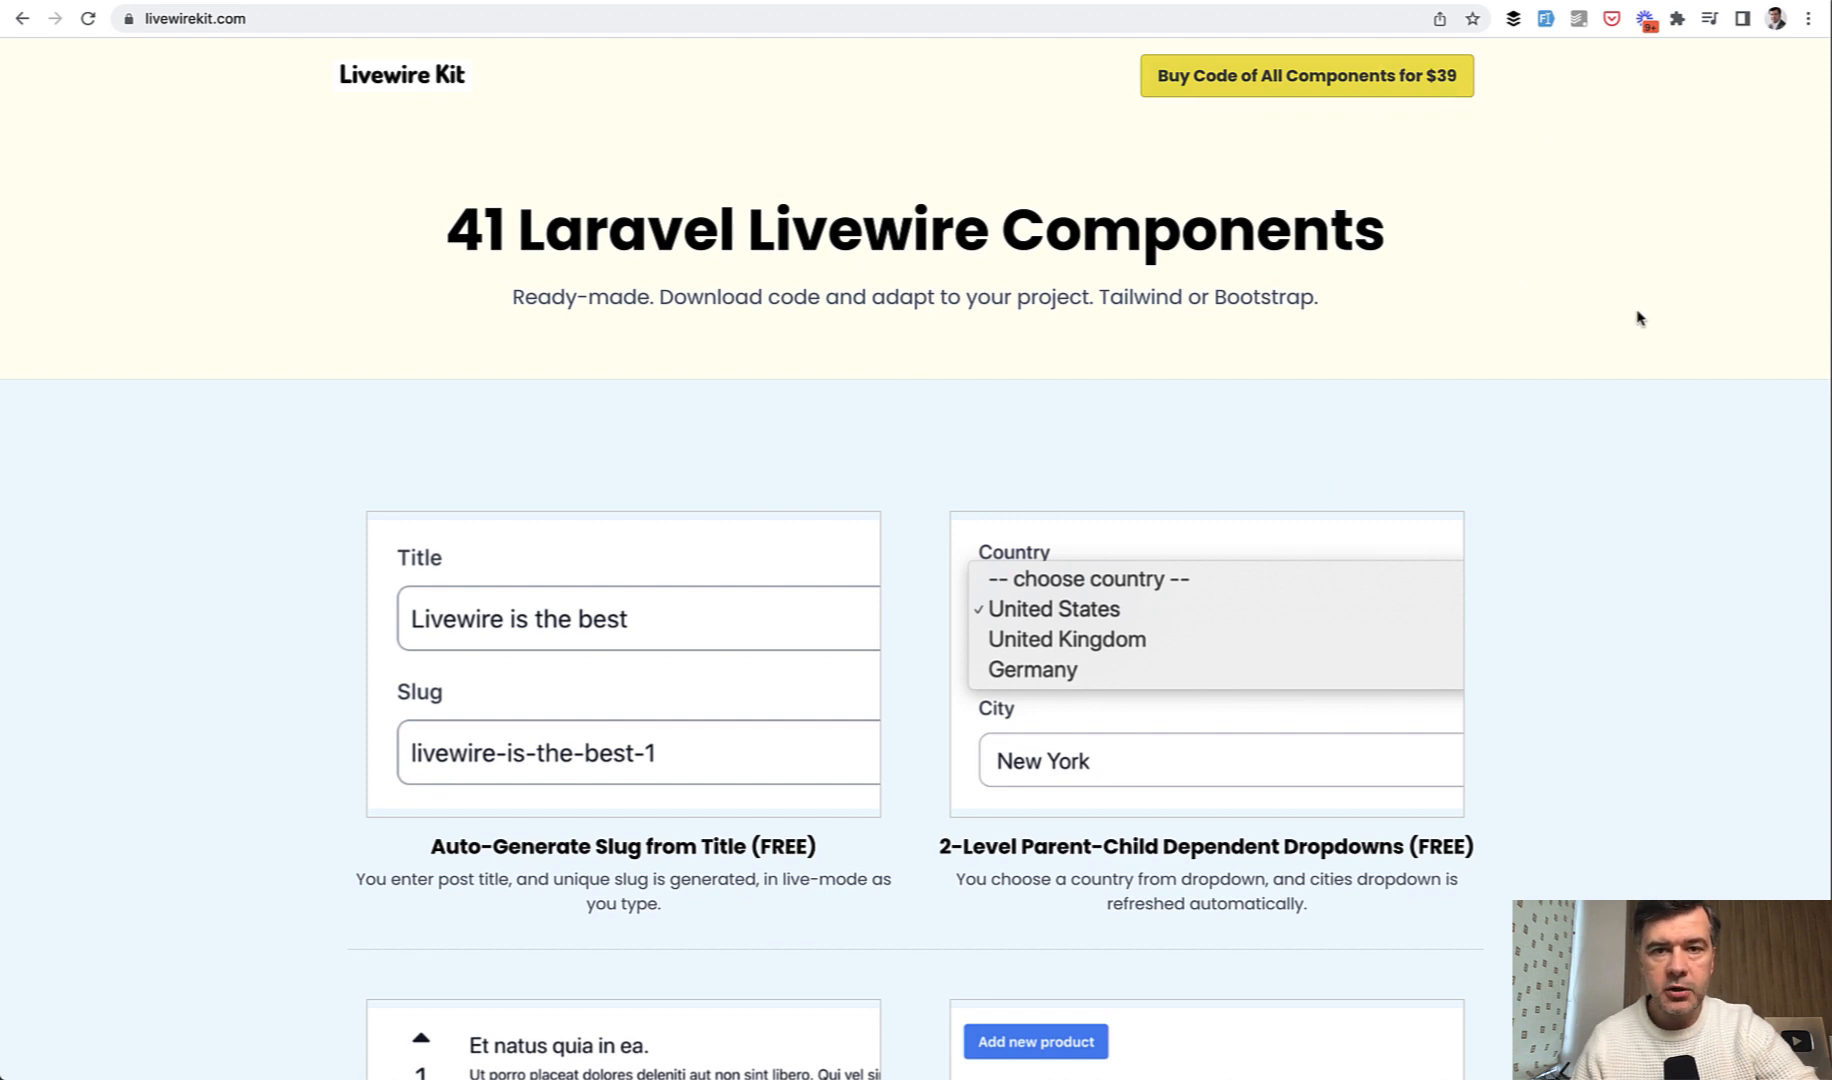